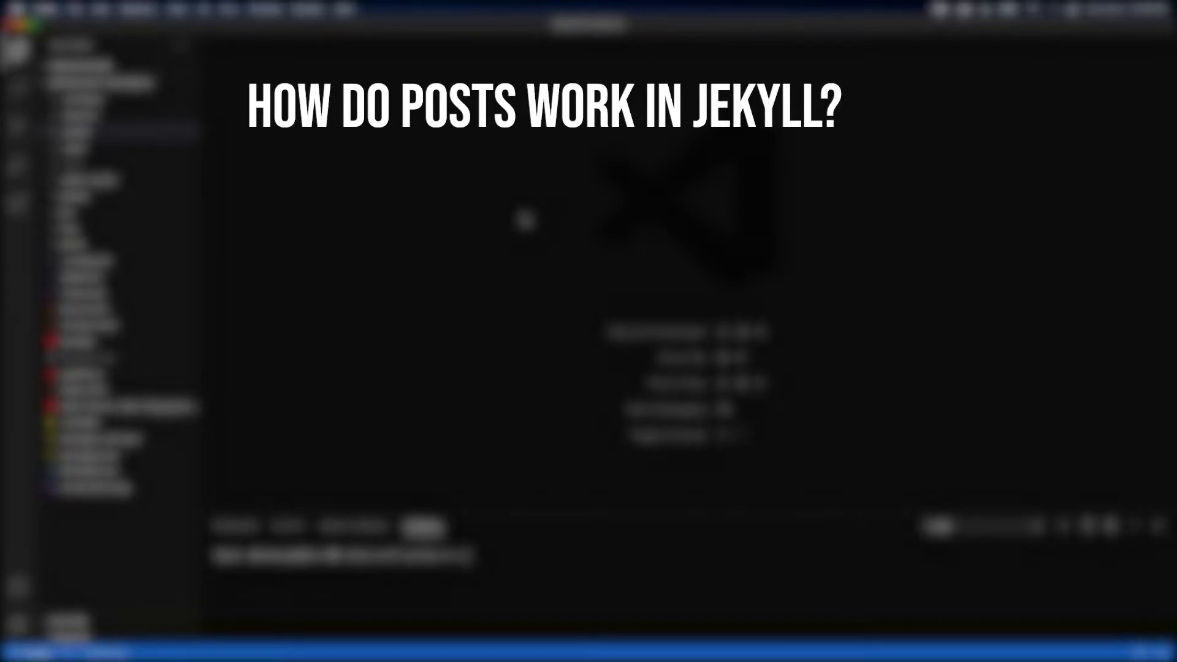
Start the local Jekyll server with bundle exec jekyll serve in the terminal.
{"action": "type", "text": "- .html or .md file"}
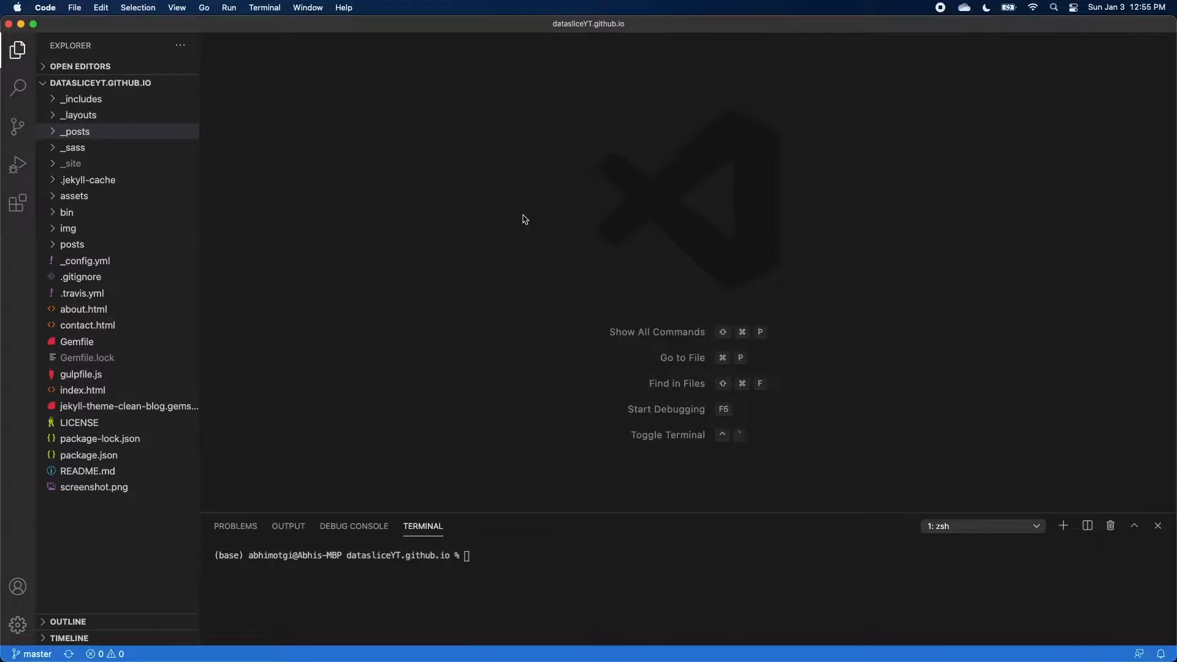
{"action": "type", "text": "bun"}
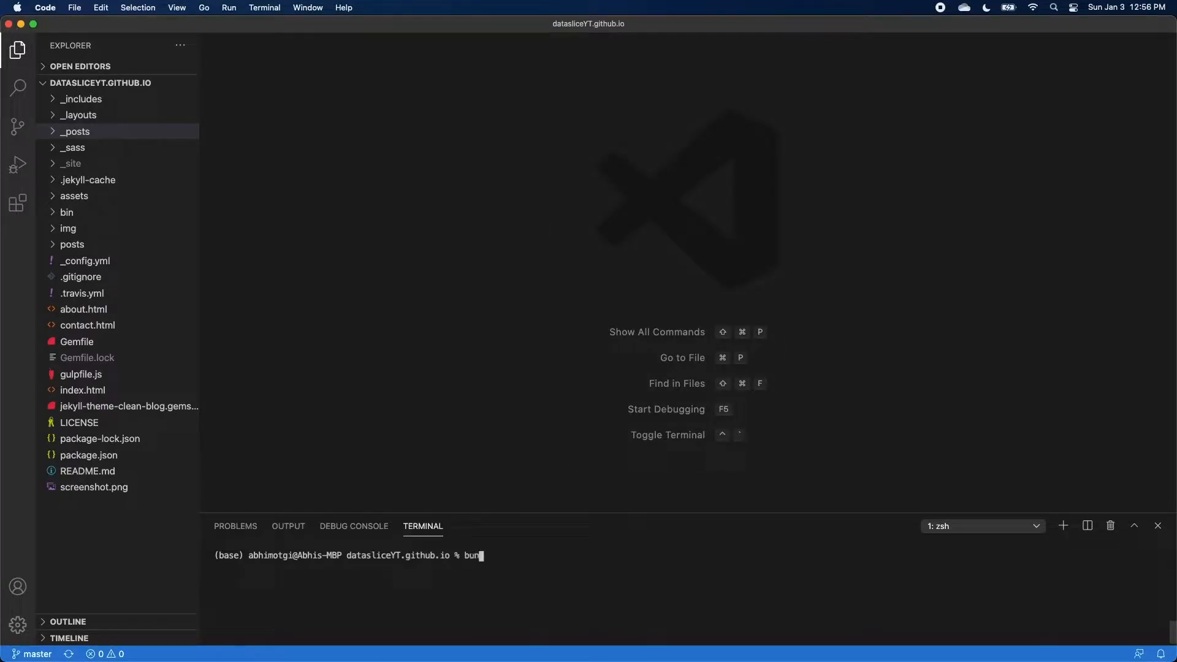
{"action": "type", "text": "dle exec jekyll"}
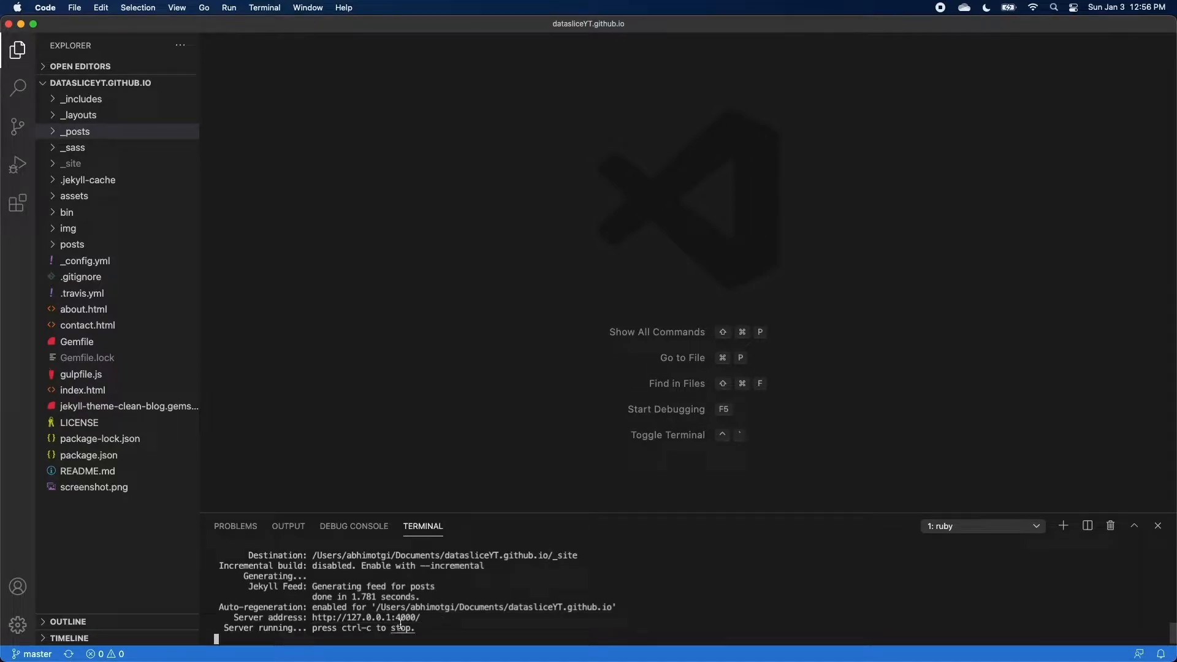
{"action": "mouse_move", "coordinate": [366, 617]}
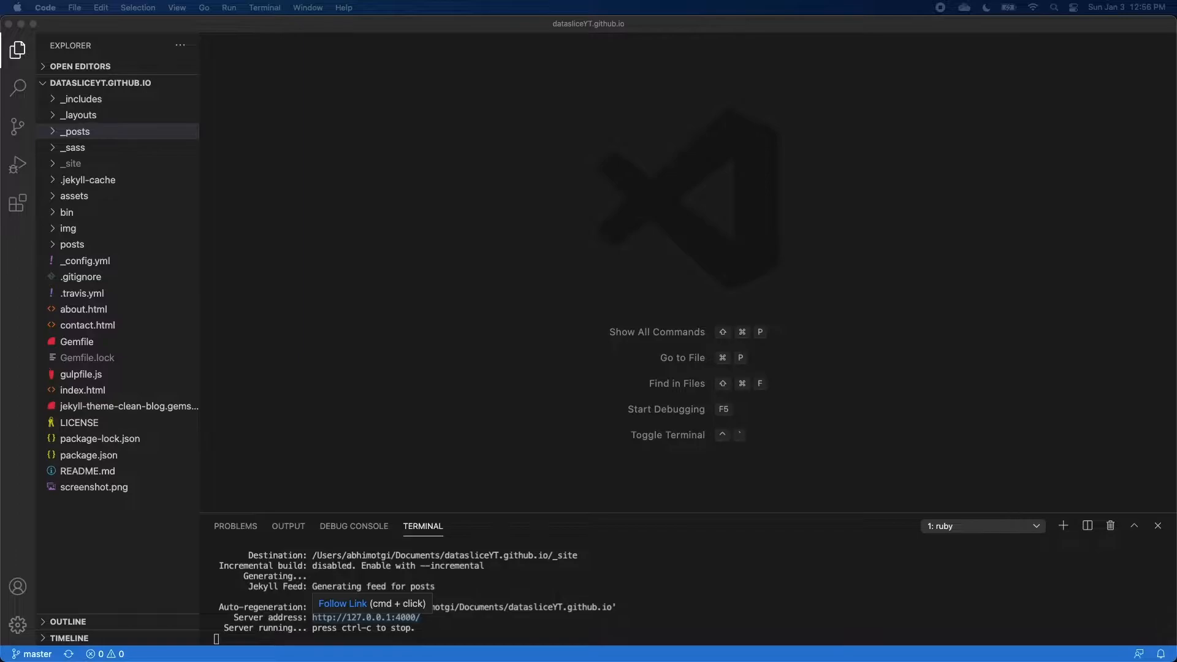
Preview the locally served blog's posts page in the browser and show the _posts folder.
{"action": "left_click", "coordinate": [366, 616]}
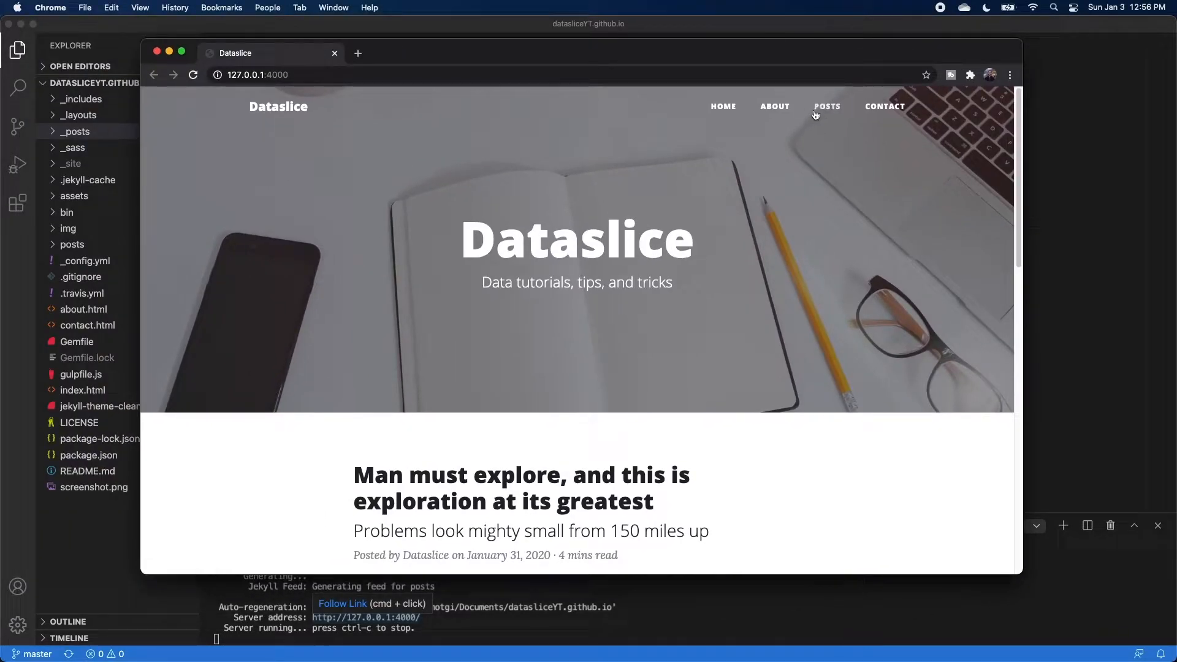
{"action": "left_click", "coordinate": [826, 106]}
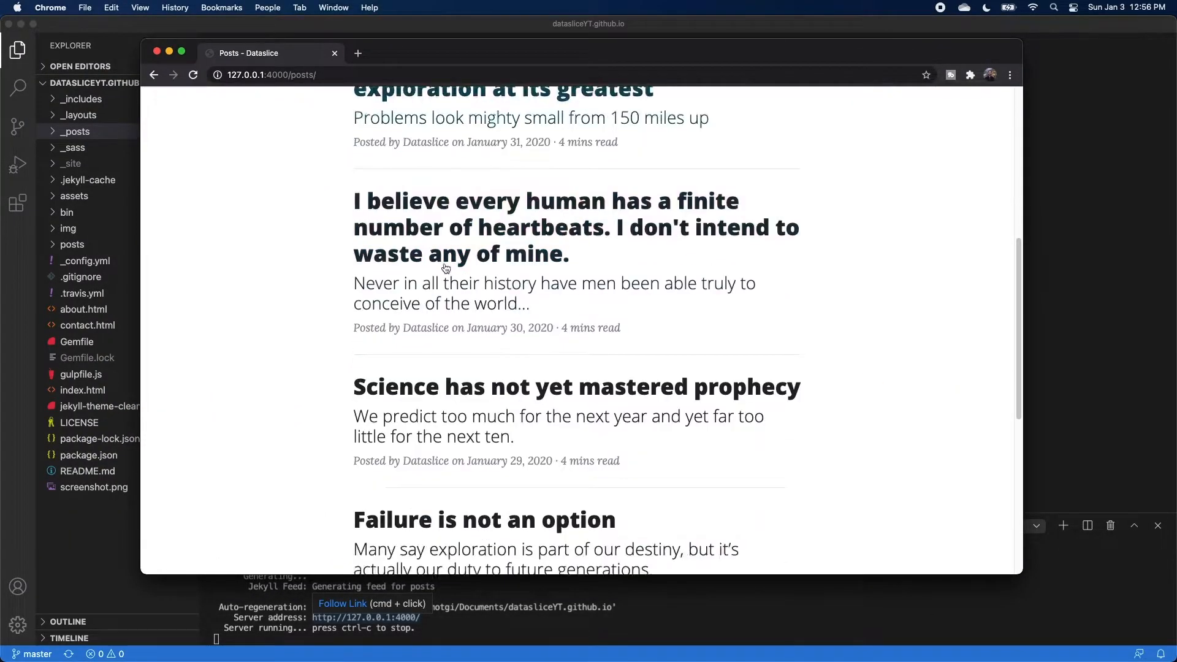
{"action": "scroll", "scroll_direction": "down", "scroll_amount": 3}
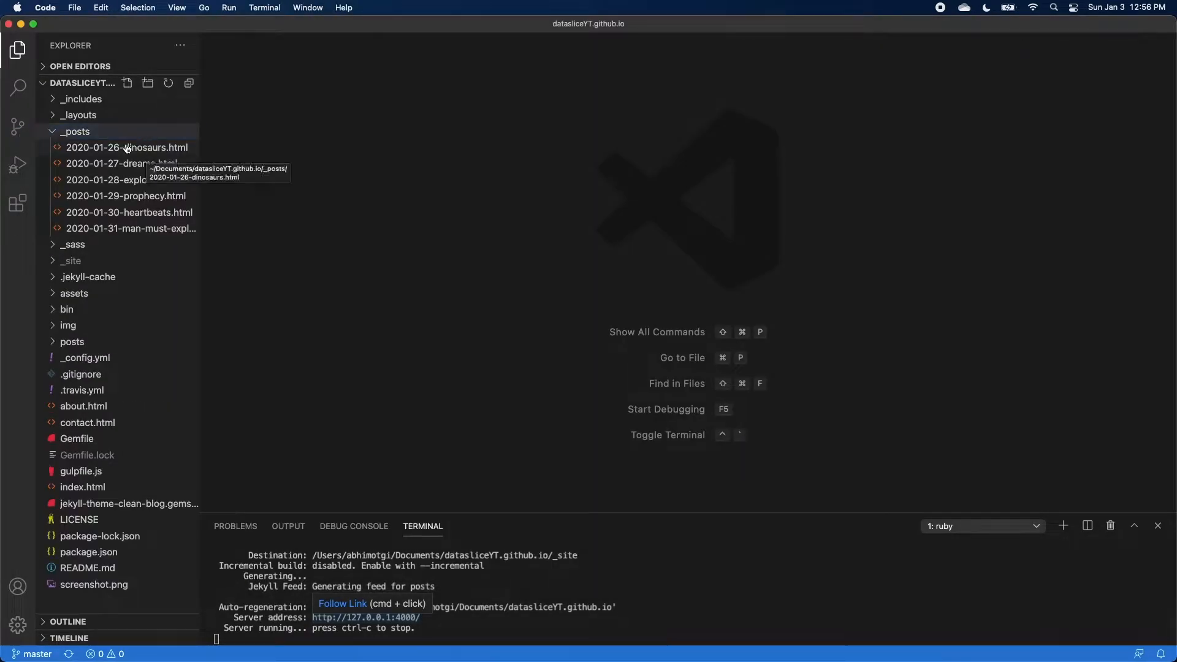
Delete the five sample posts other than the dinosaurs post from _posts.
{"action": "left_click", "coordinate": [121, 163]}
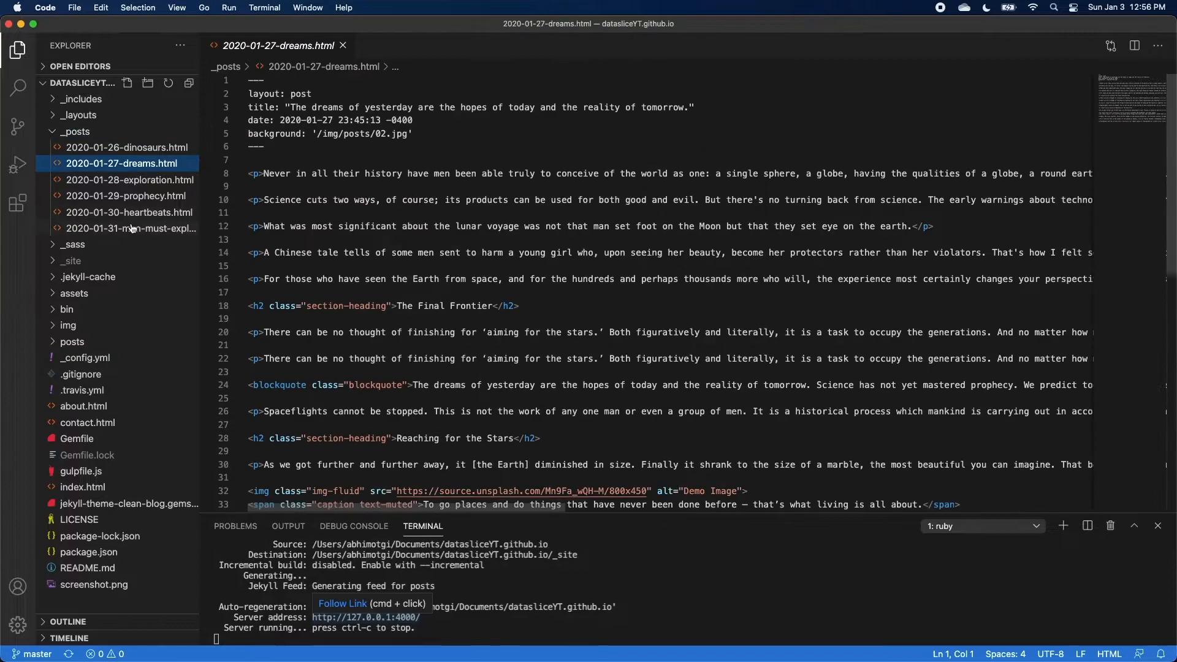
{"action": "right_click", "coordinate": [128, 178]}
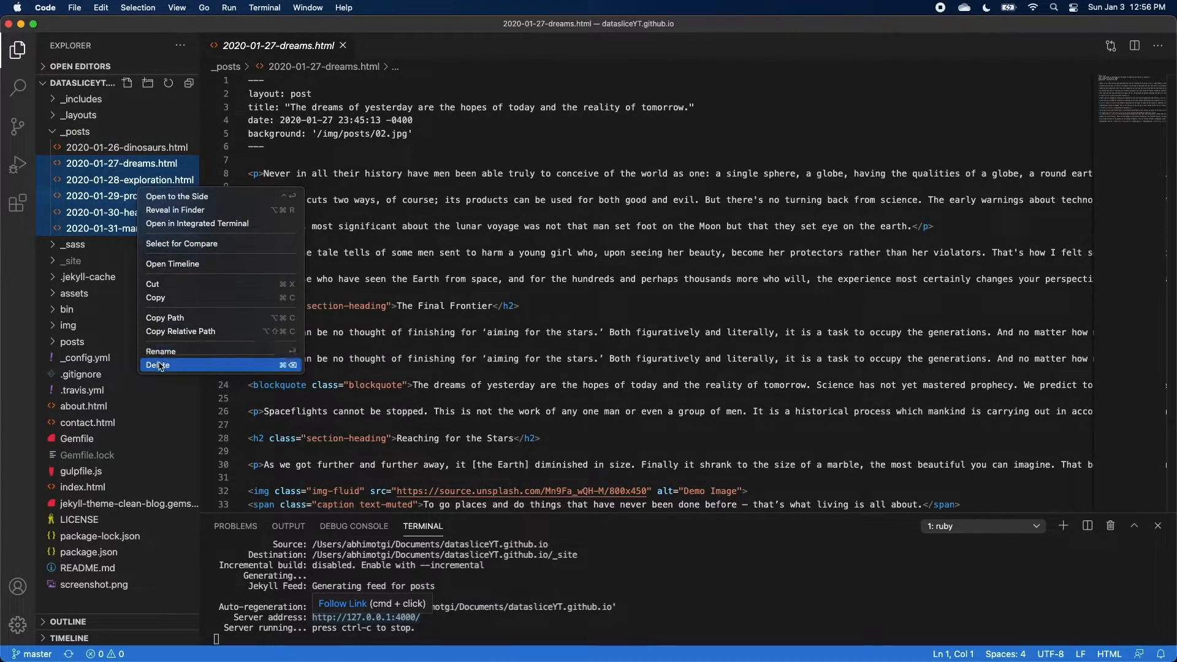
{"action": "left_click", "coordinate": [158, 365]}
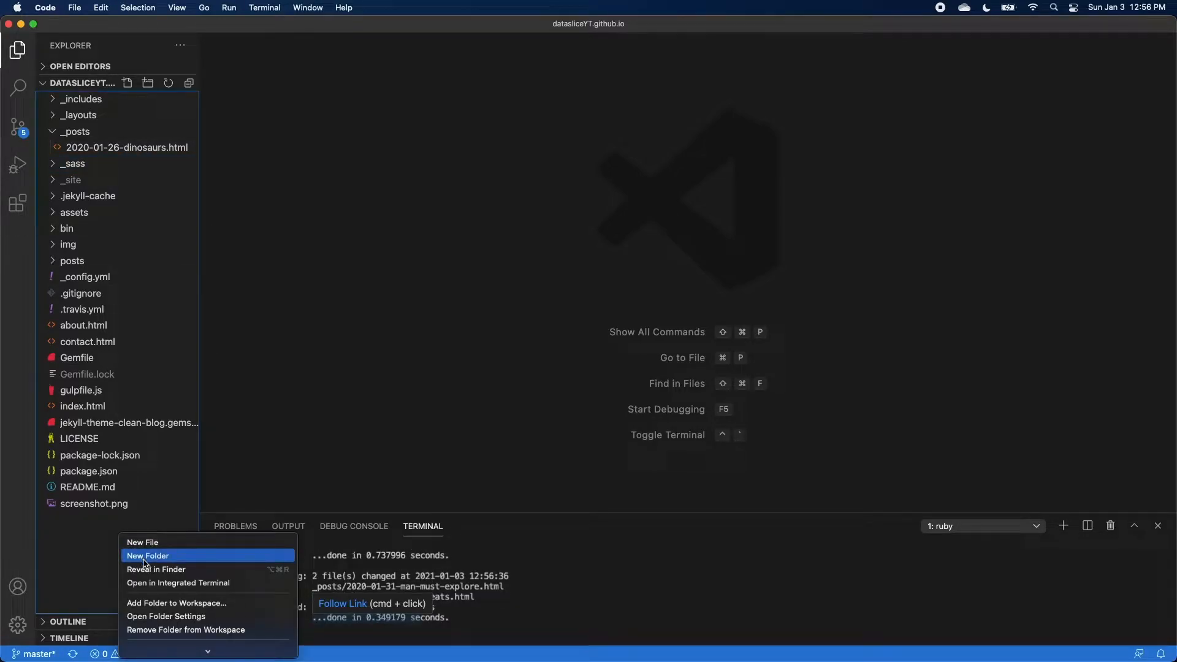
Move the dinosaurs post into a new _drafts folder.
{"action": "left_click", "coordinate": [148, 555]}
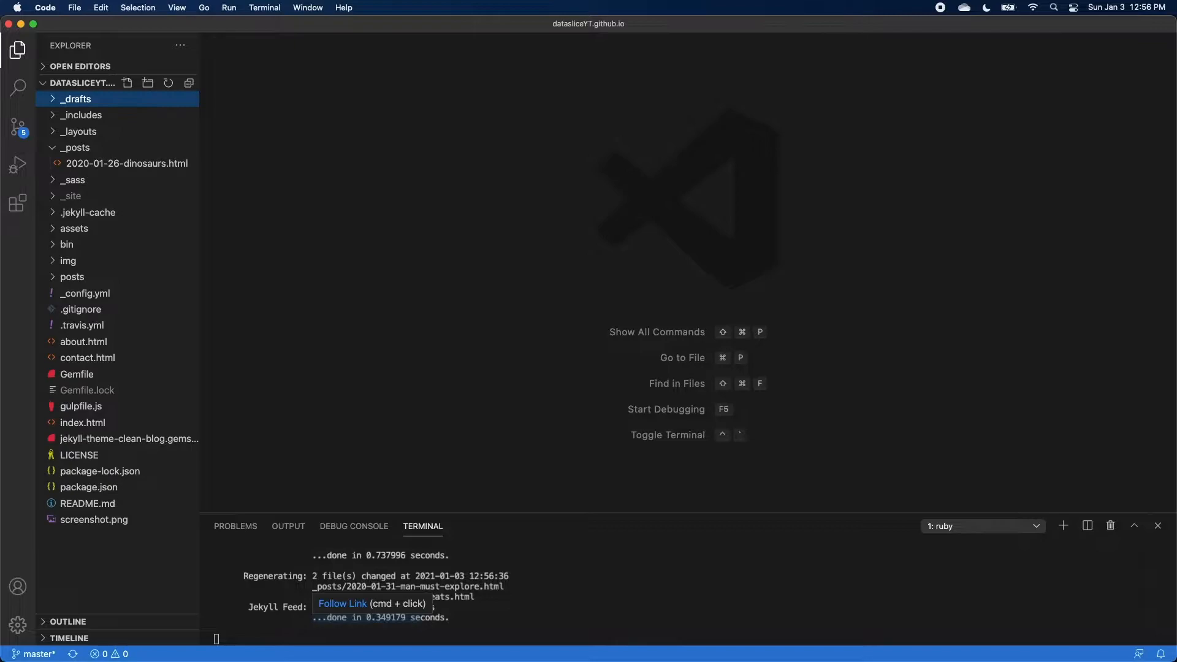
{"action": "left_click_drag", "start_coordinate": [127, 163], "coordinate": [75, 98]}
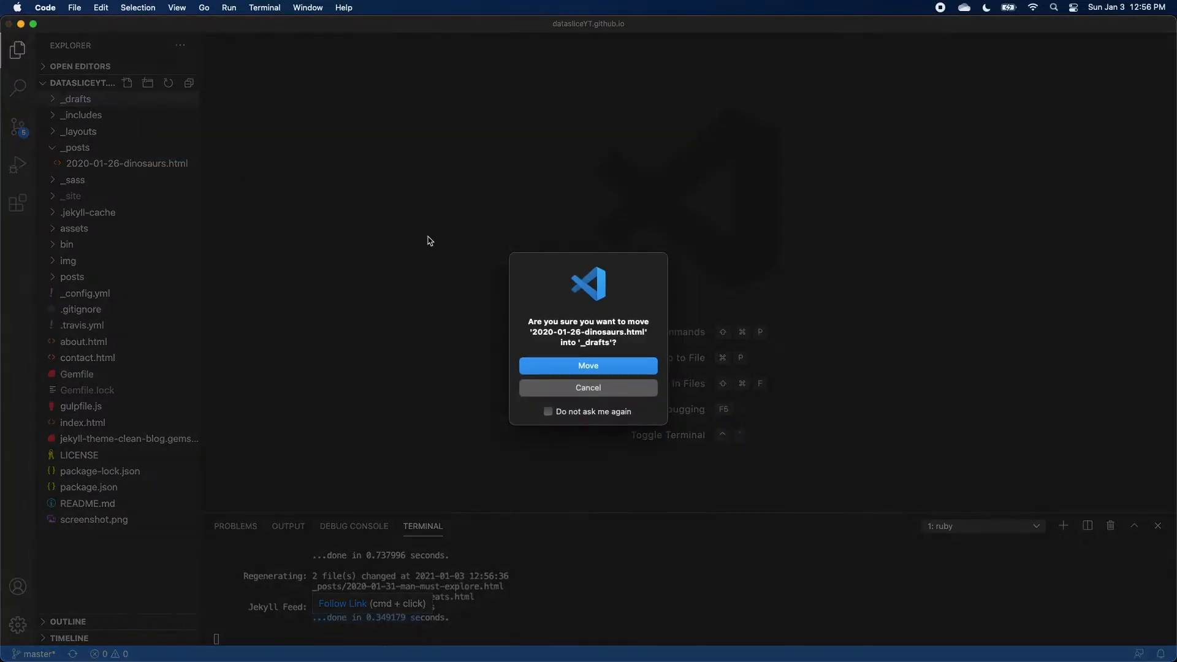
{"action": "left_click", "coordinate": [587, 365]}
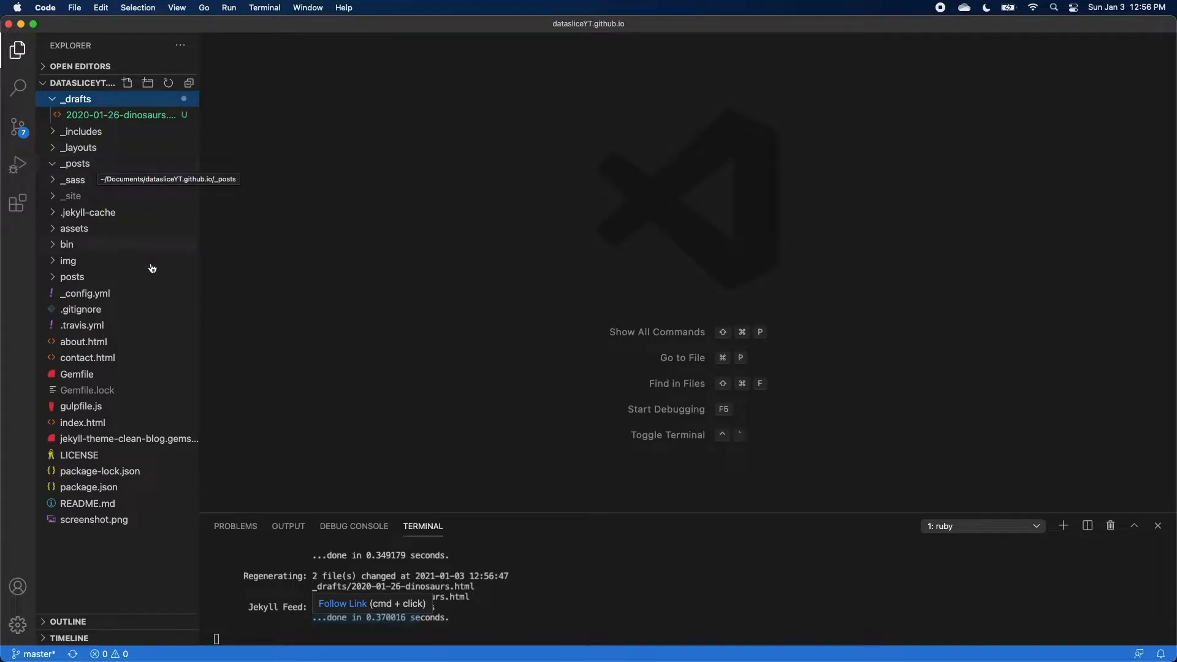
Trash the six sample post images 01–06.jpg from img/posts.
{"action": "left_click", "coordinate": [68, 260]}
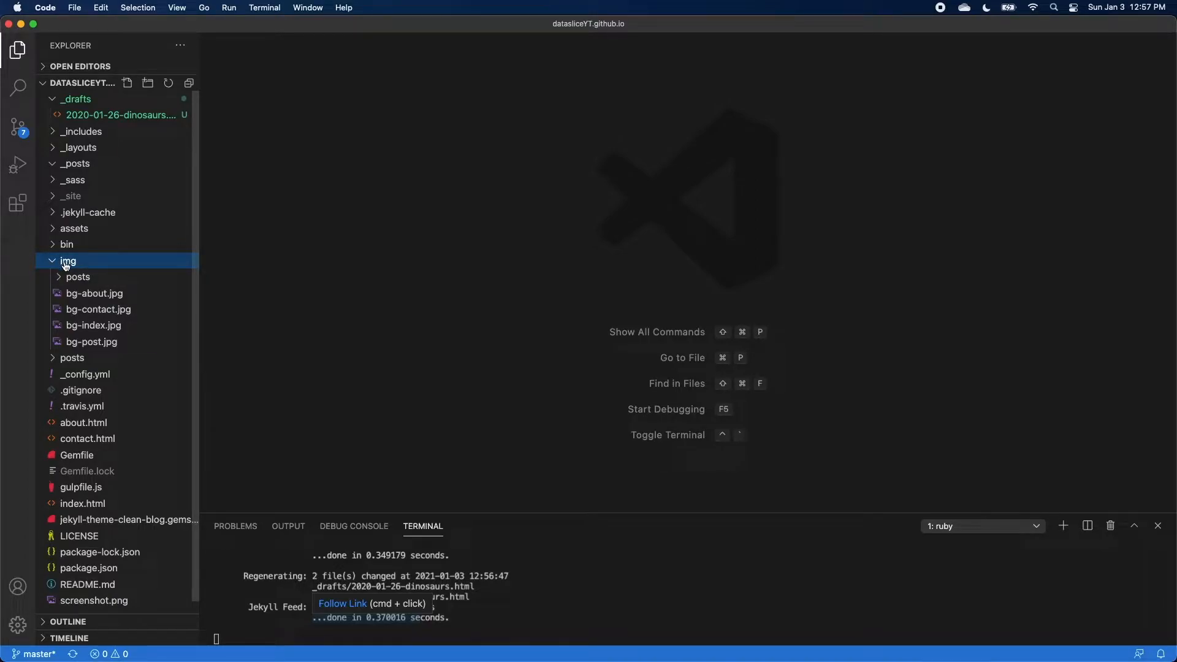
{"action": "left_click", "coordinate": [79, 276]}
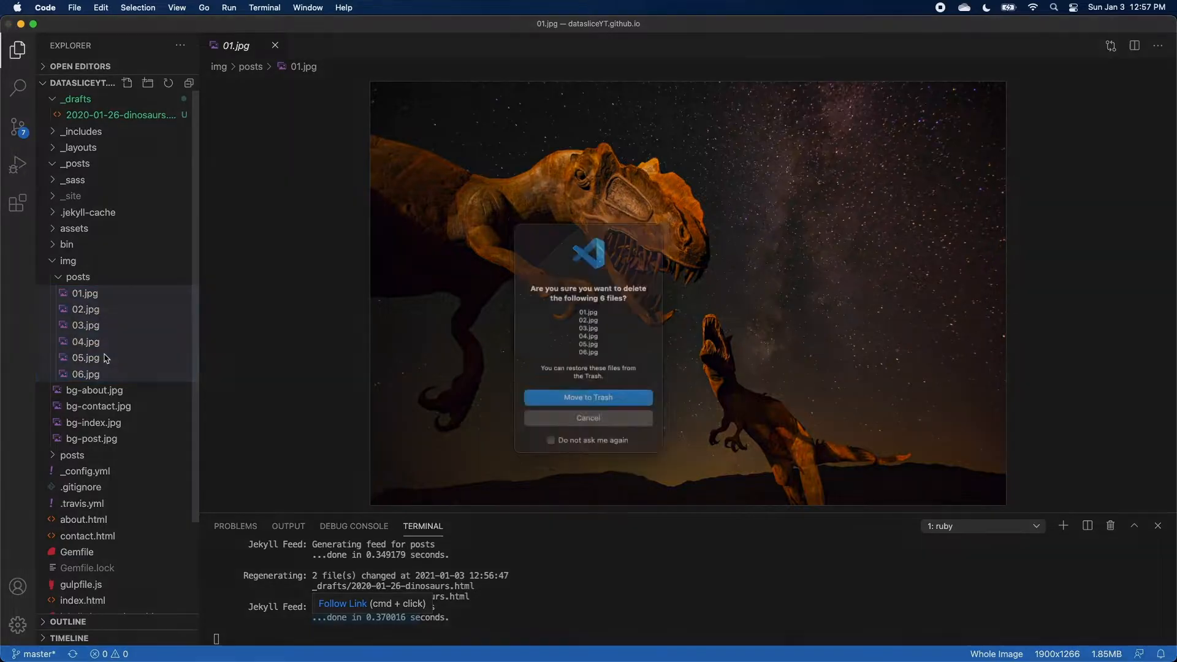
{"action": "left_click", "coordinate": [587, 397]}
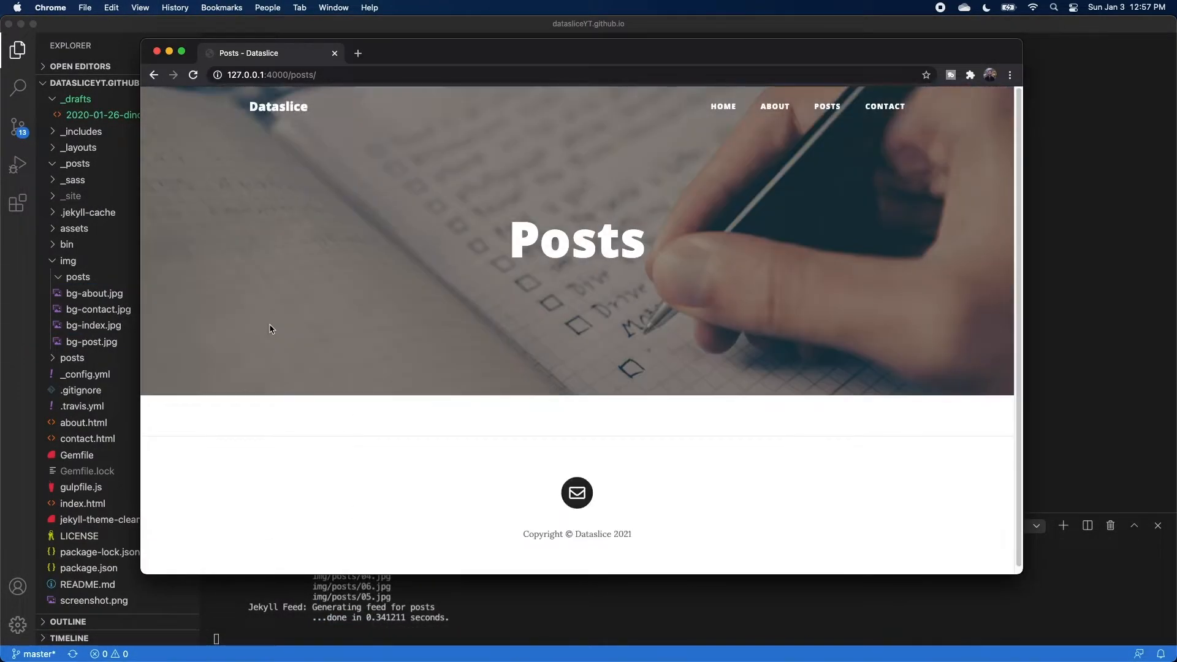
{"action": "mouse_move", "coordinate": [601, 333]}
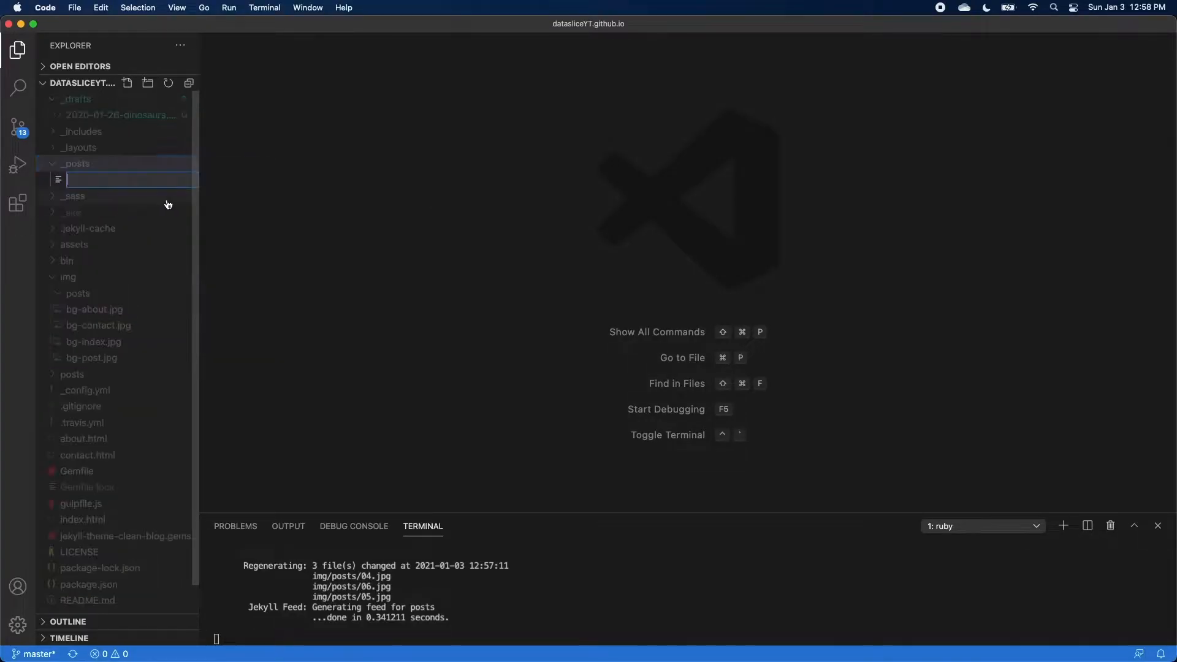
{"action": "mouse_move", "coordinate": [168, 205]}
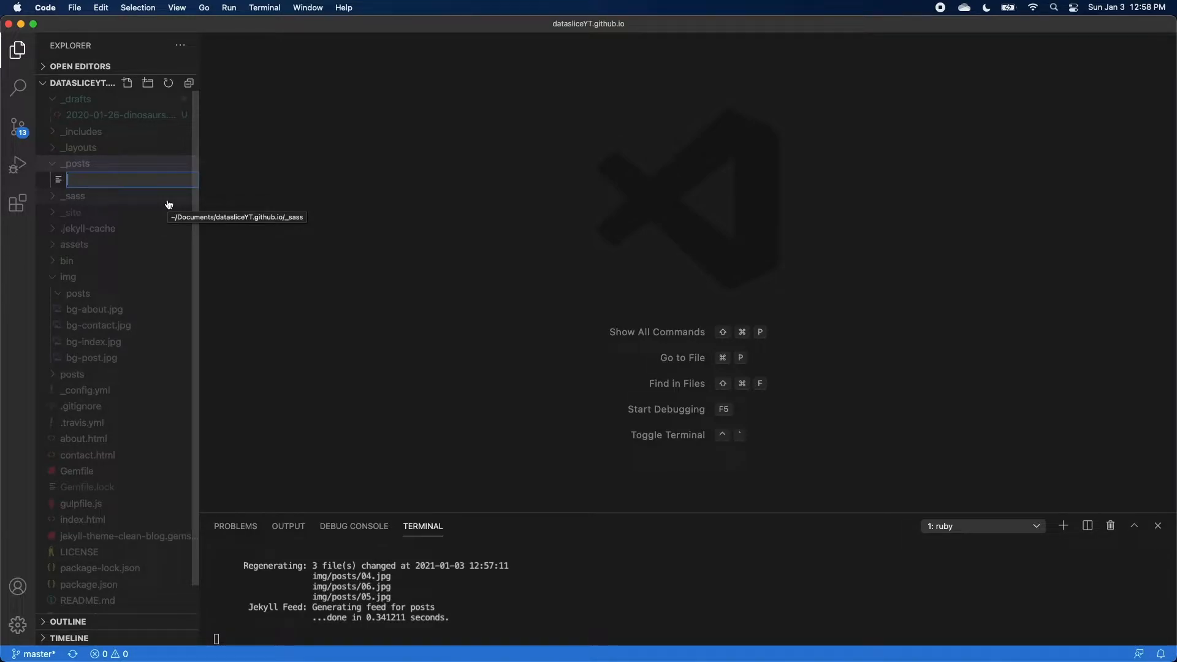
Name the new empty post 2021-01-03-web-scraping.md inside _posts.
{"action": "type", "text": "2021-"}
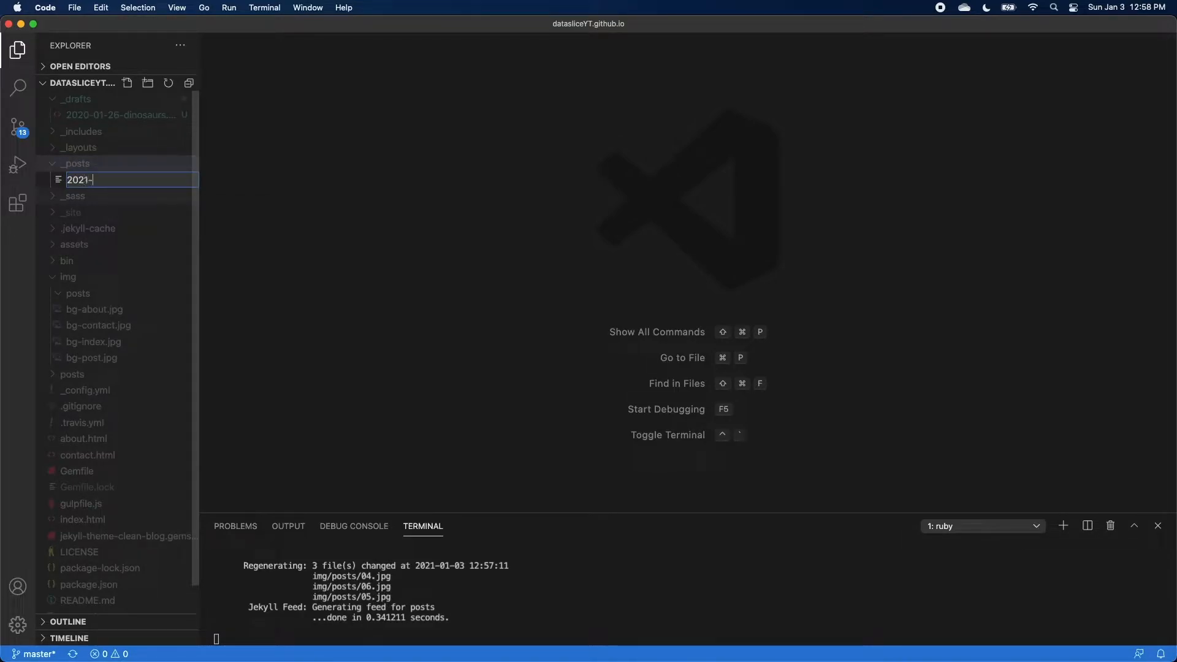
{"action": "type", "text": "01-"}
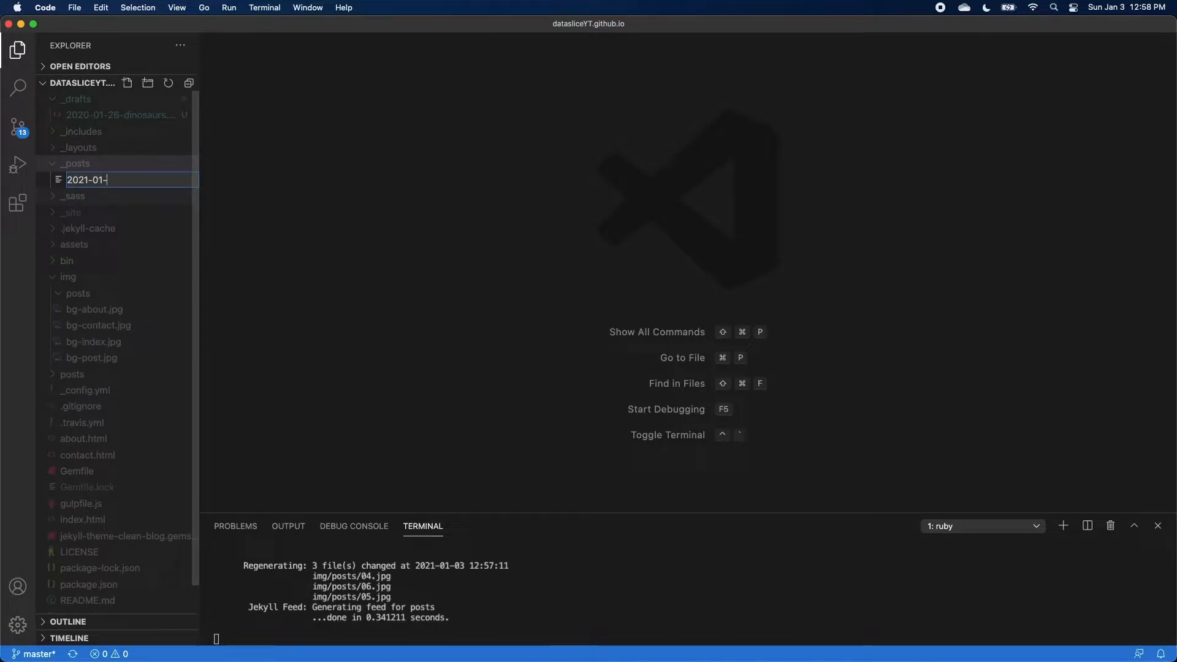
{"action": "type", "text": "03-"}
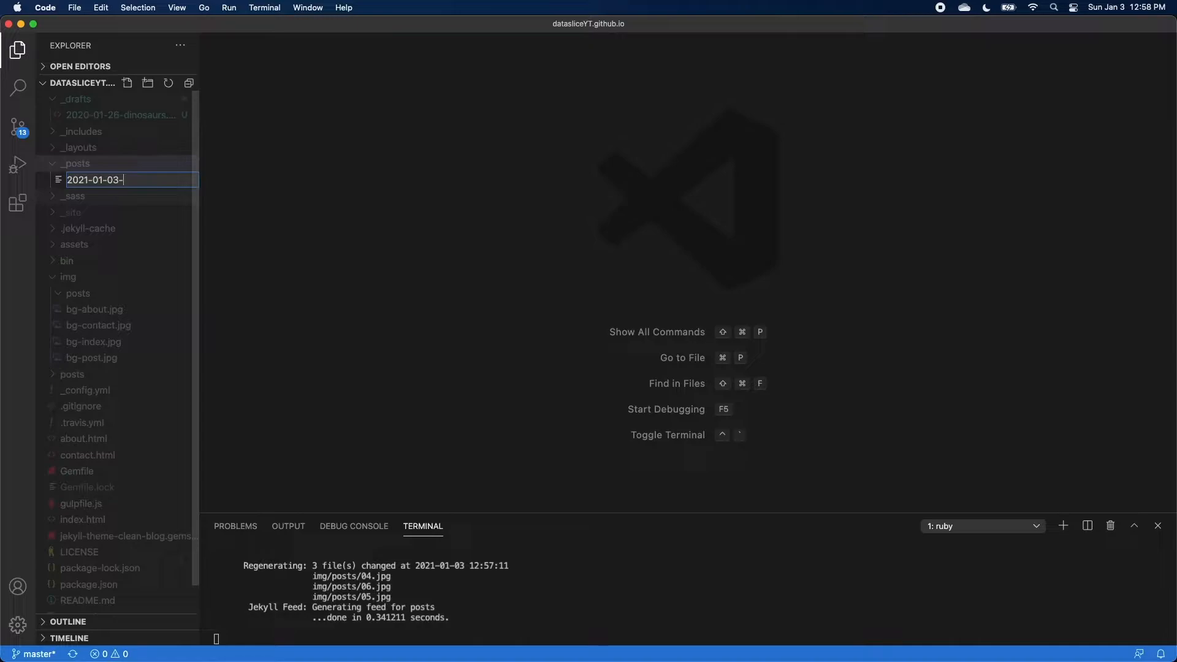
{"action": "type", "text": "web-scraping.md"}
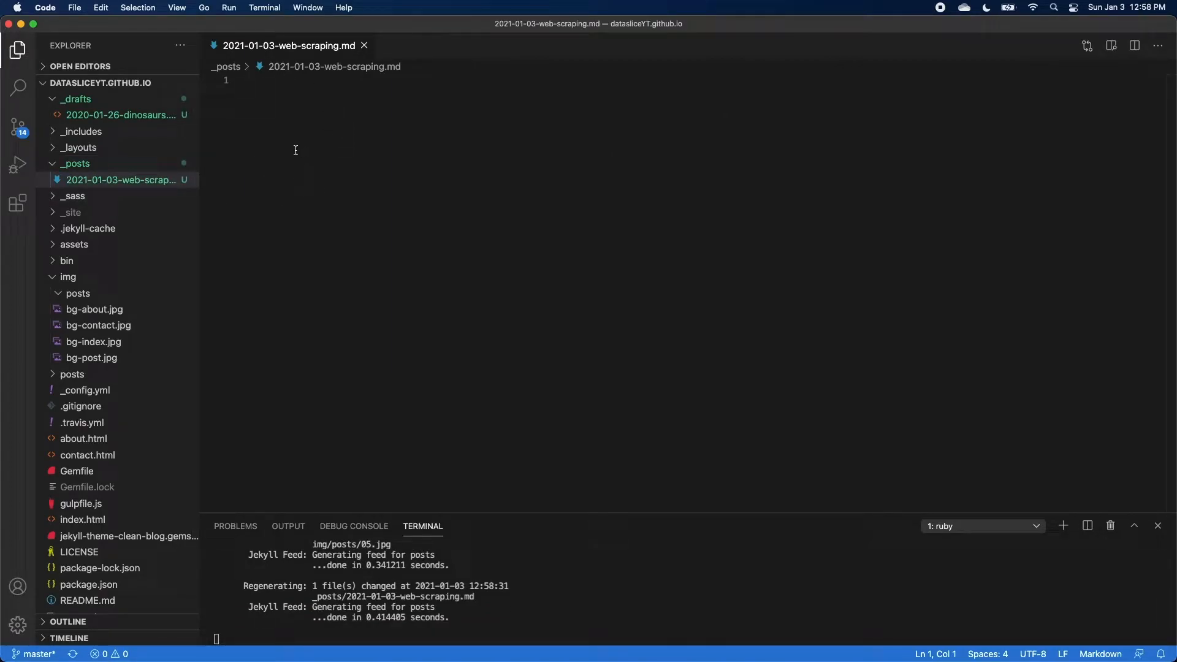
{"action": "mouse_move", "coordinate": [218, 139]}
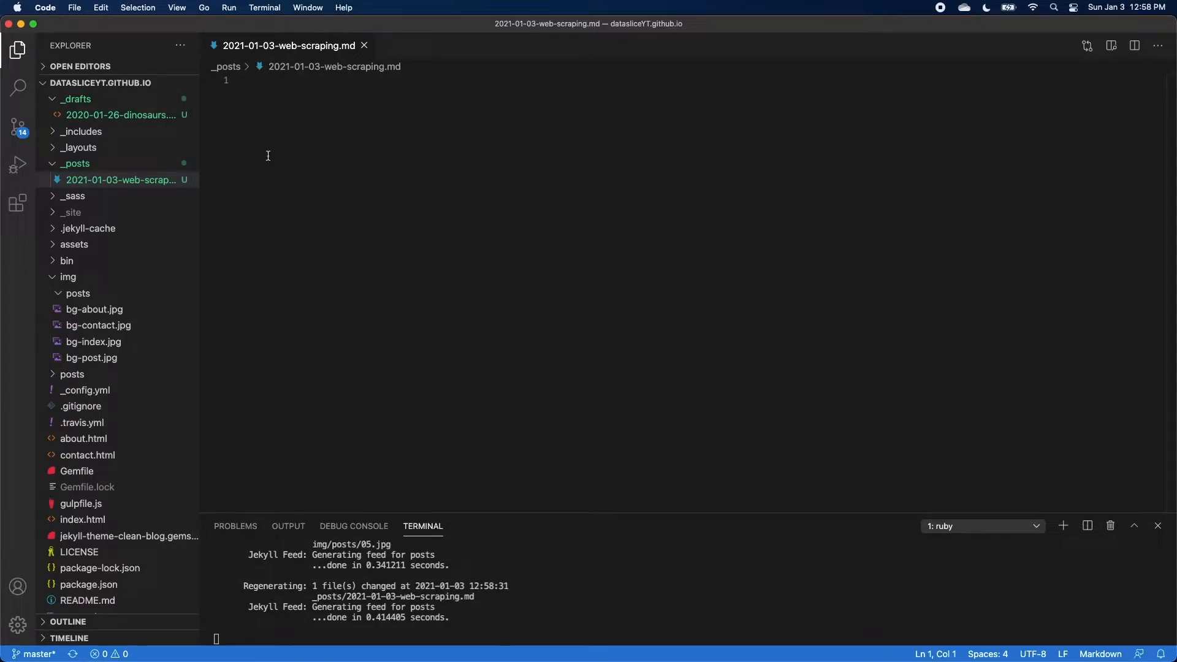
Reuse the dinosaurs draft's front matter with title 'Web Scraping in R', an IMDB/rvest subtitle and no date line.
{"action": "left_click", "coordinate": [120, 115]}
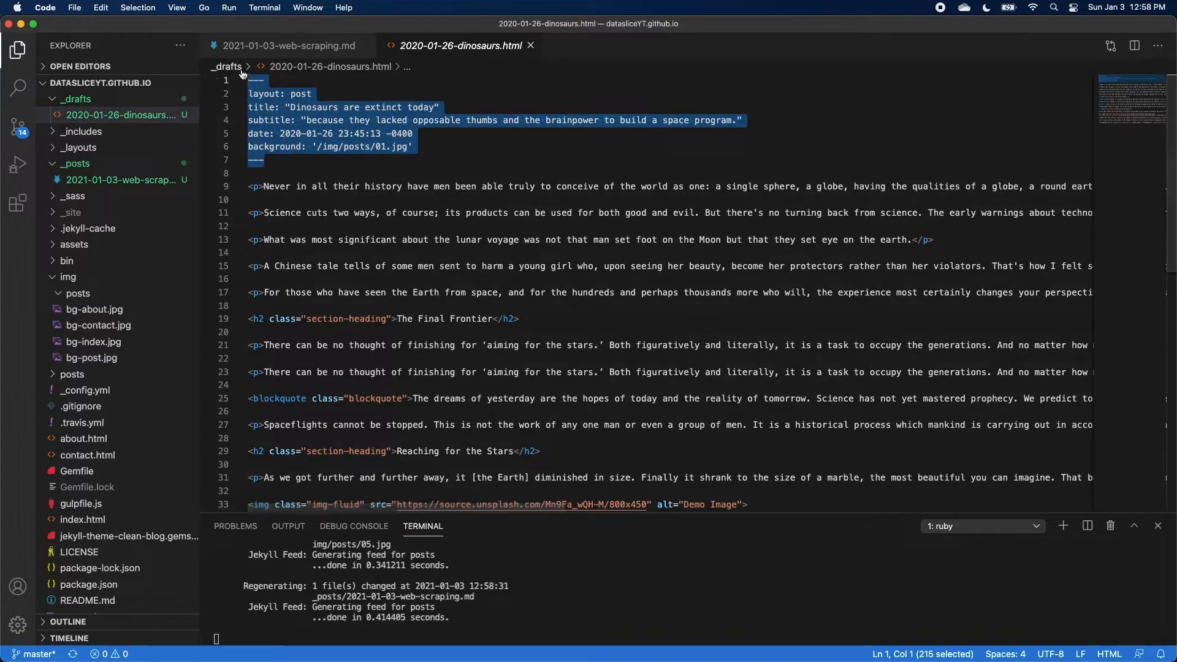
{"action": "left_click", "coordinate": [287, 46]}
{"action": "type", "text": "title: \"W"}
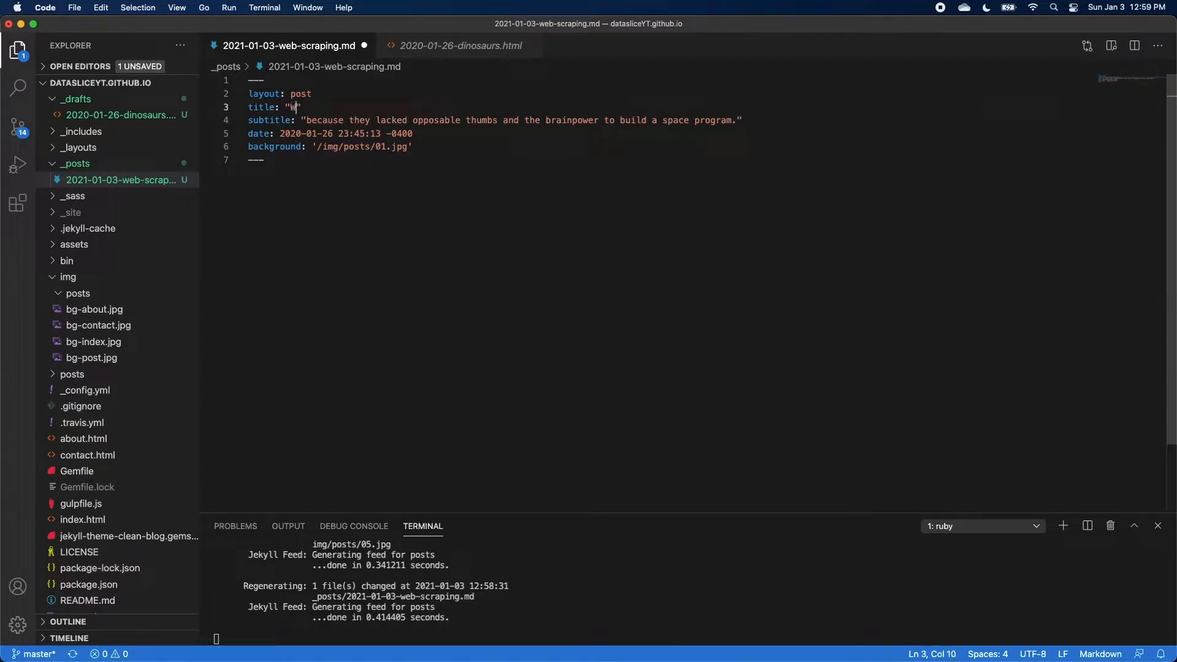
{"action": "type", "text": "eb Scraping in R"}
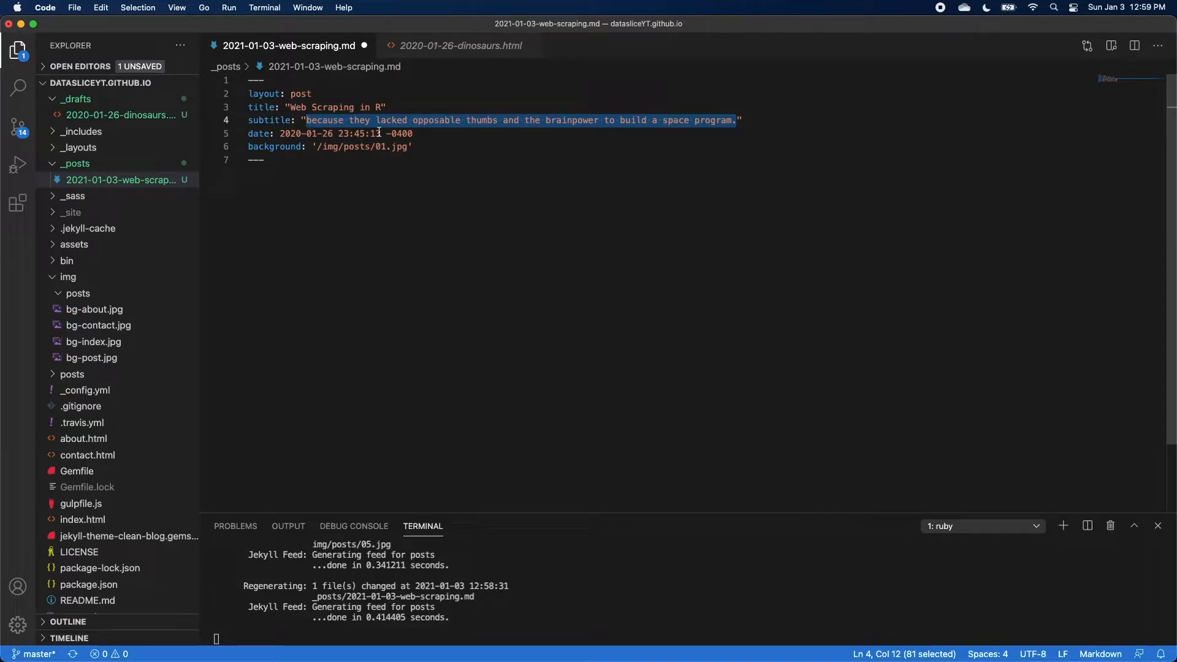
{"action": "type", "text": "Scraping movie data from IMDB with the rvest package\""}
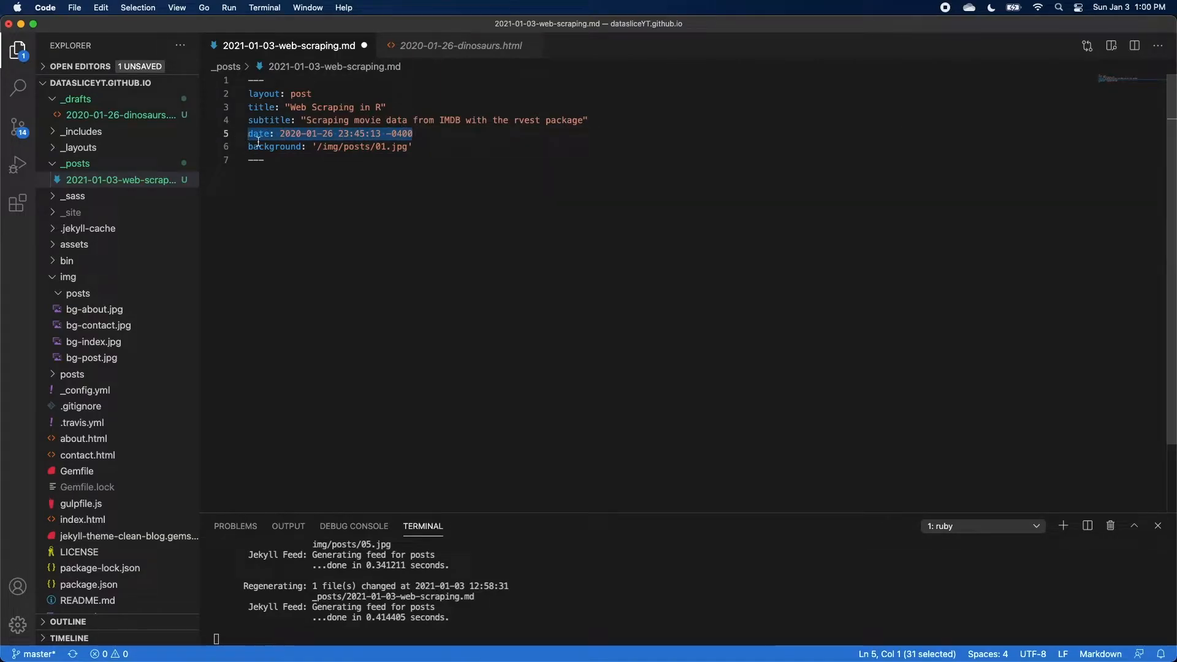
{"action": "key", "text": "Backspace"}
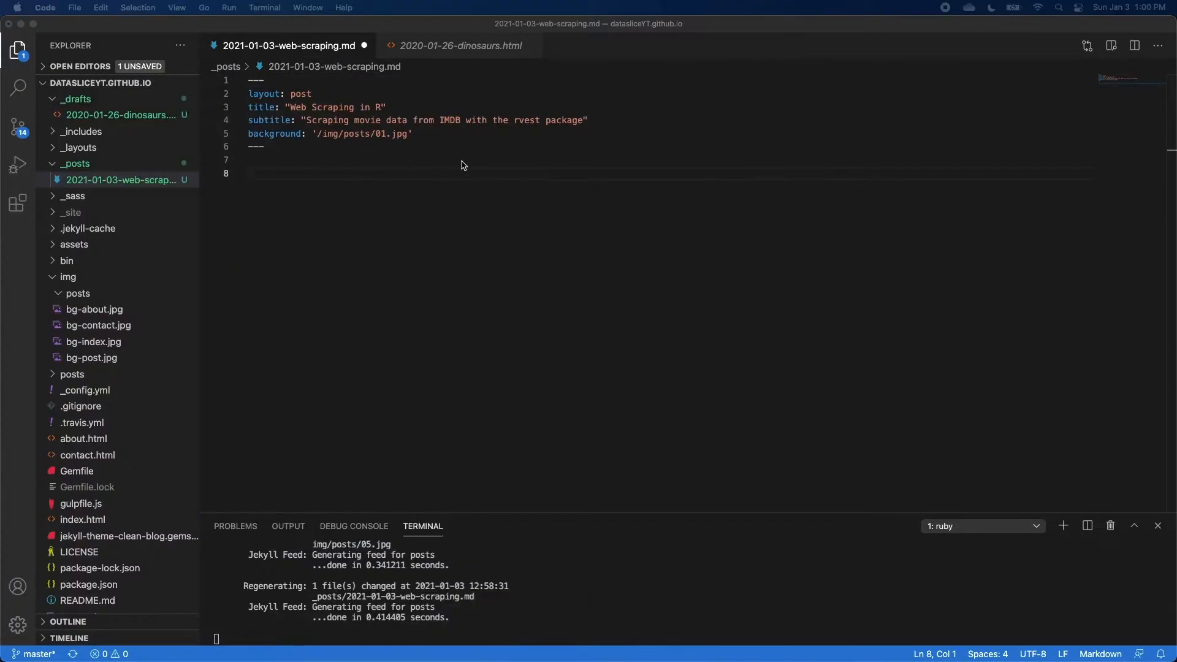
{"action": "mouse_move", "coordinate": [399, 160]}
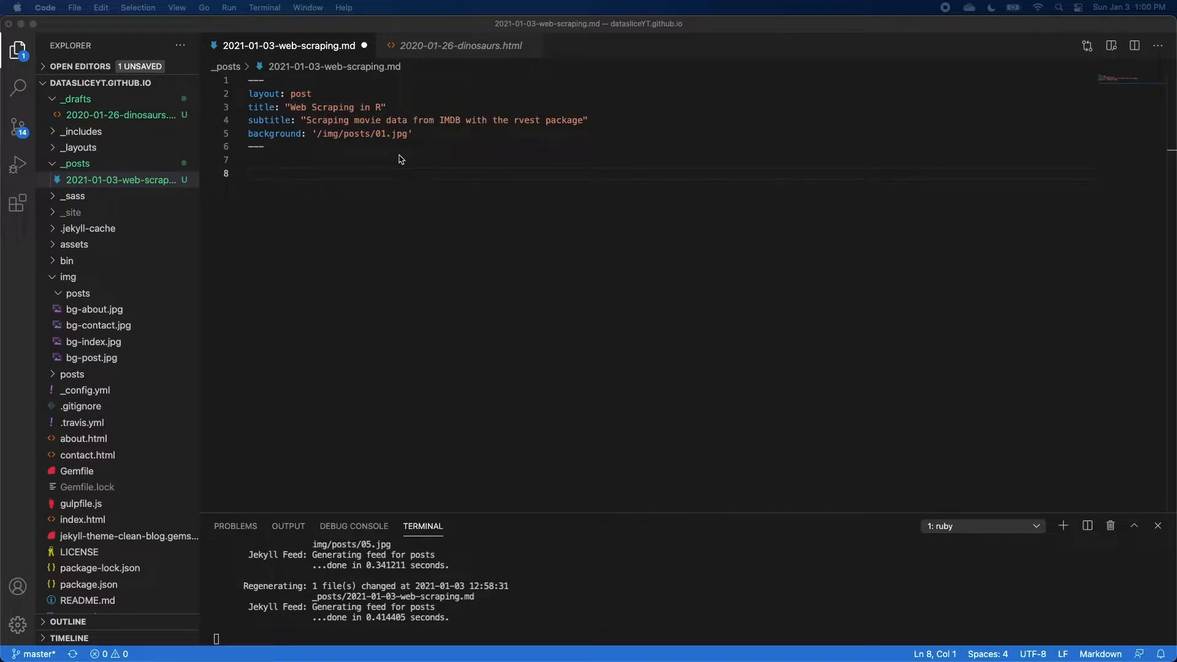
{"action": "mouse_move", "coordinate": [293, 183]}
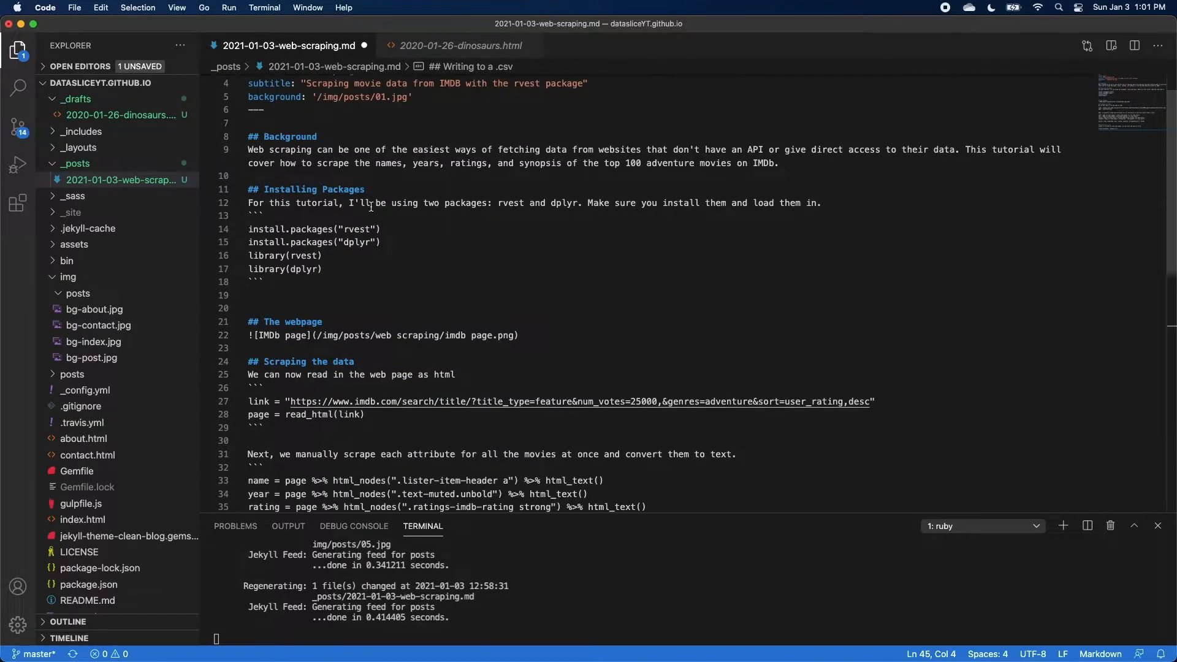
{"action": "mouse_move", "coordinate": [295, 229]}
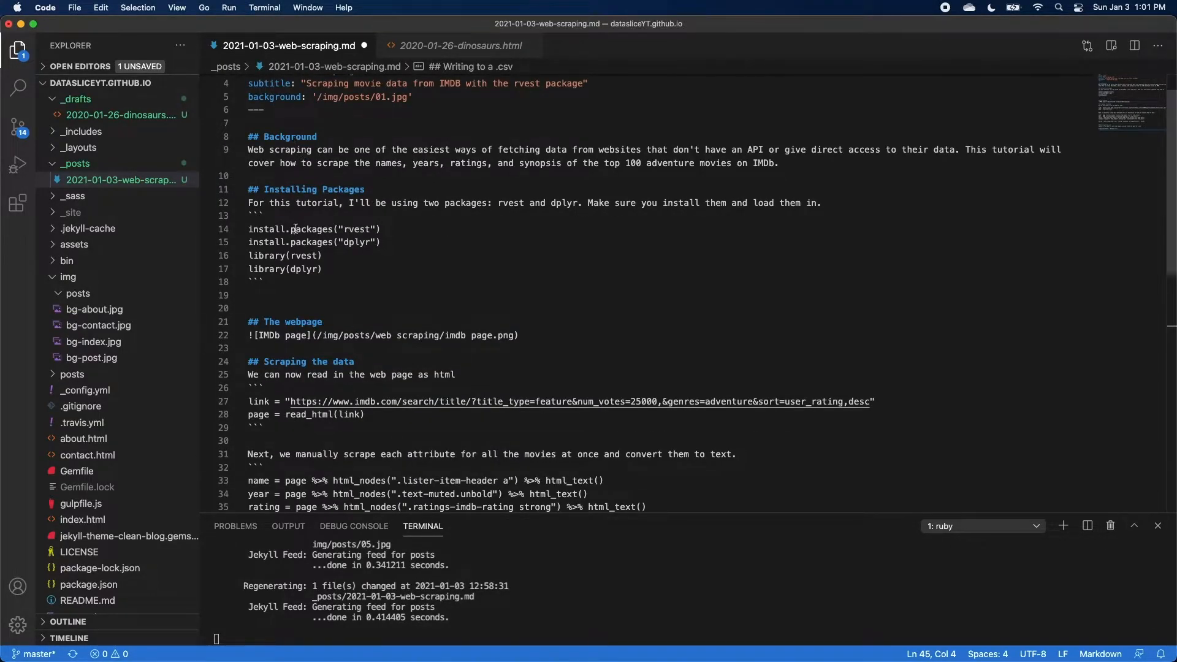
Save the pasted scraping tutorial body so the site regenerates.
{"action": "scroll", "scroll_direction": "down", "scroll_amount": 3}
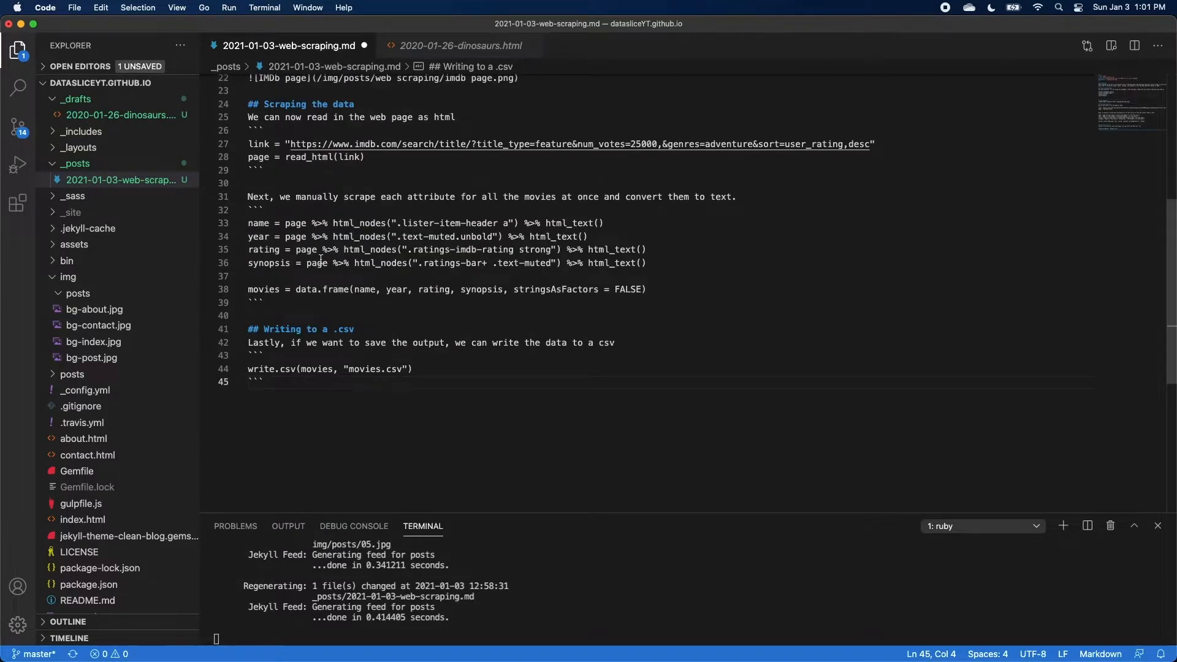
{"action": "key", "text": "cmd+s"}
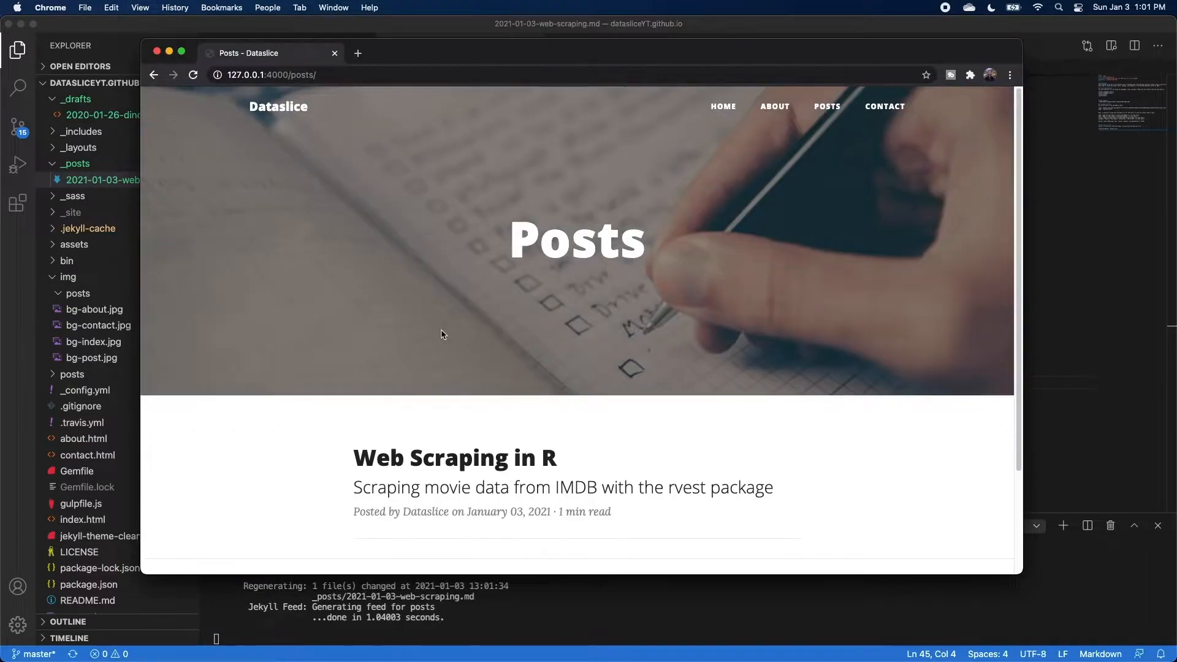
View the Web Scraping in R post on the local Posts page.
{"action": "left_click", "coordinate": [453, 457]}
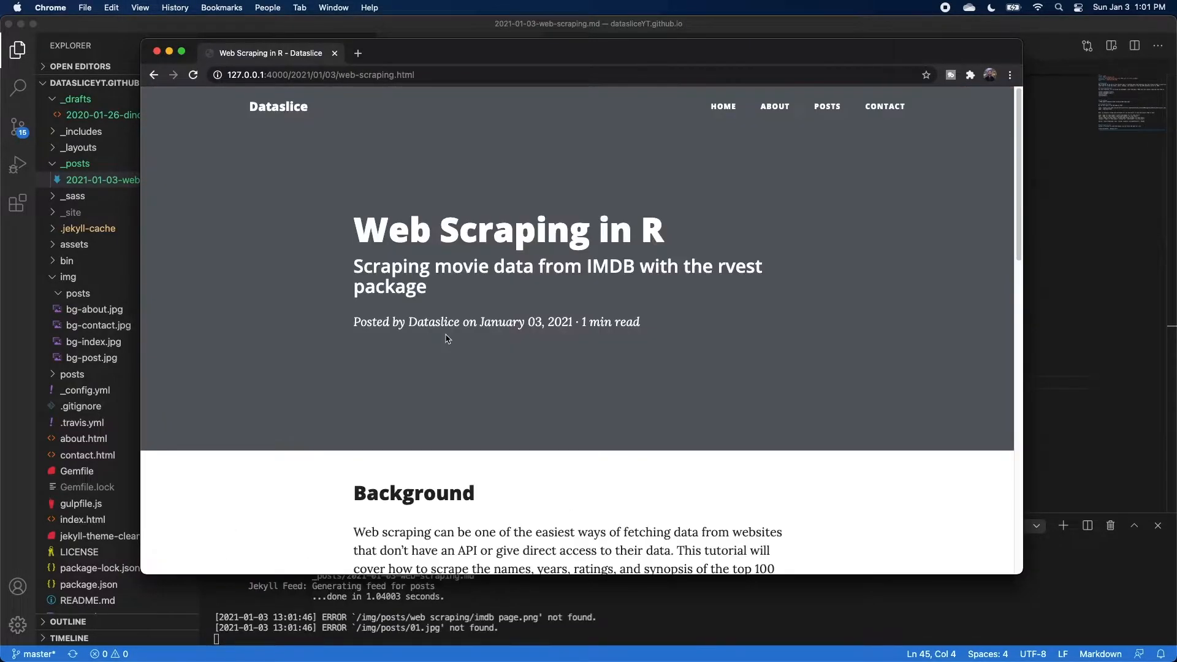
{"action": "mouse_move", "coordinate": [314, 329]}
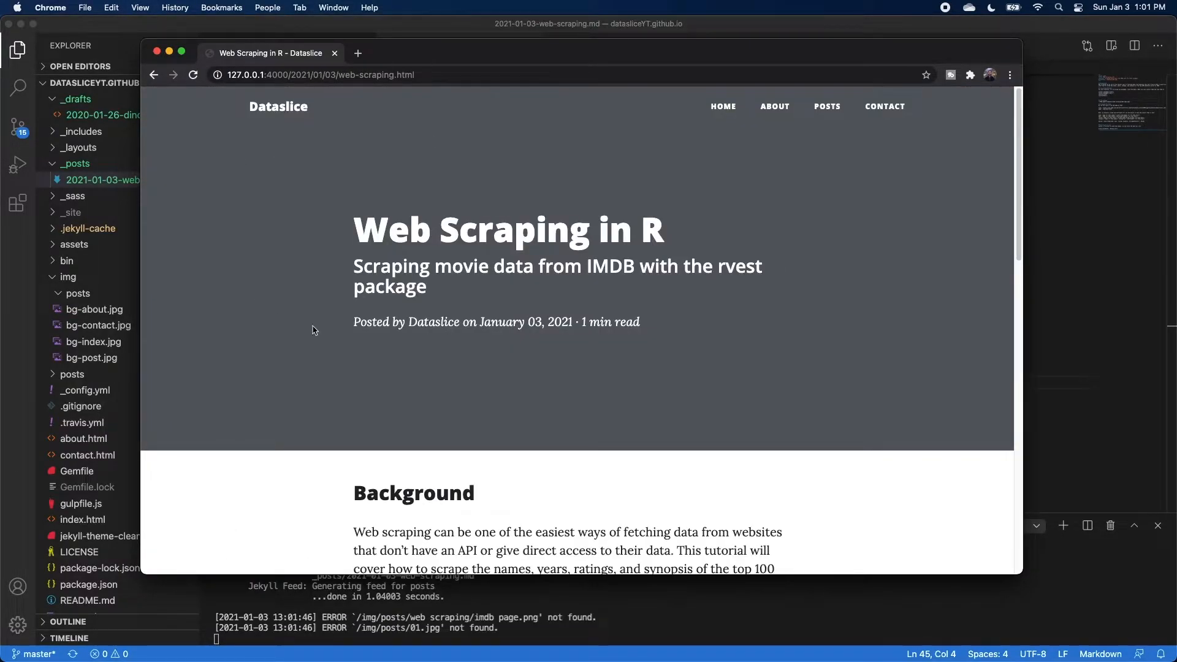
{"action": "scroll", "scroll_direction": "down", "scroll_amount": 3}
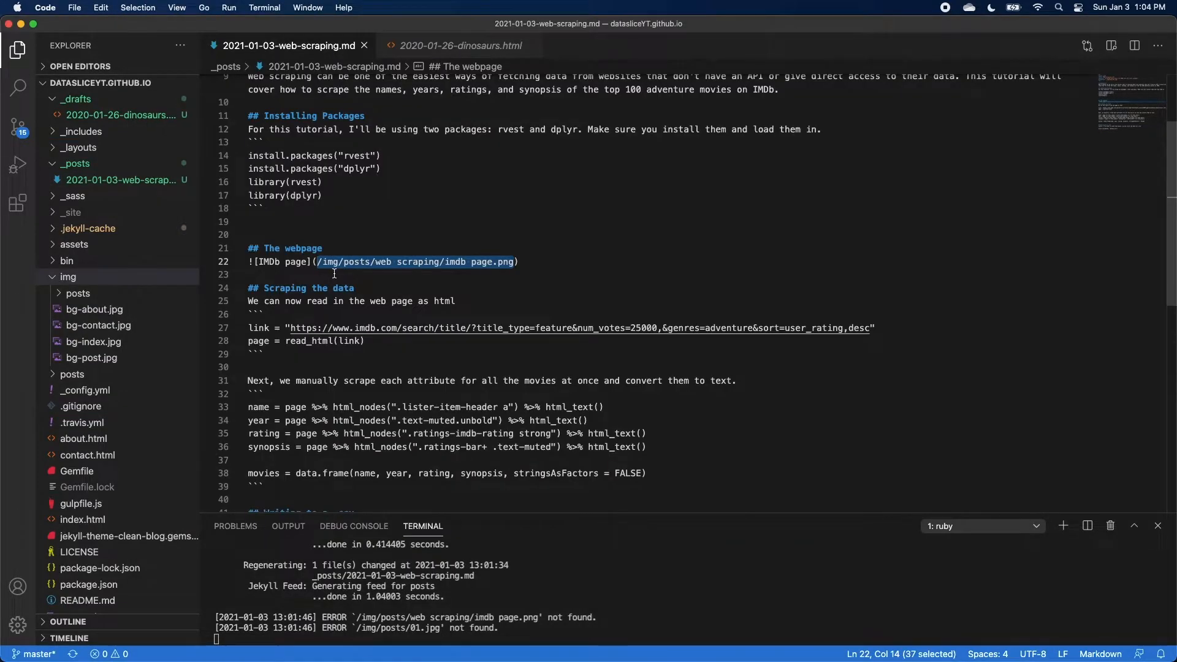
Remove the broken IMDb image path and create a web-scraping folder inside img/posts.
{"action": "key", "text": "Delete"}
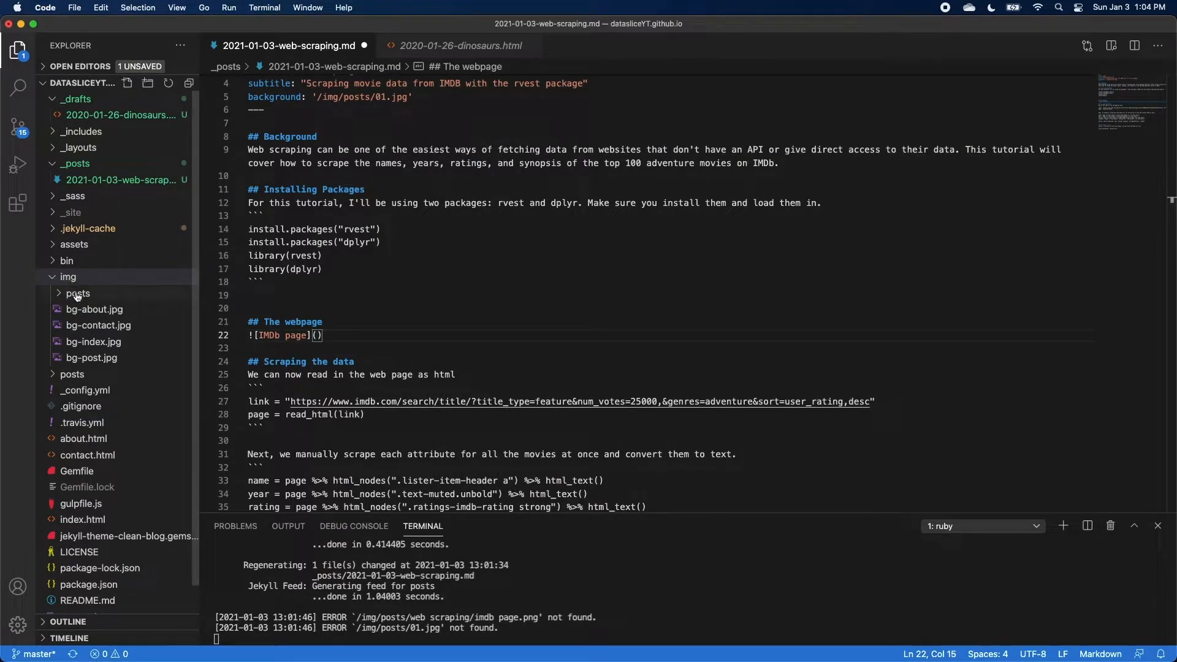
{"action": "right_click", "coordinate": [77, 293]}
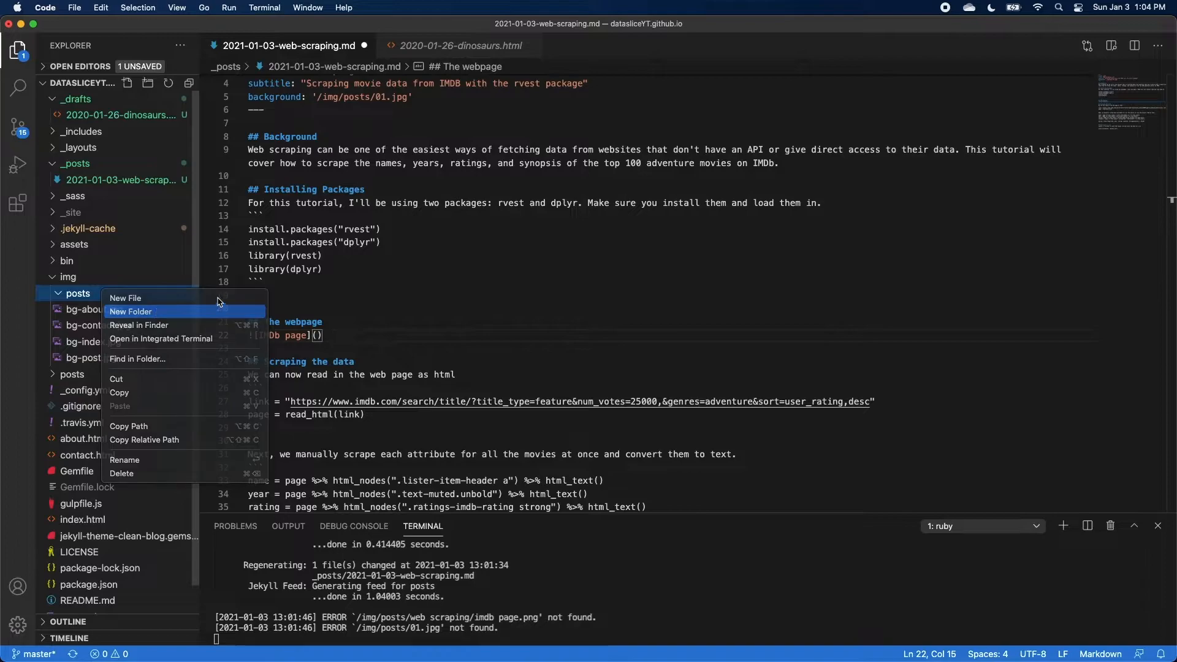
{"action": "left_click", "coordinate": [131, 310]}
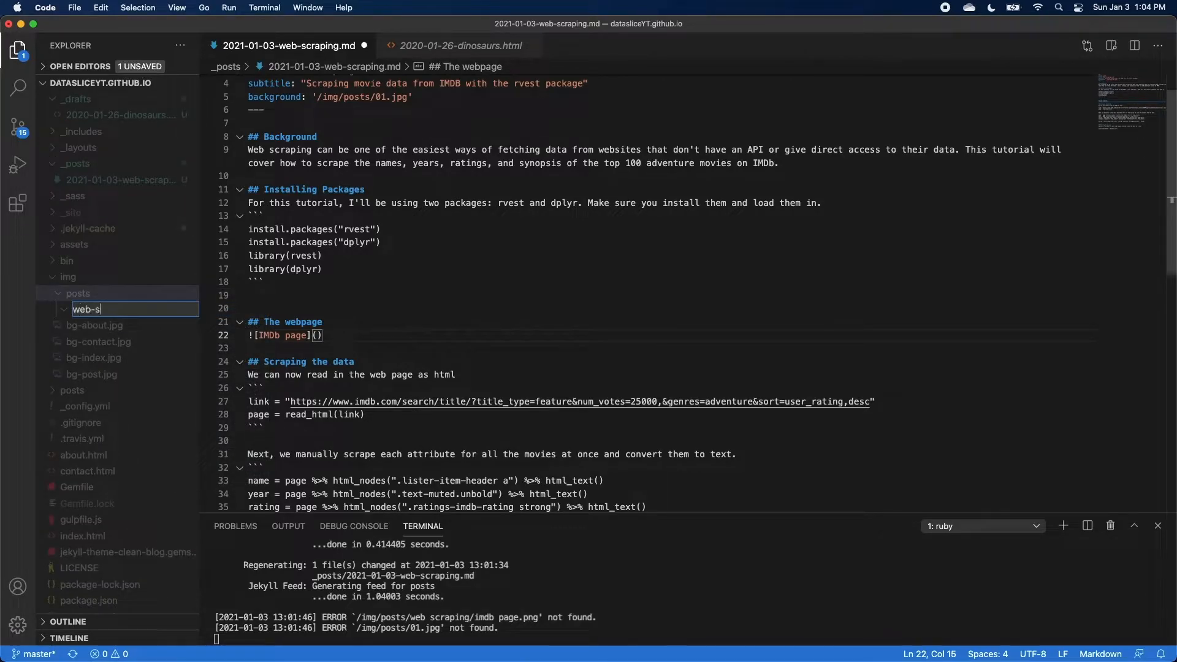
{"action": "key", "text": "Enter"}
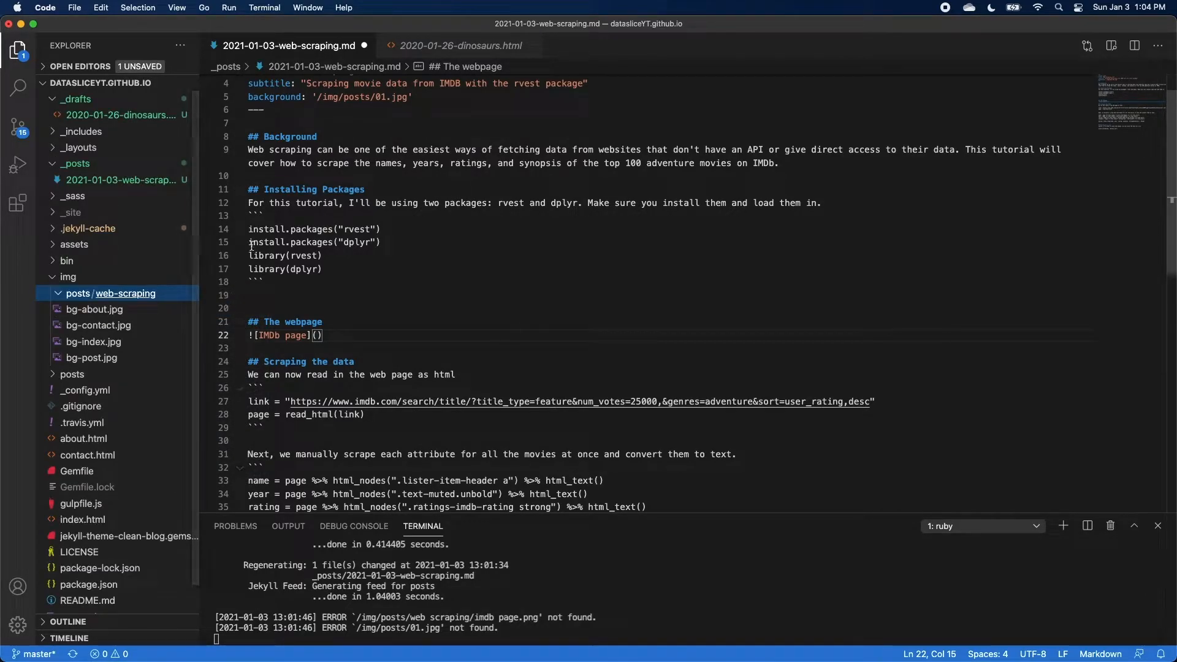
{"action": "mouse_move", "coordinate": [139, 295]}
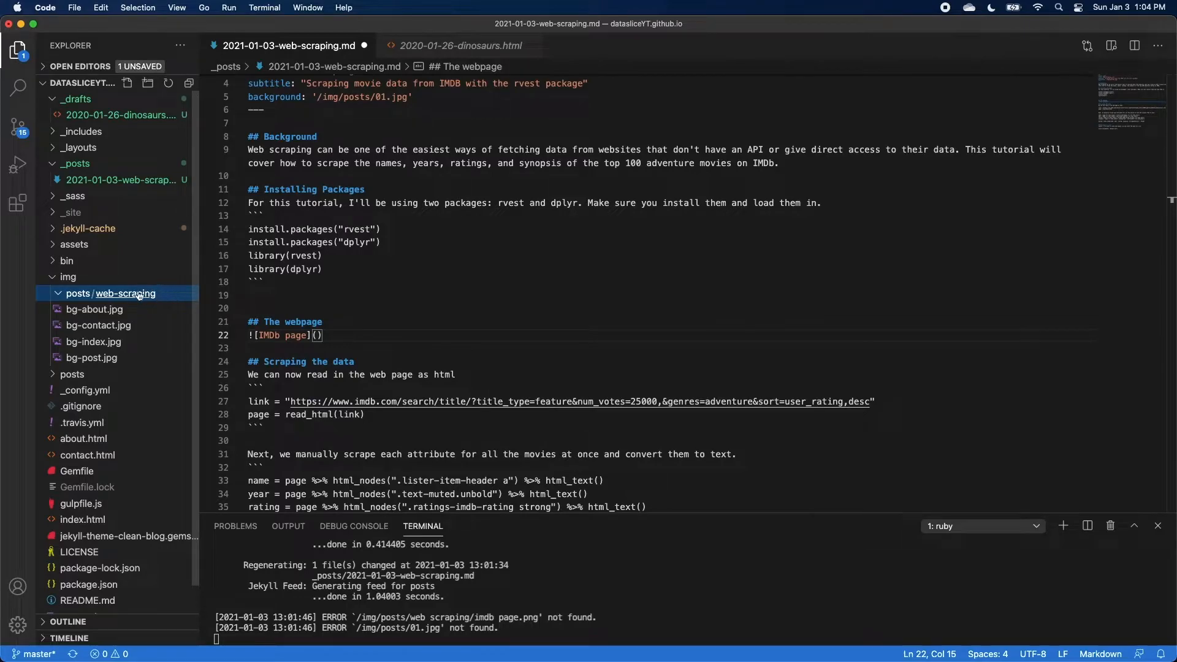
{"action": "mouse_move", "coordinate": [180, 297]}
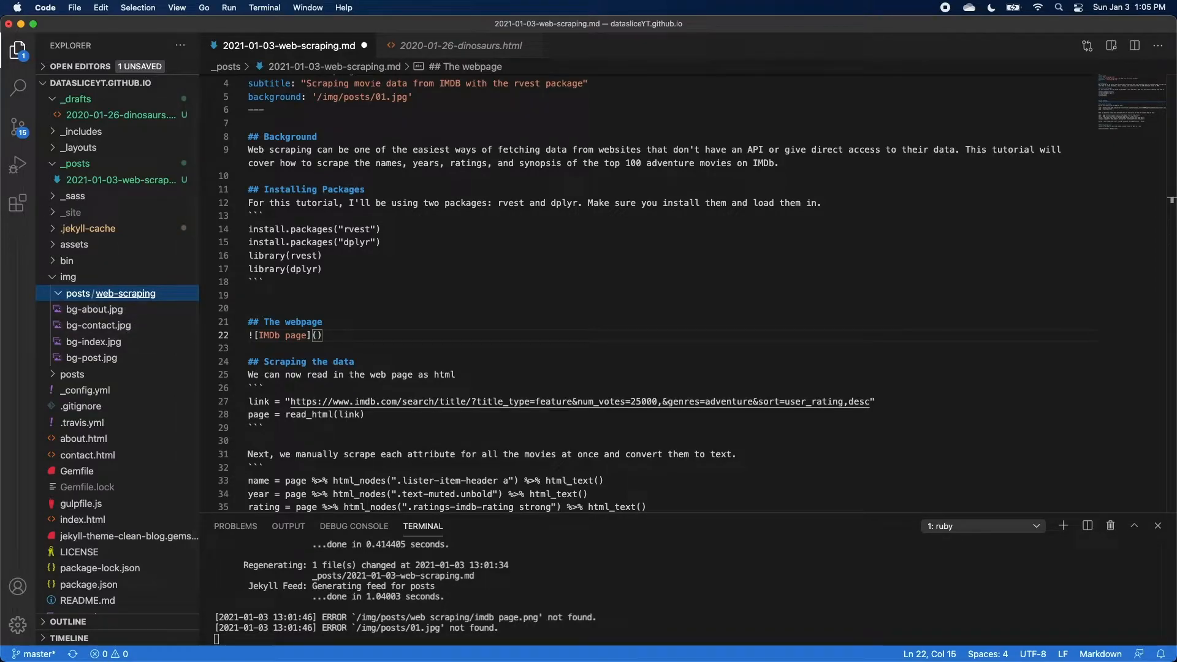
{"action": "mouse_move", "coordinate": [168, 299]}
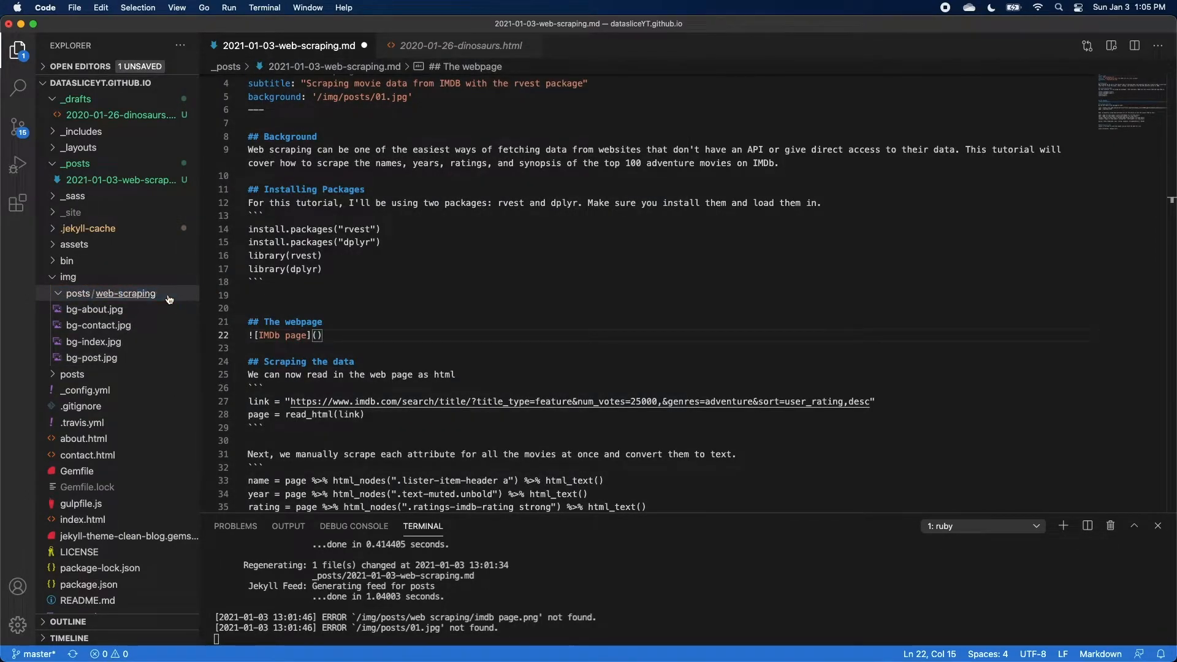
Link the post image to /img/posts/web-scraping/imdb page.png via its copied relative path.
{"action": "right_click", "coordinate": [98, 309]}
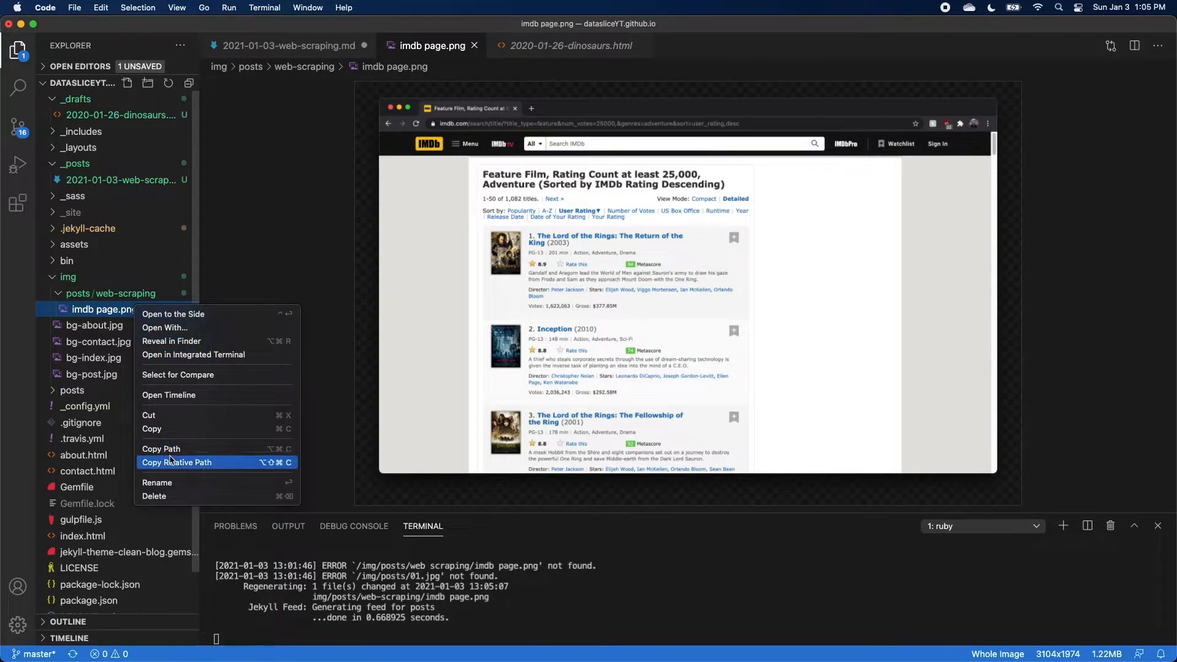
{"action": "left_click", "coordinate": [289, 45]}
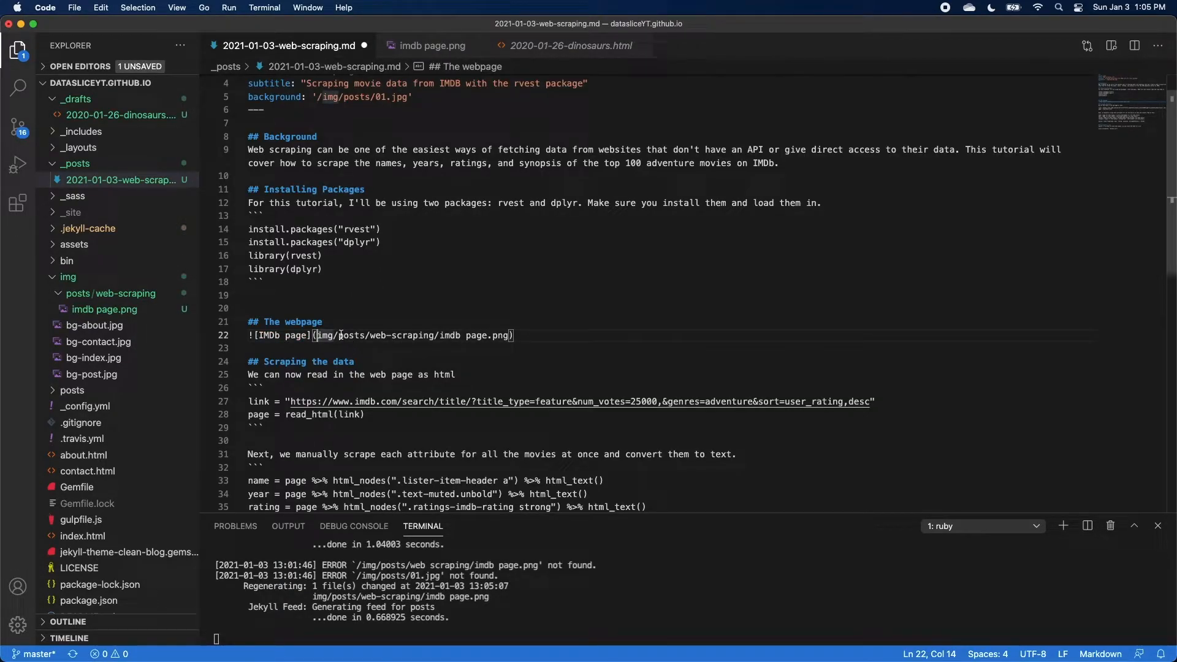
{"action": "type", "text": "/"}
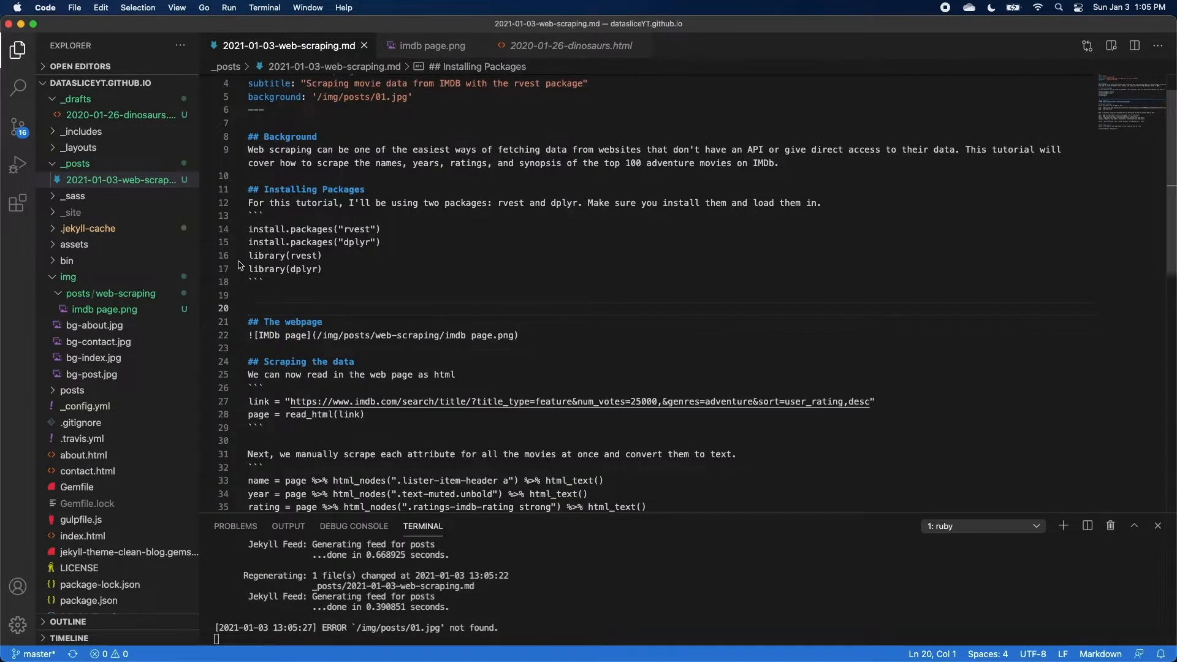
Add an img { width: 100%; } rule at the end of the clean-blog _post.scss stylesheet.
{"action": "left_click", "coordinate": [74, 244]}
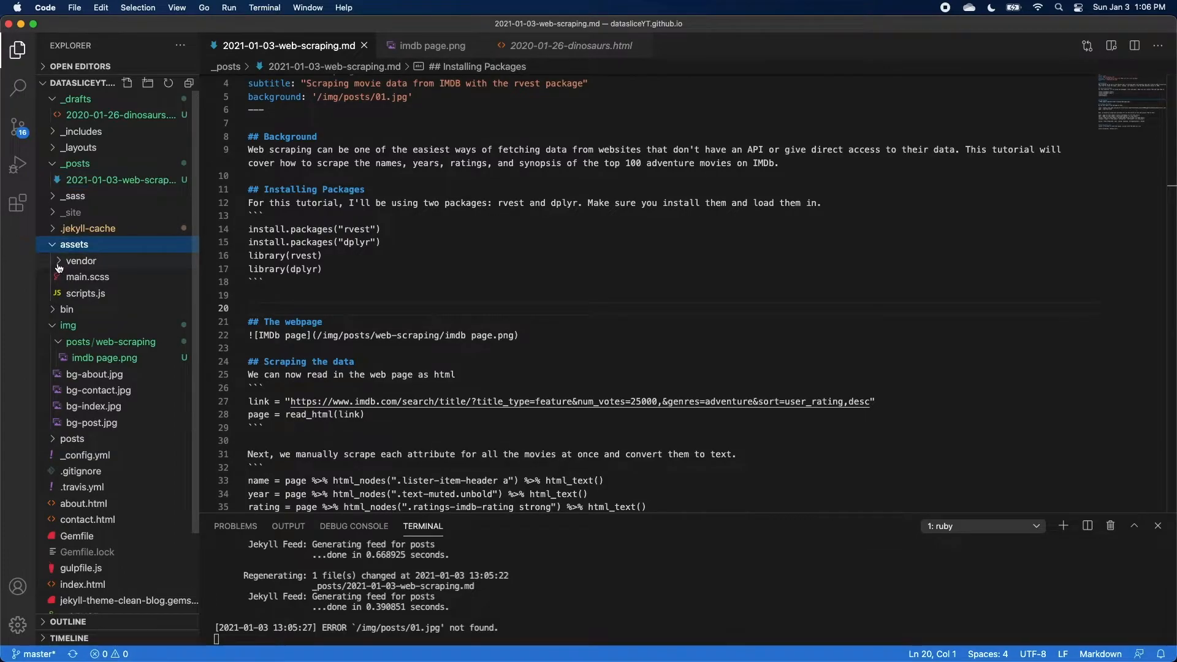
{"action": "left_click", "coordinate": [81, 260]}
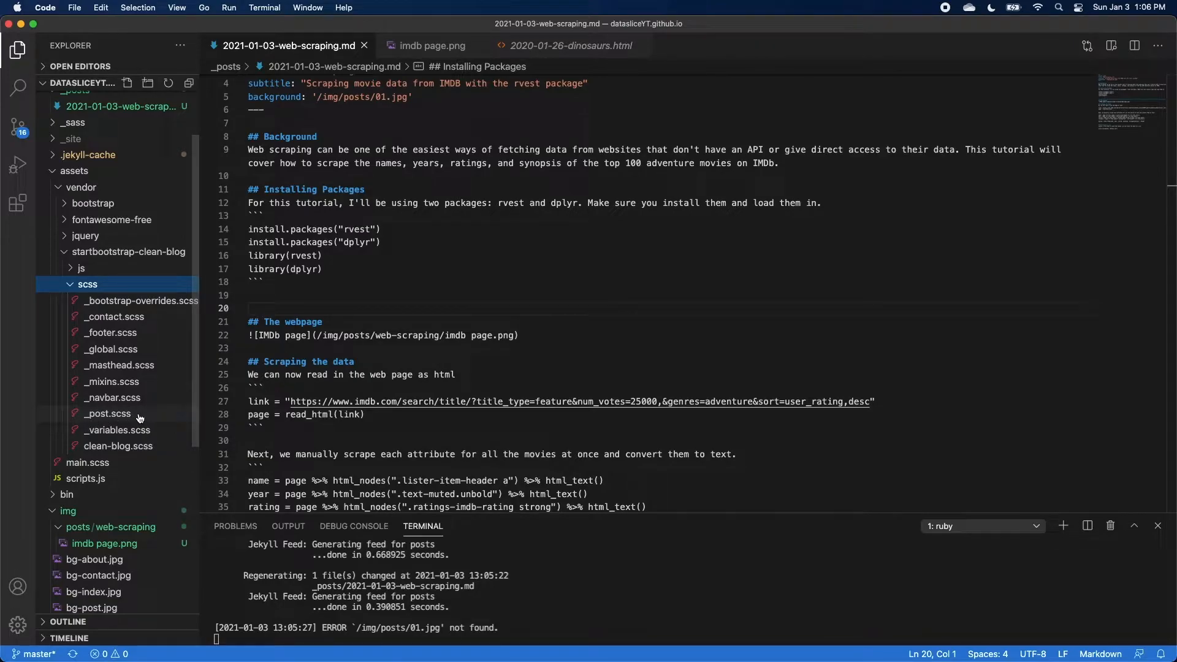
{"action": "left_click", "coordinate": [109, 413]}
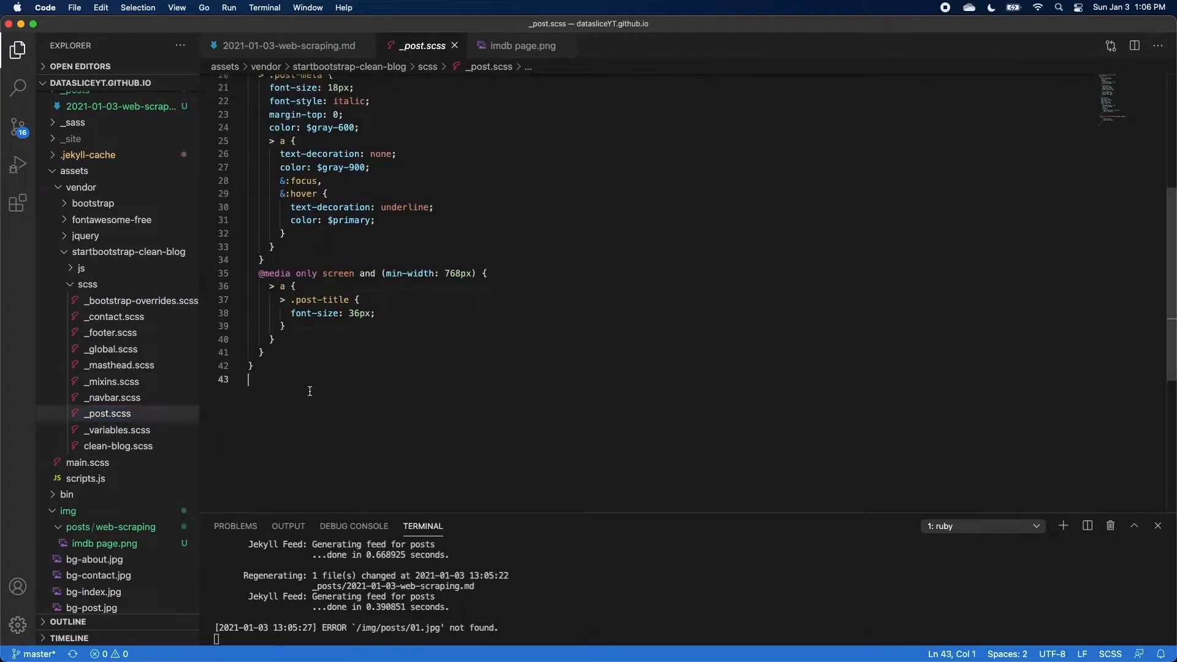
{"action": "type", "text": "img {"}
{"action": "type", "text": "width: 100"}
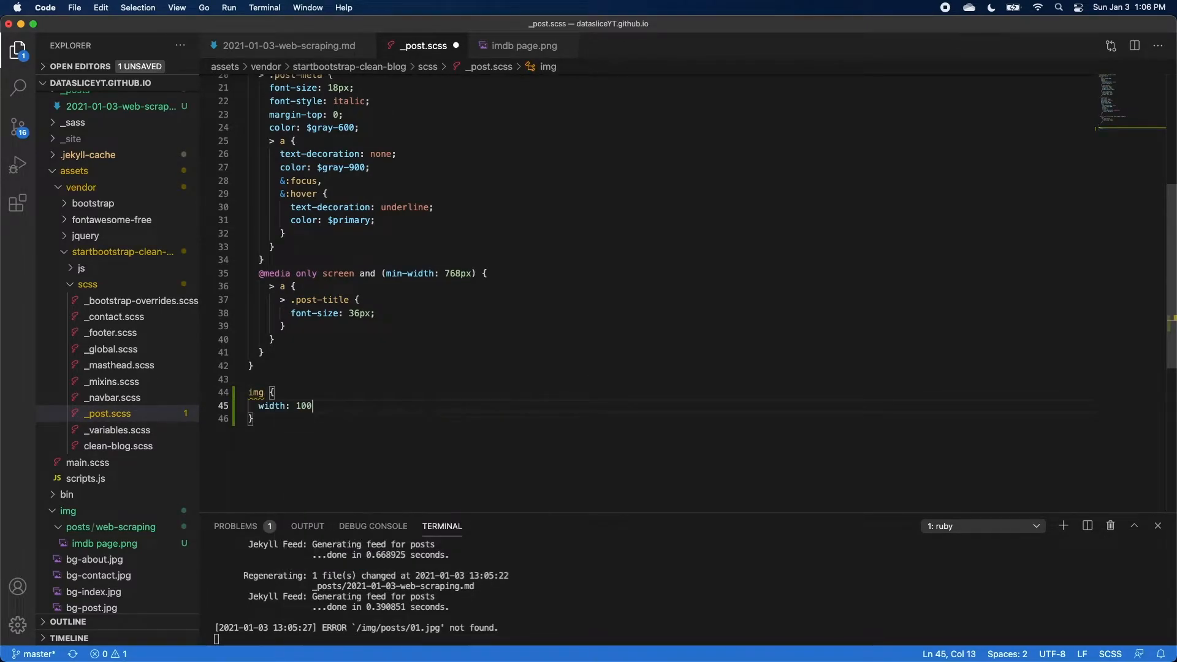
{"action": "type", "text": "%;"}
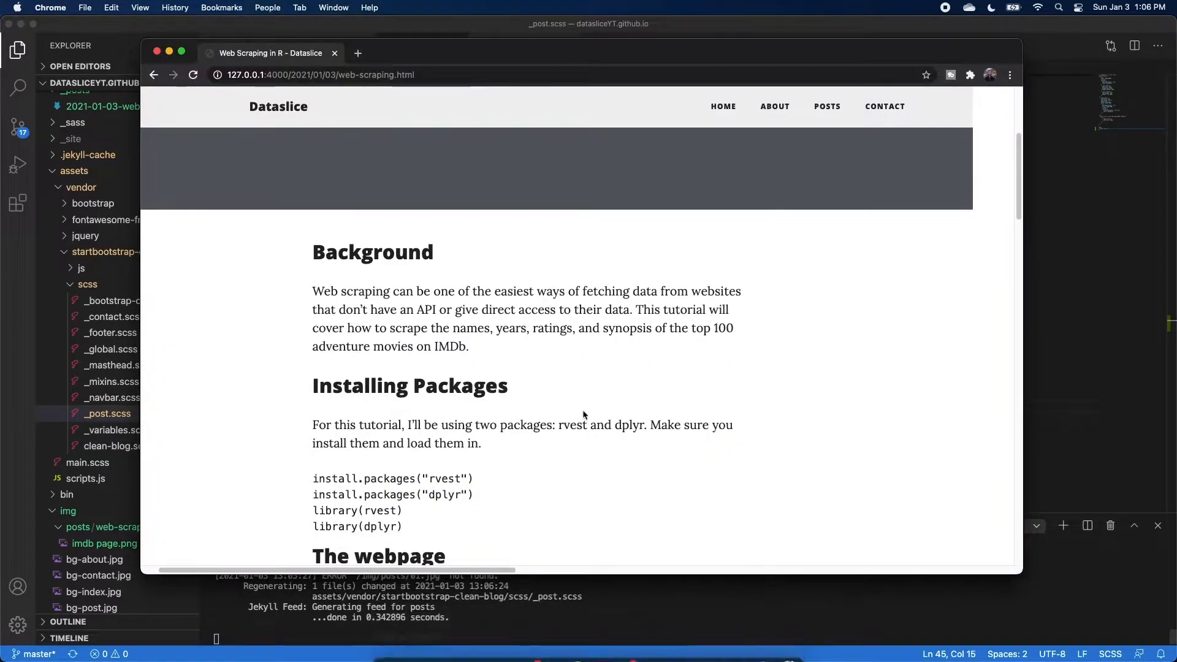
Scroll the reloaded post to check the IMDb screenshot under The webpage section.
{"action": "scroll", "scroll_direction": "down", "scroll_amount": 3}
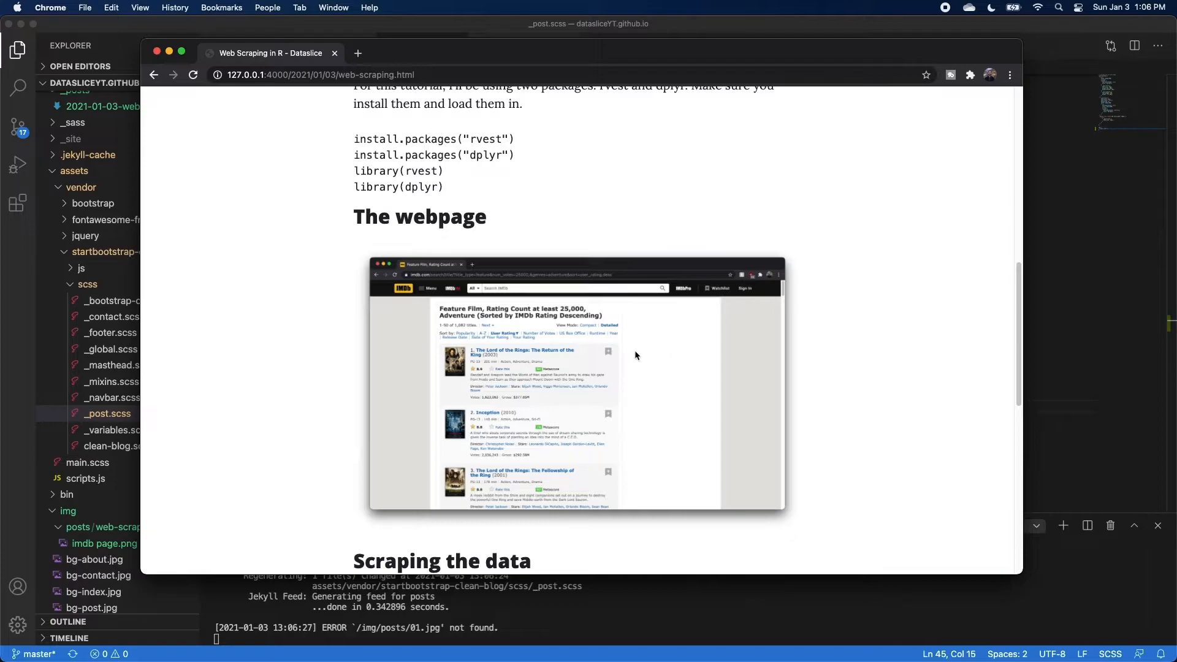
{"action": "scroll", "scroll_direction": "up", "scroll_amount": 3}
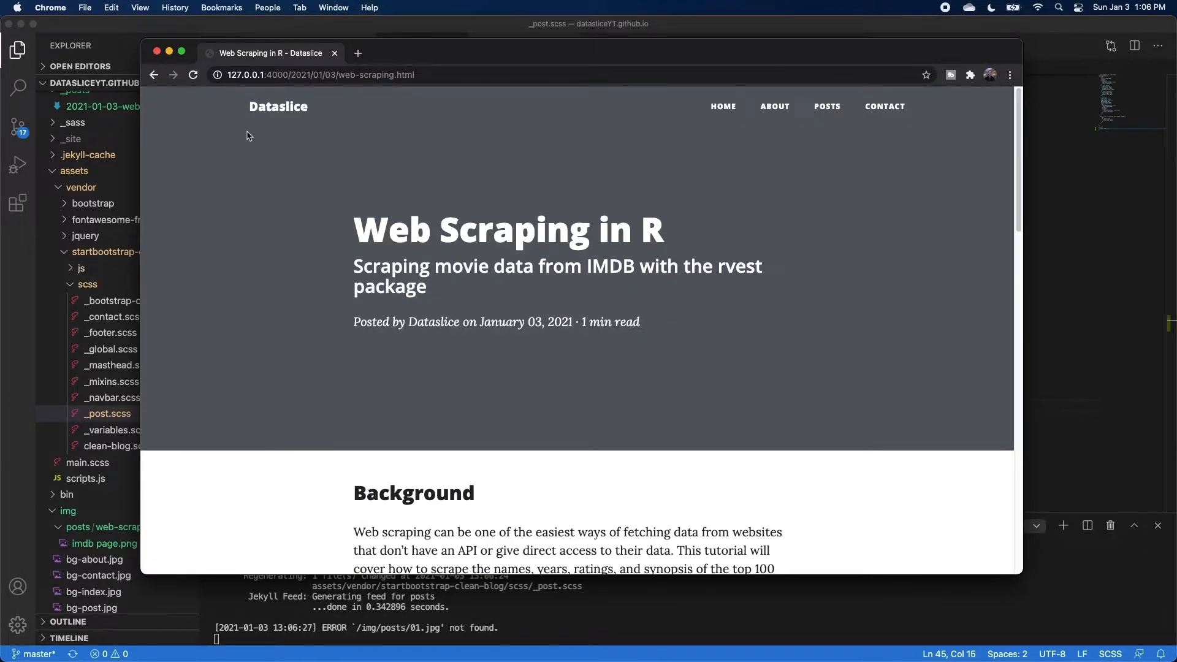
{"action": "mouse_move", "coordinate": [1087, 254]}
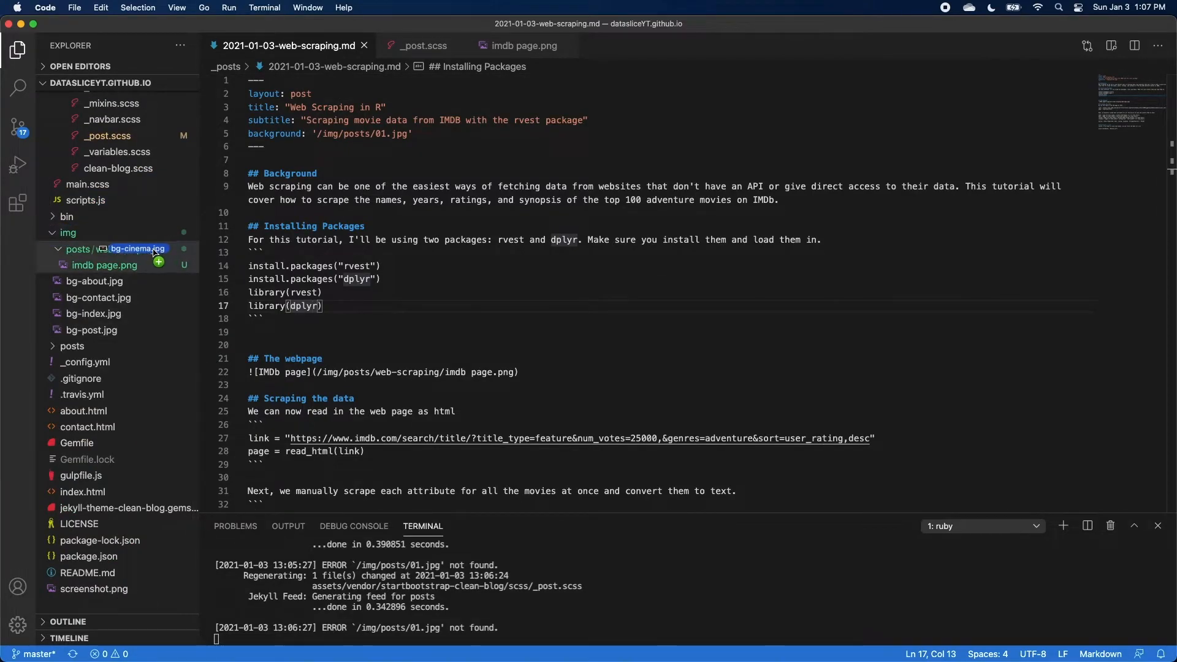
Move bg-cinema.jpg into img/posts/web-scraping and set the background path to /img/posts/web-scraping/bg-cinema.jpg.
{"action": "right_click", "coordinate": [101, 264]}
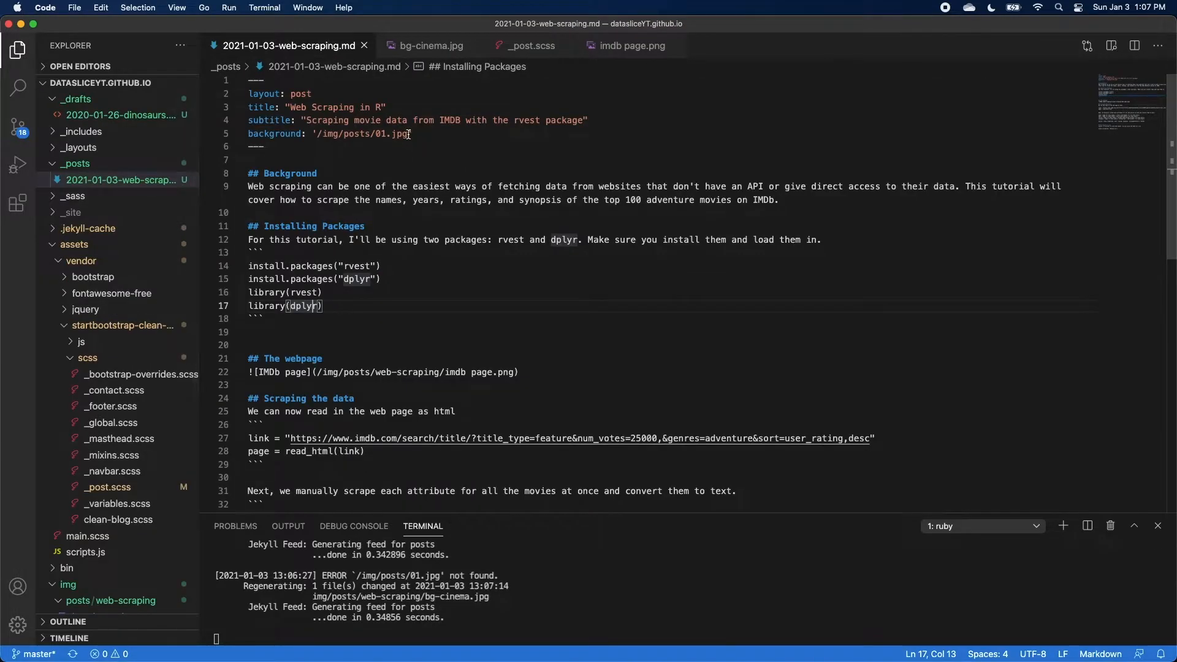
{"action": "left_click_drag", "start_coordinate": [318, 134], "coordinate": [411, 134]}
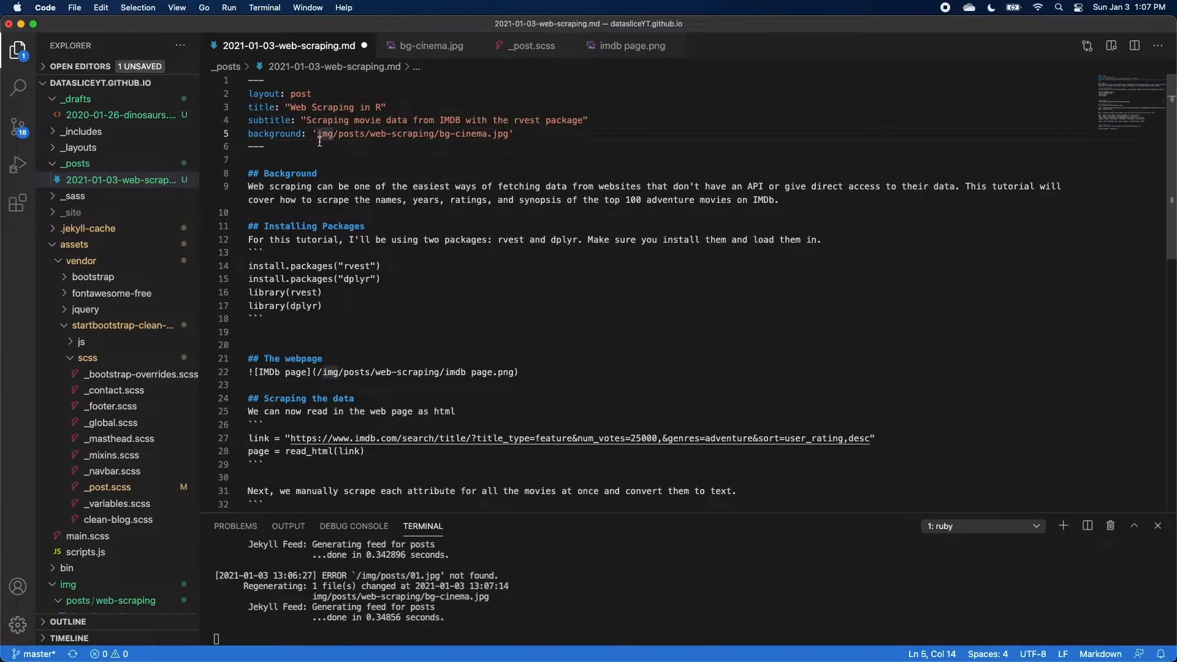
{"action": "type", "text": "/"}
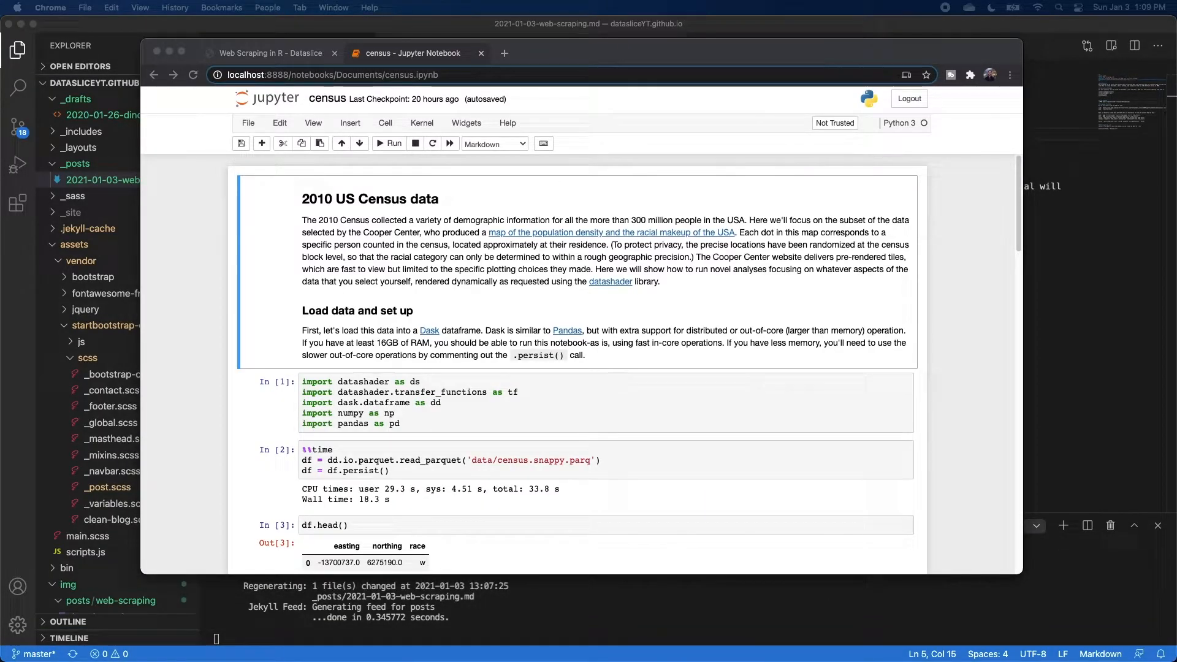
Download the 2010 US census notebook as Markdown (.md) via File > Download as.
{"action": "scroll", "scroll_direction": "down", "scroll_amount": 3}
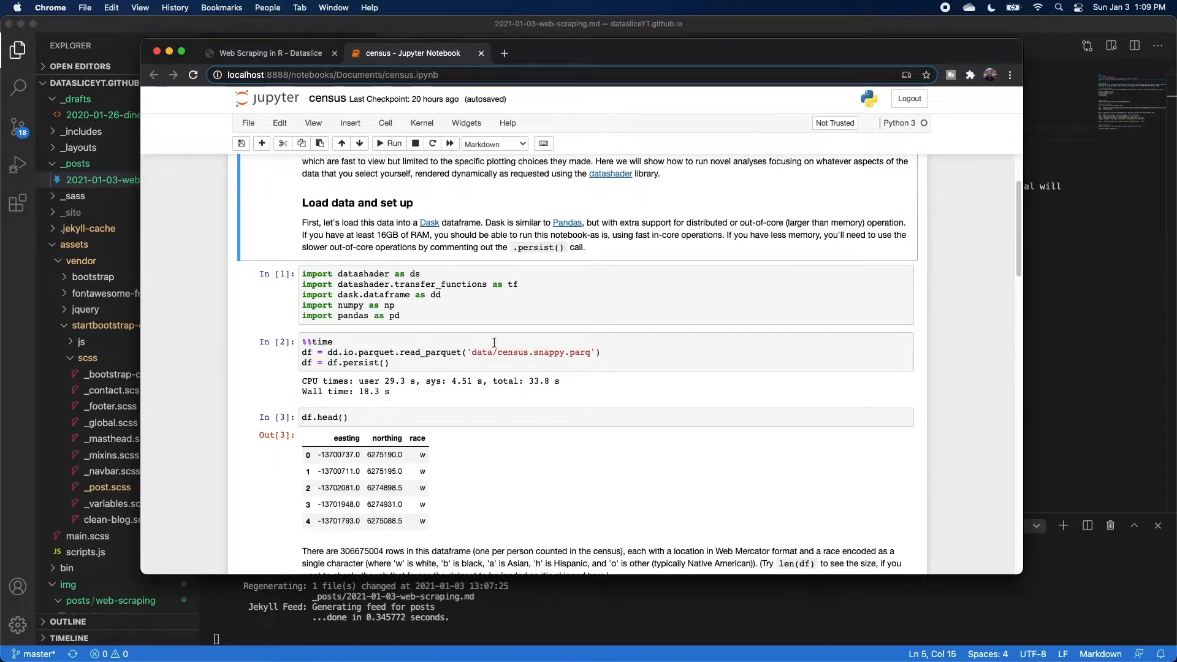
{"action": "scroll", "scroll_direction": "down", "scroll_amount": 3}
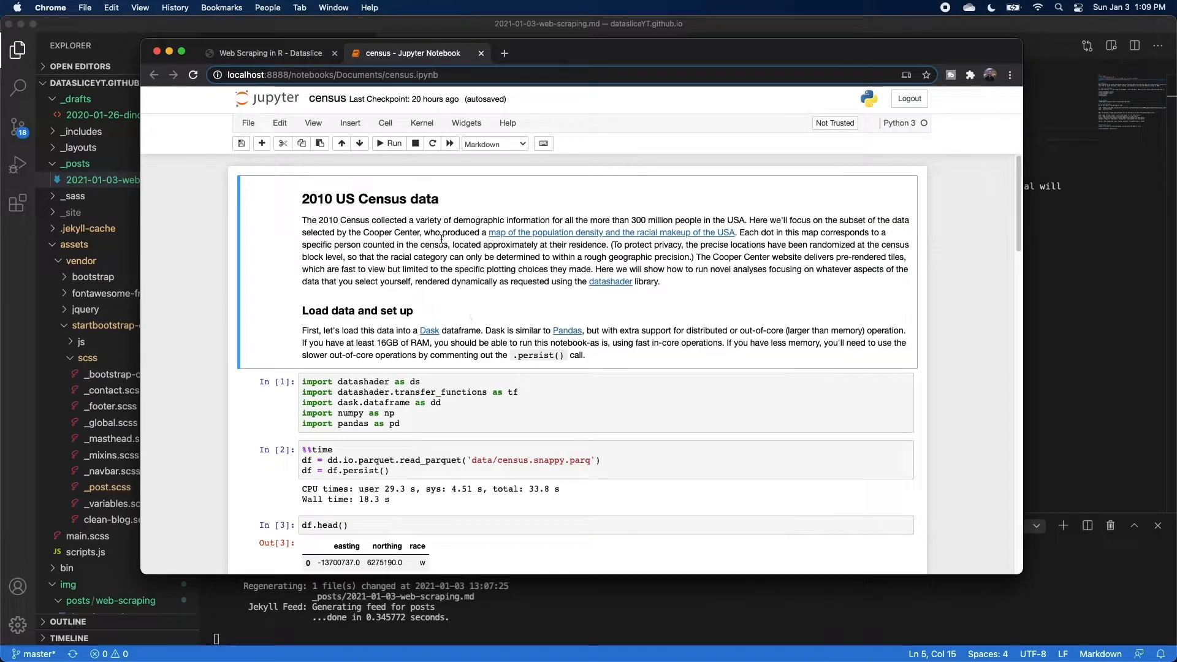
{"action": "mouse_move", "coordinate": [248, 127]}
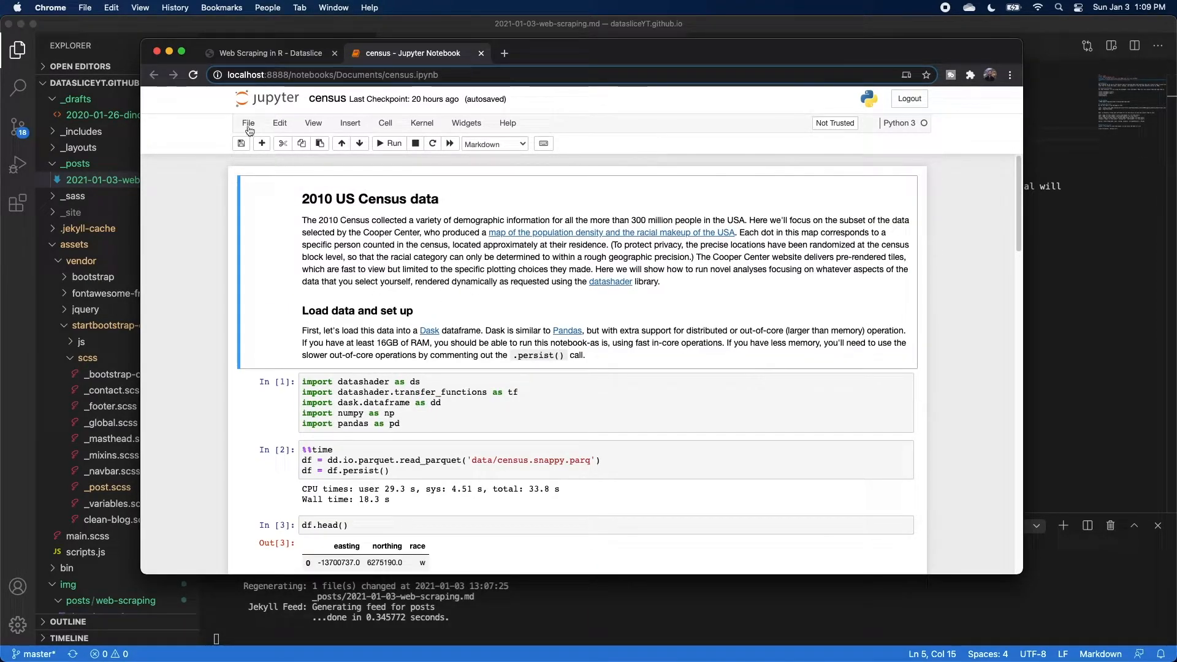
{"action": "left_click", "coordinate": [248, 123]}
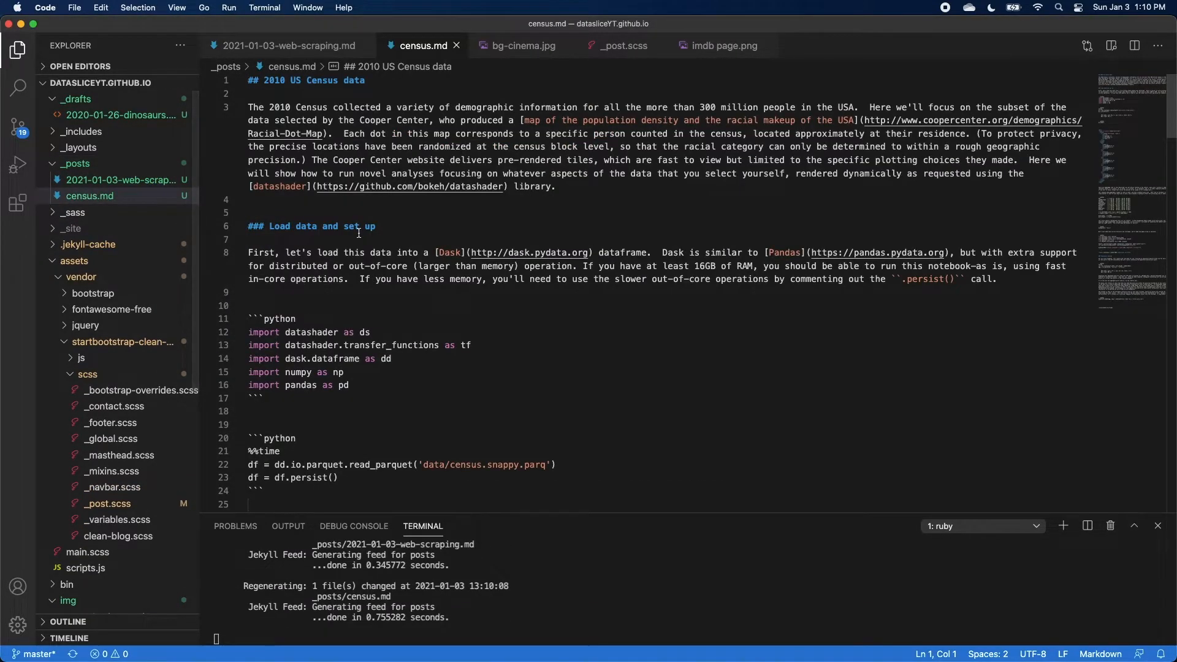
Rename census.md in _posts to 2021-01-02-census.md.
{"action": "right_click", "coordinate": [90, 196]}
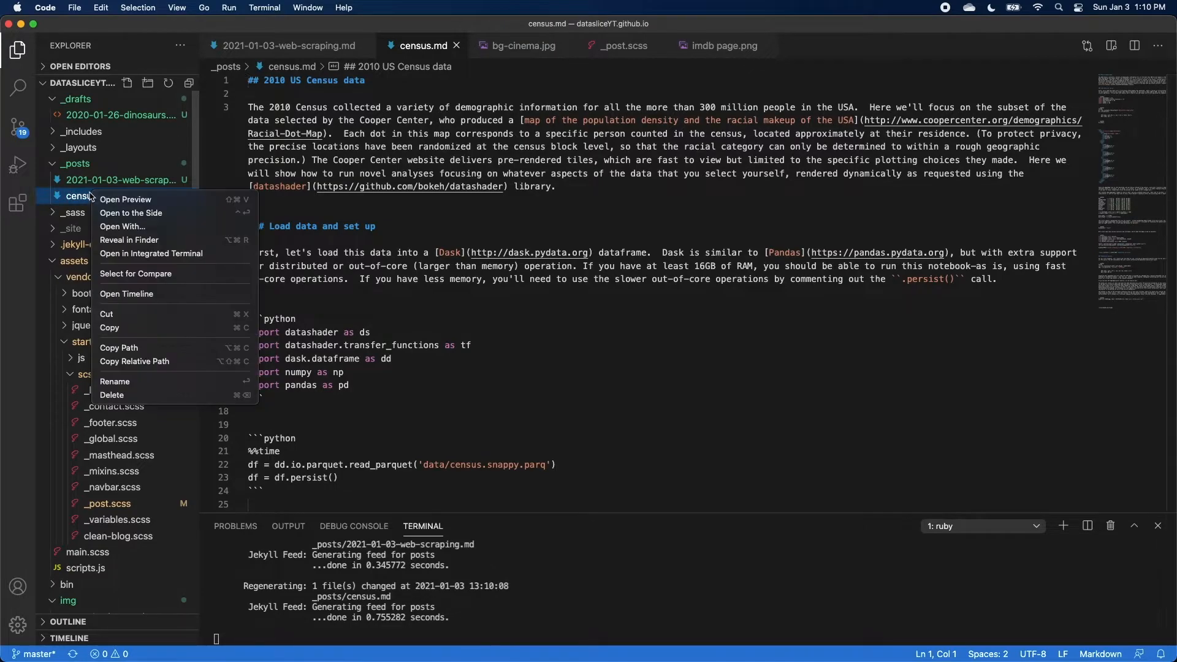
{"action": "left_click", "coordinate": [114, 381]}
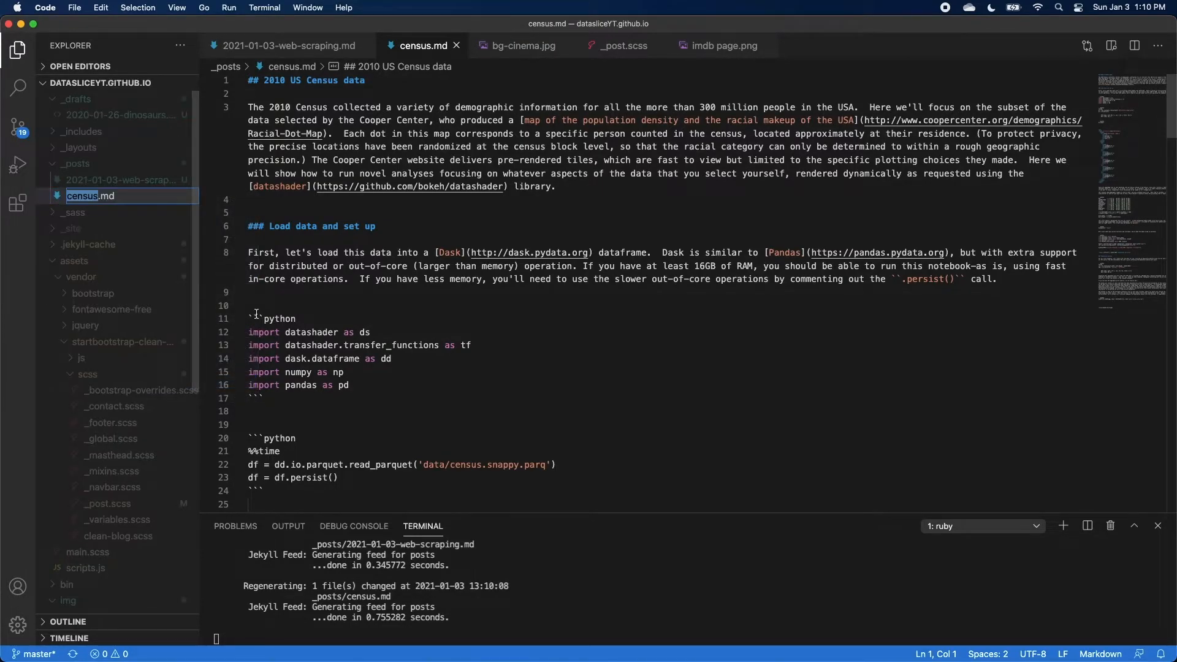
{"action": "type", "text": "2021-01-02-"}
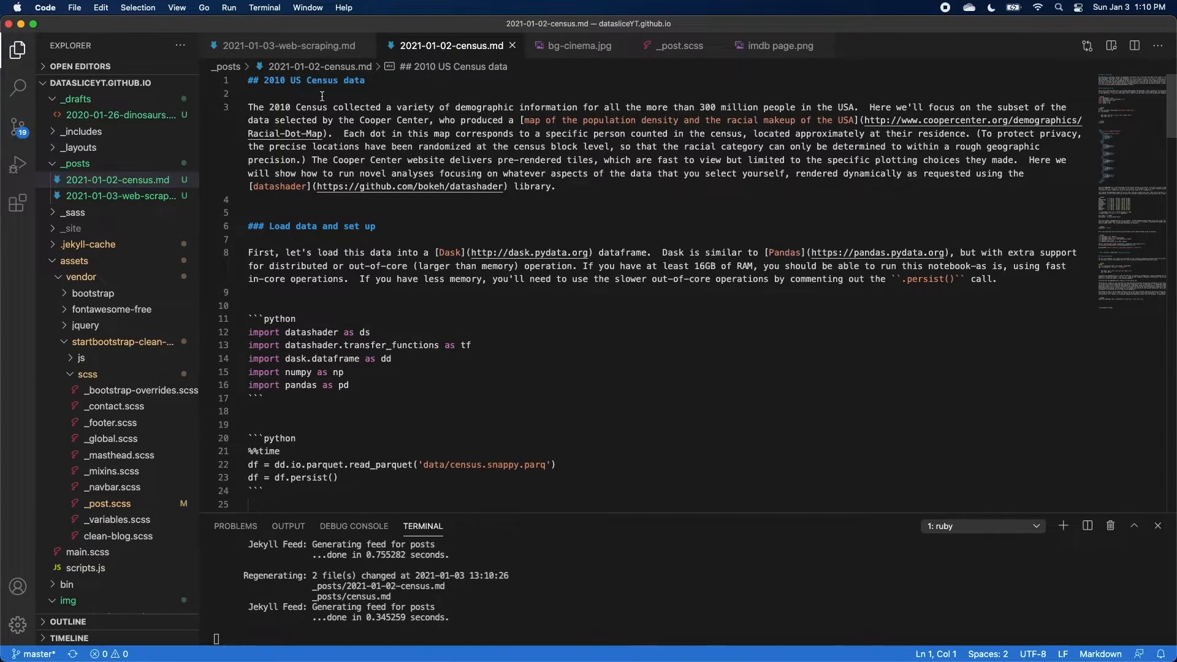
Copy the web-scraping front matter into the census post with title 'US census data' and subtitle 'Visualizing the US population'.
{"action": "left_click", "coordinate": [291, 45]}
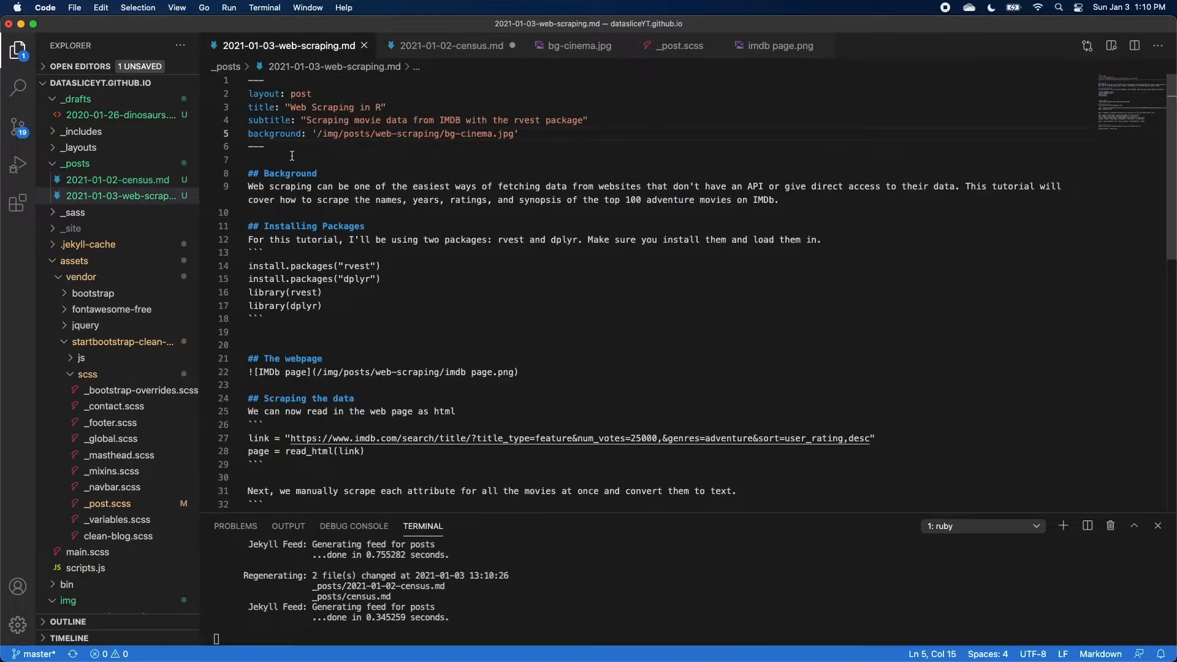
{"action": "left_click", "coordinate": [450, 45]}
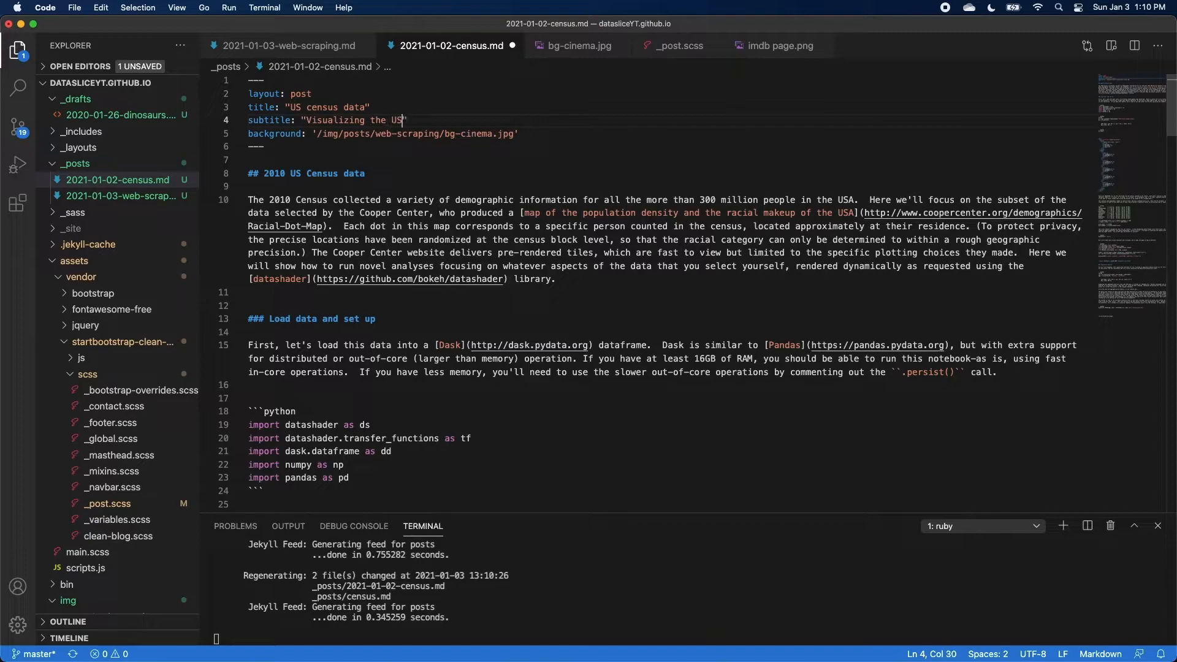
{"action": "type", "text": "population"}
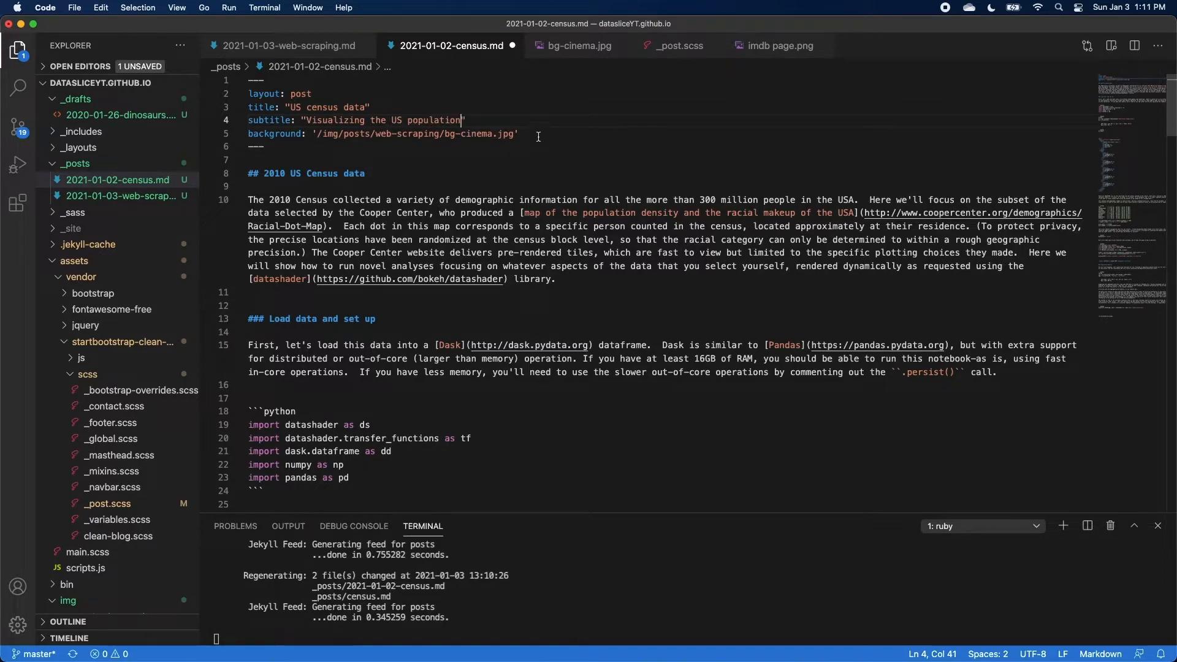
{"action": "scroll", "scroll_direction": "down", "scroll_amount": 3}
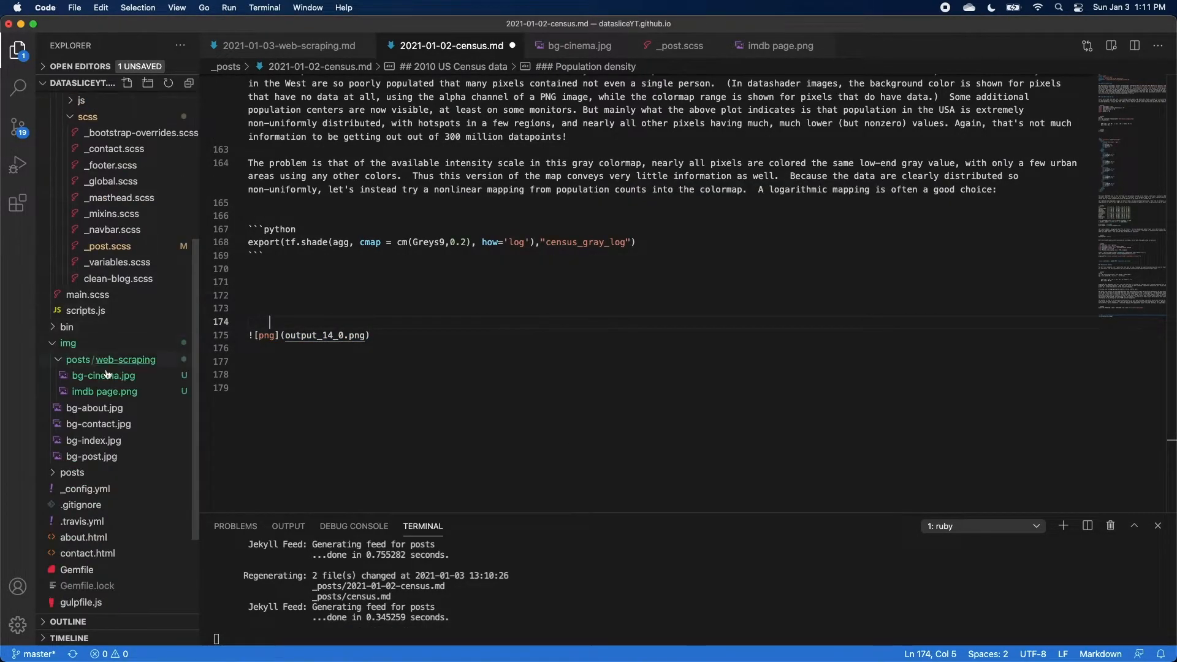
Create an img/posts/census folder holding output_14_0.png and bg-usa.jpeg.
{"action": "right_click", "coordinate": [110, 359]}
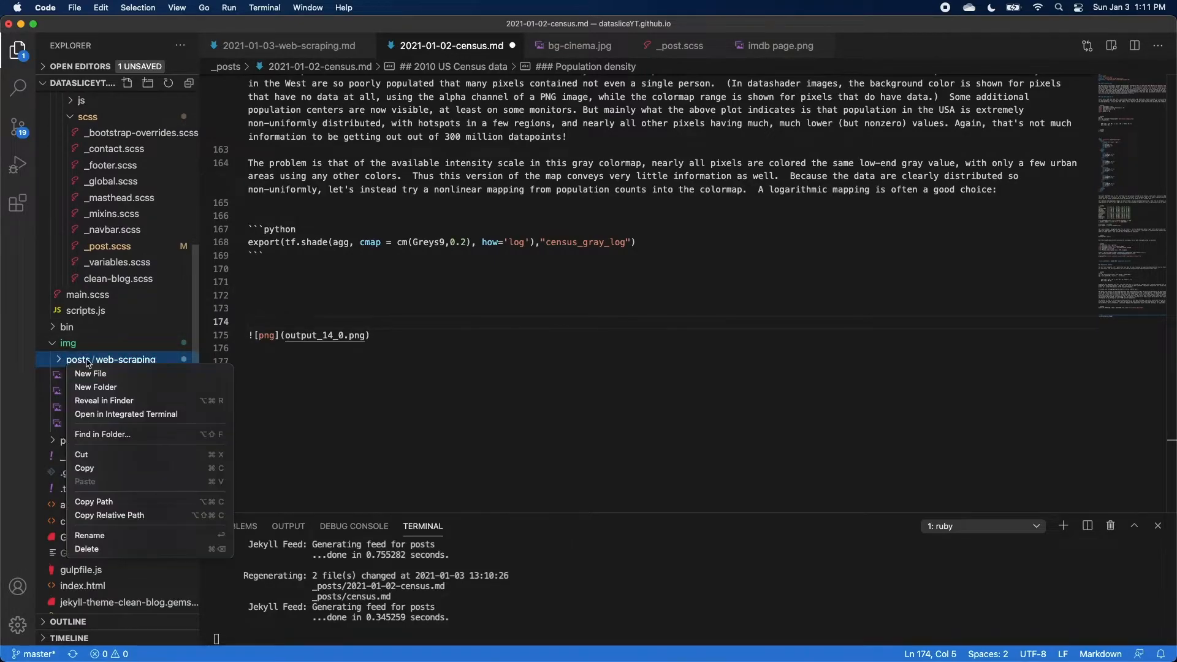
{"action": "left_click", "coordinate": [89, 373]}
{"action": "type", "text": "census"}
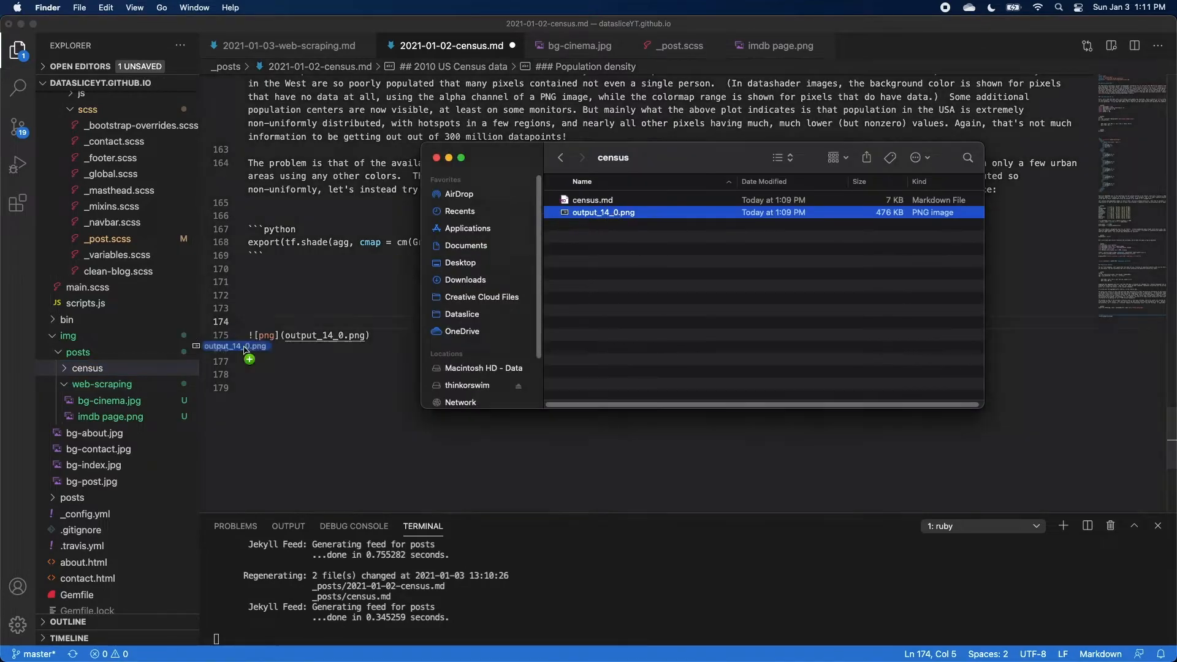
{"action": "double_click", "coordinate": [603, 212]}
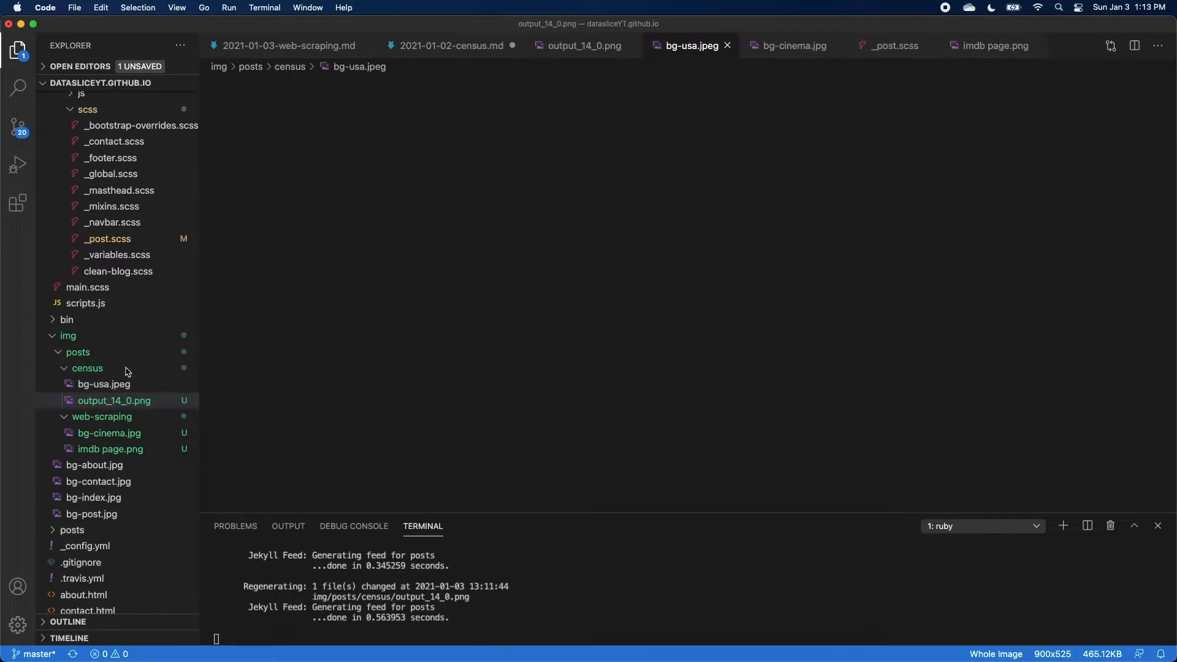
{"action": "left_click", "coordinate": [103, 384]}
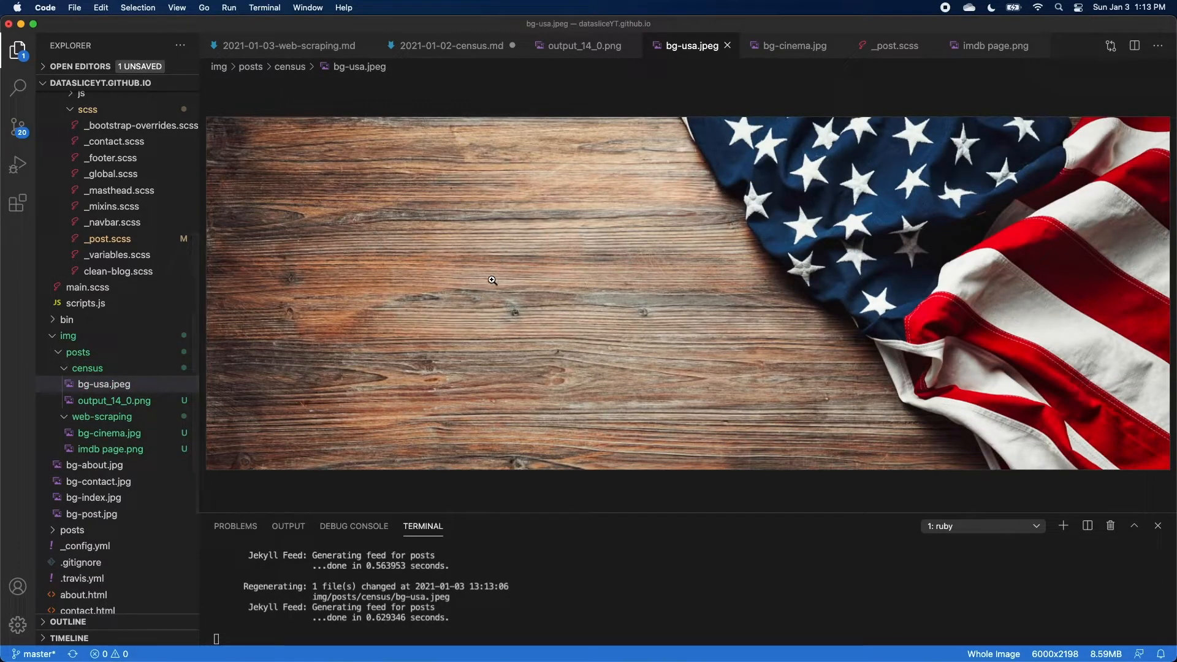
{"action": "left_click", "coordinate": [103, 383]}
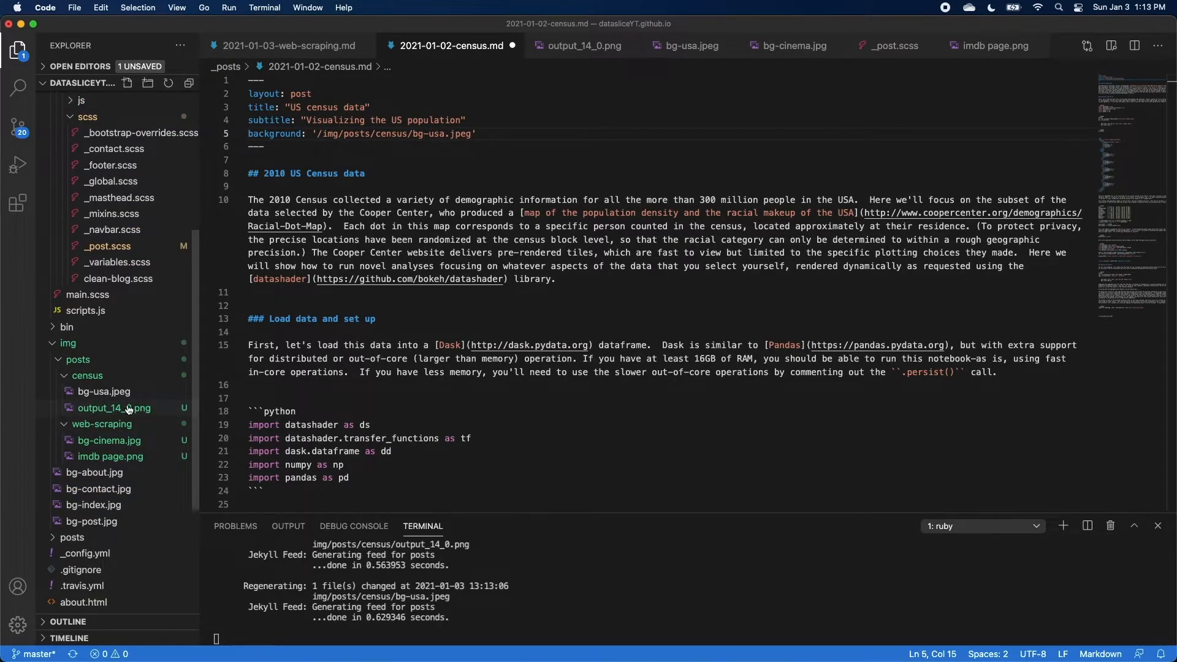
Point the census post's background and plot image paths to /img/posts/census.
{"action": "scroll", "scroll_direction": "down", "scroll_amount": 3}
{"action": "type", "text": "![png](img/posts/census/output_14_0.png"}
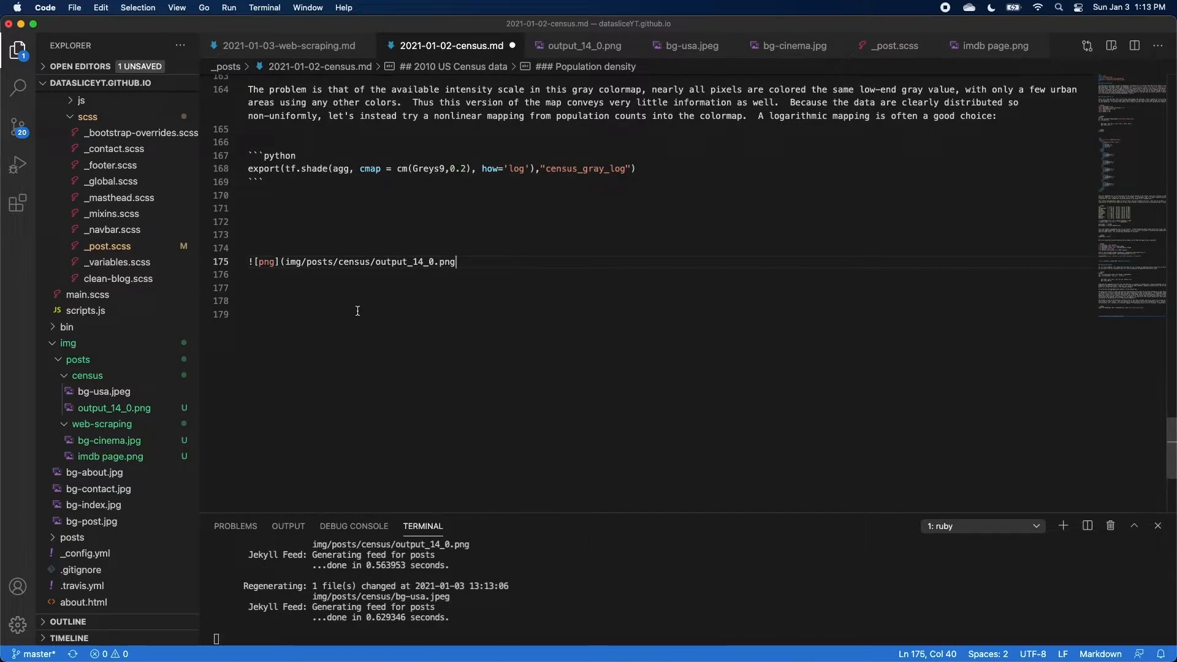
{"action": "type", "text": "/"}
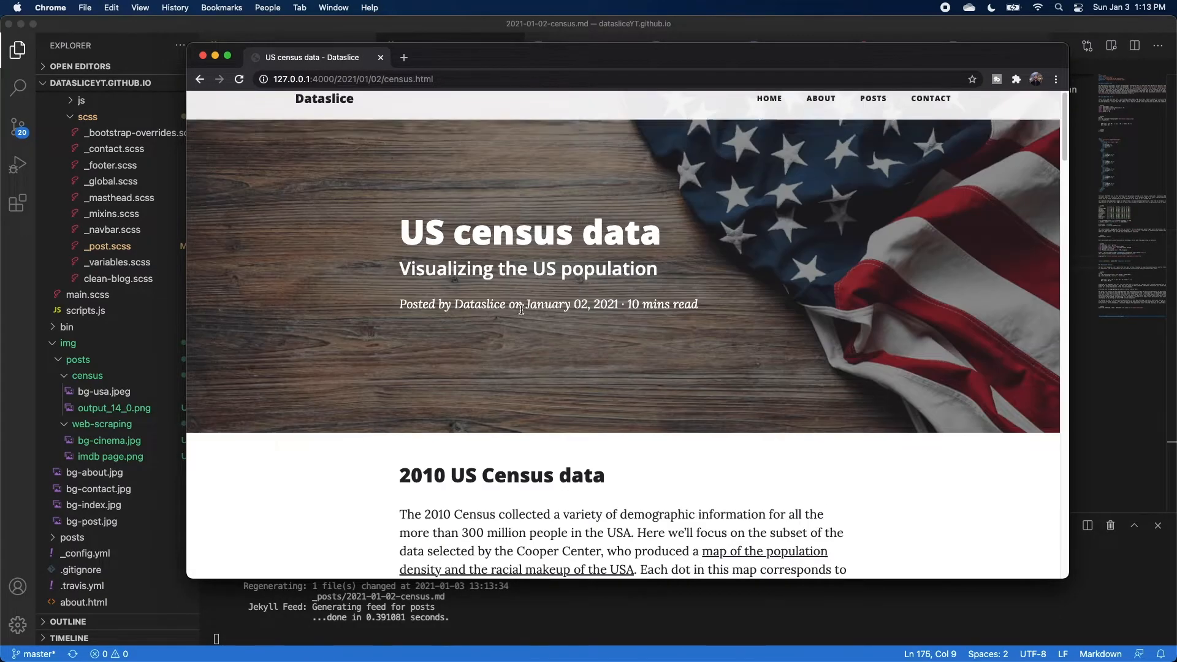
Scroll through the local preview of the US census data post with its flag header.
{"action": "scroll", "scroll_direction": "down", "scroll_amount": 3}
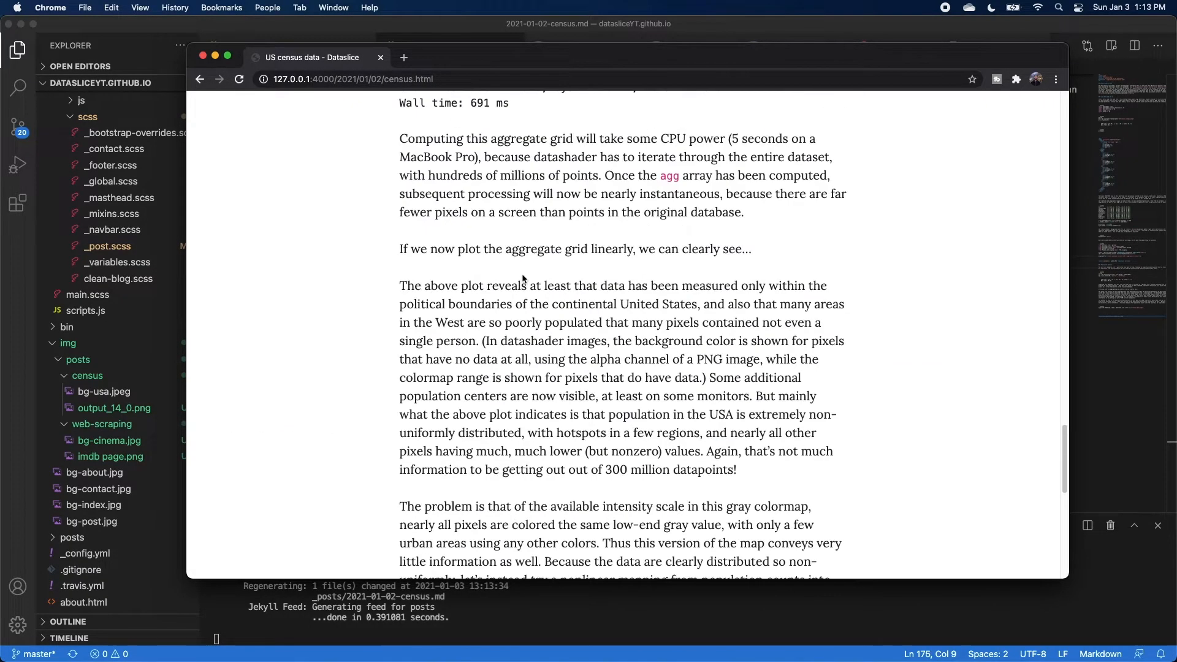
{"action": "scroll", "scroll_direction": "down", "scroll_amount": 3}
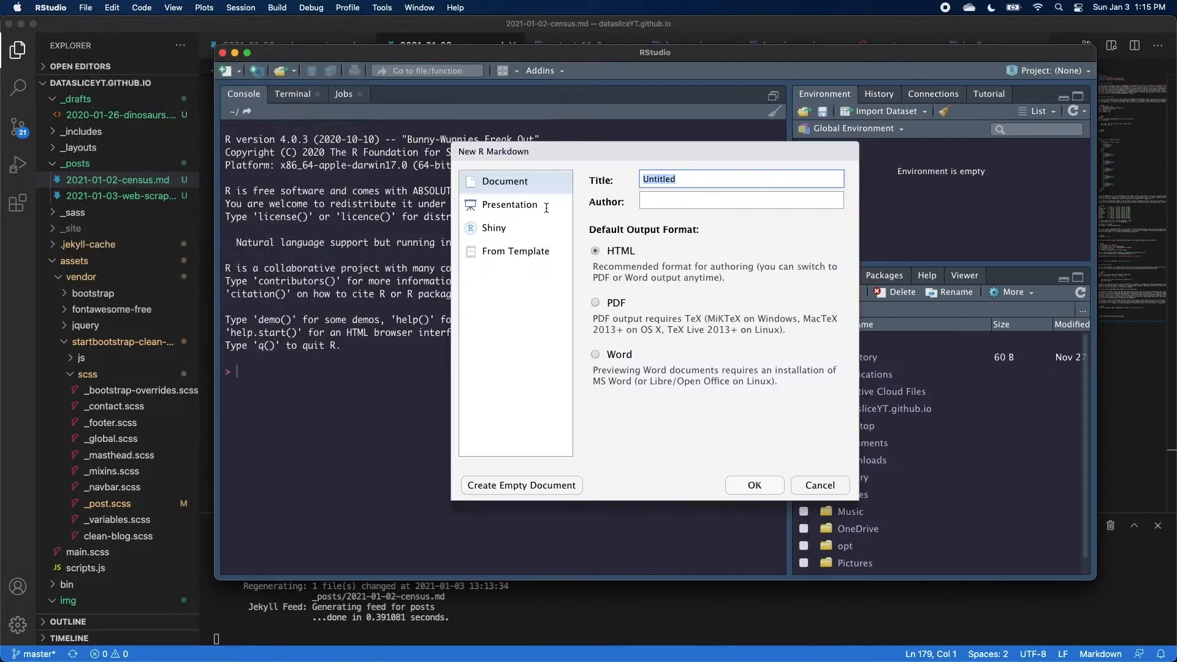
Create a new R Markdown document from the GitHub Document template with github_document output.
{"action": "left_click", "coordinate": [516, 250]}
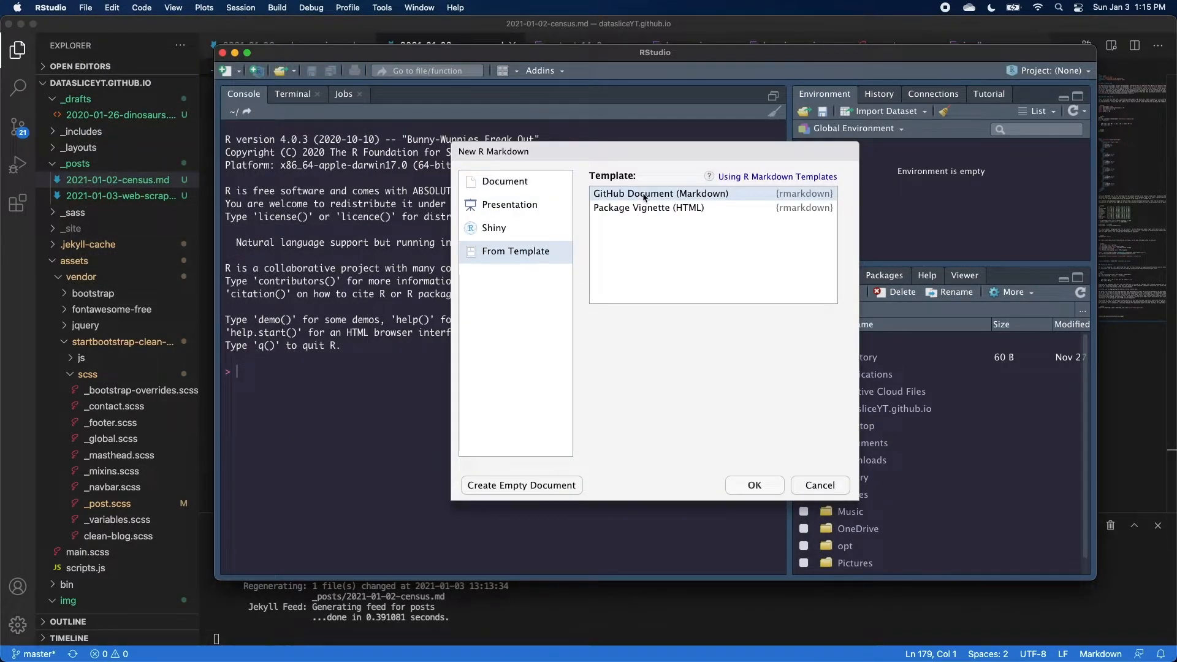
{"action": "left_click", "coordinate": [754, 486]}
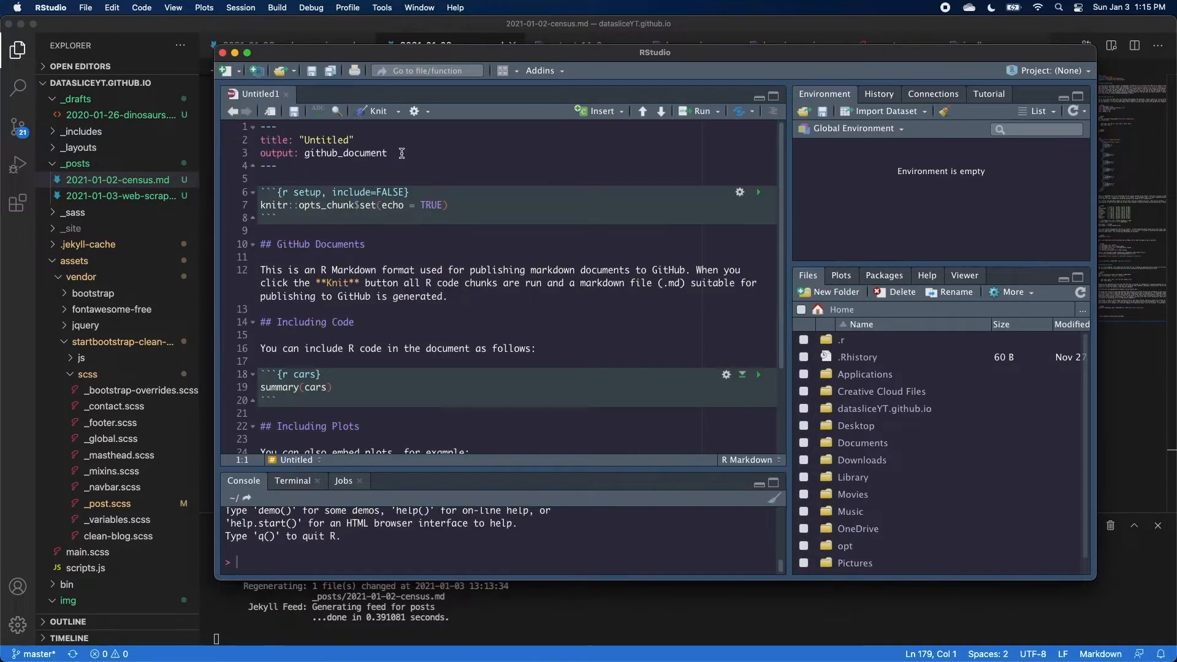
{"action": "triple_click", "coordinate": [324, 154]}
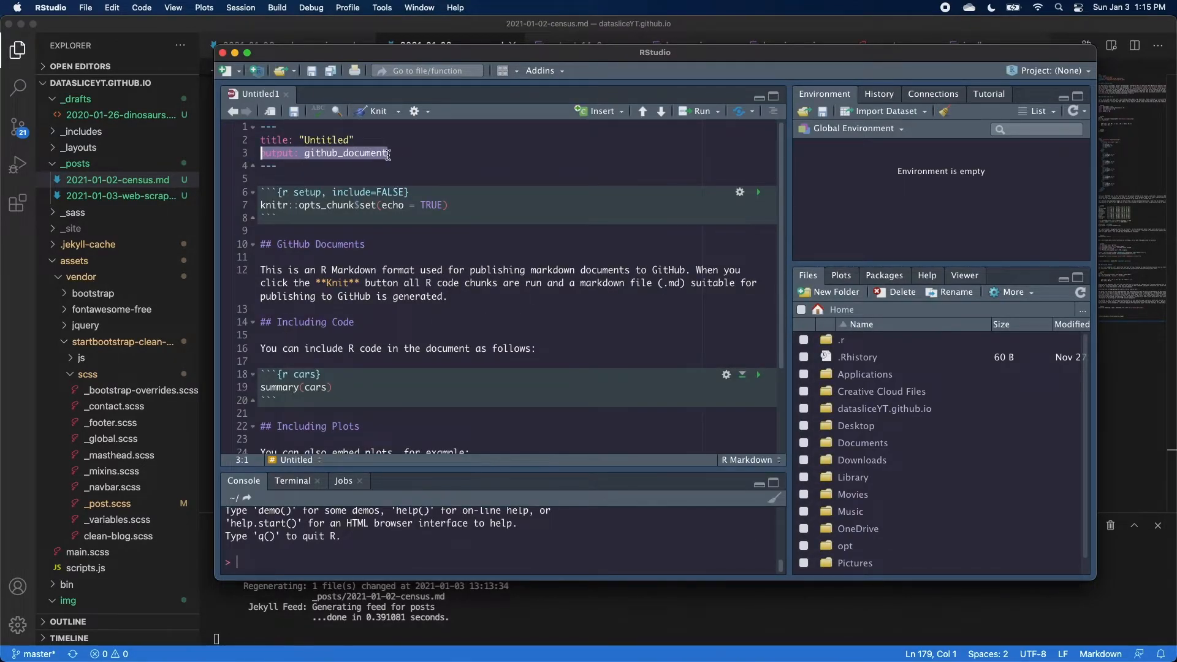
Run all chunks of Maps in Plotly Example.Rmd and slide the minimum wage map animation to 1973.
{"action": "left_click", "coordinate": [85, 8]}
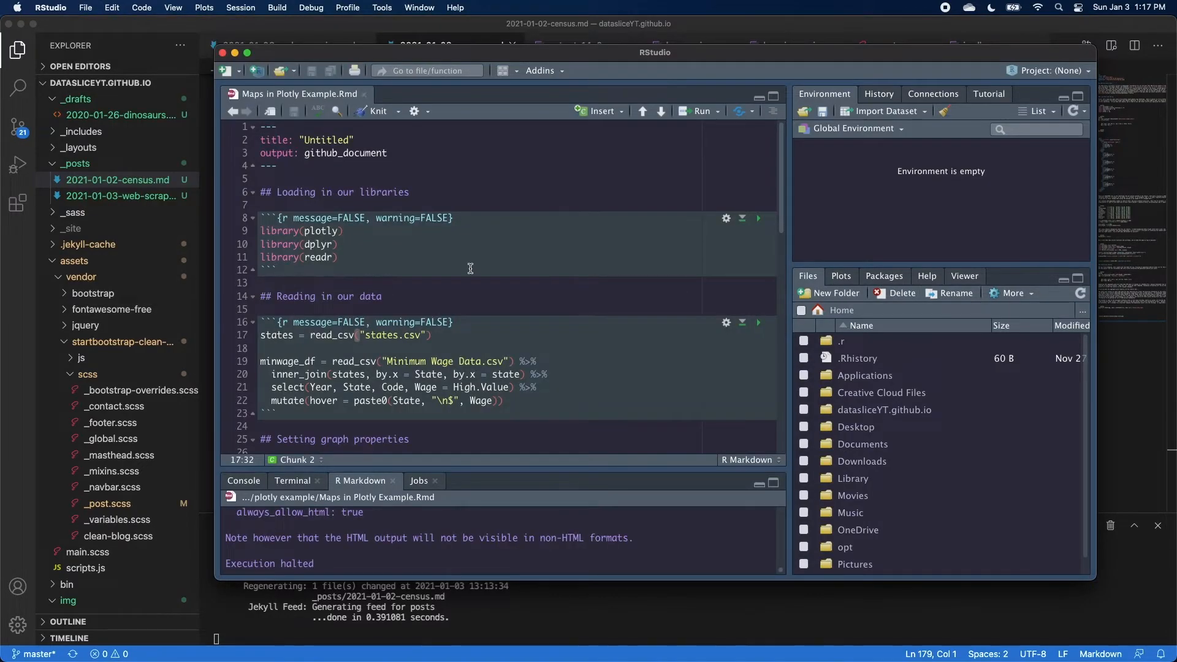
{"action": "scroll", "scroll_direction": "down", "scroll_amount": 3}
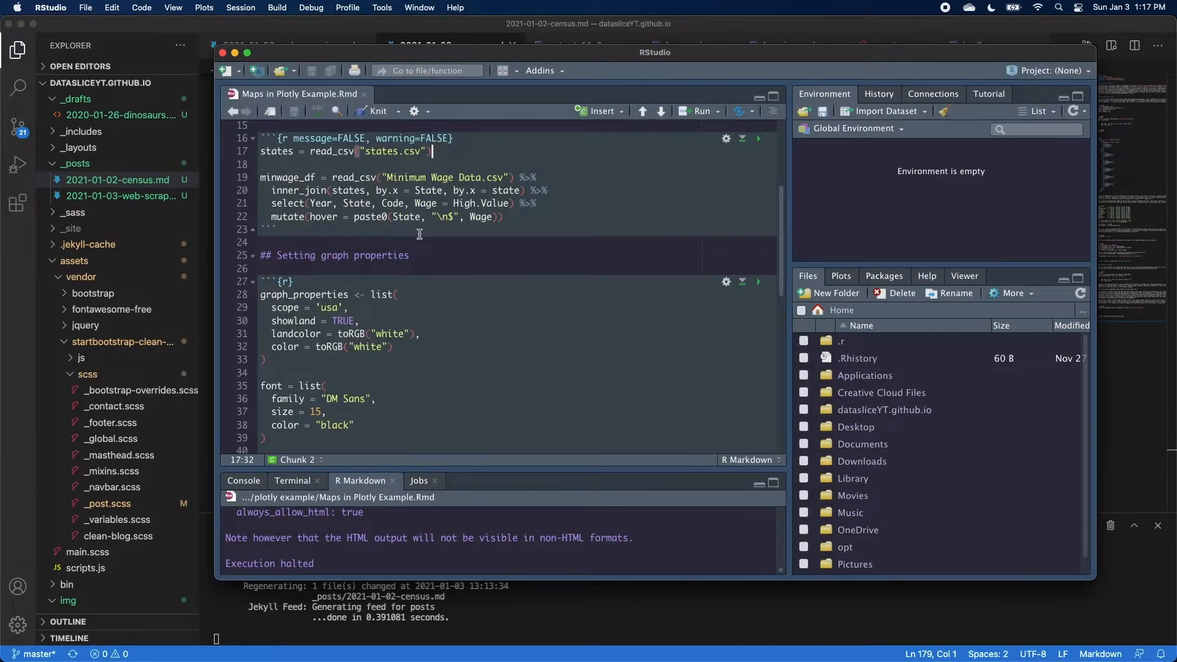
{"action": "scroll", "scroll_direction": "down", "scroll_amount": 3}
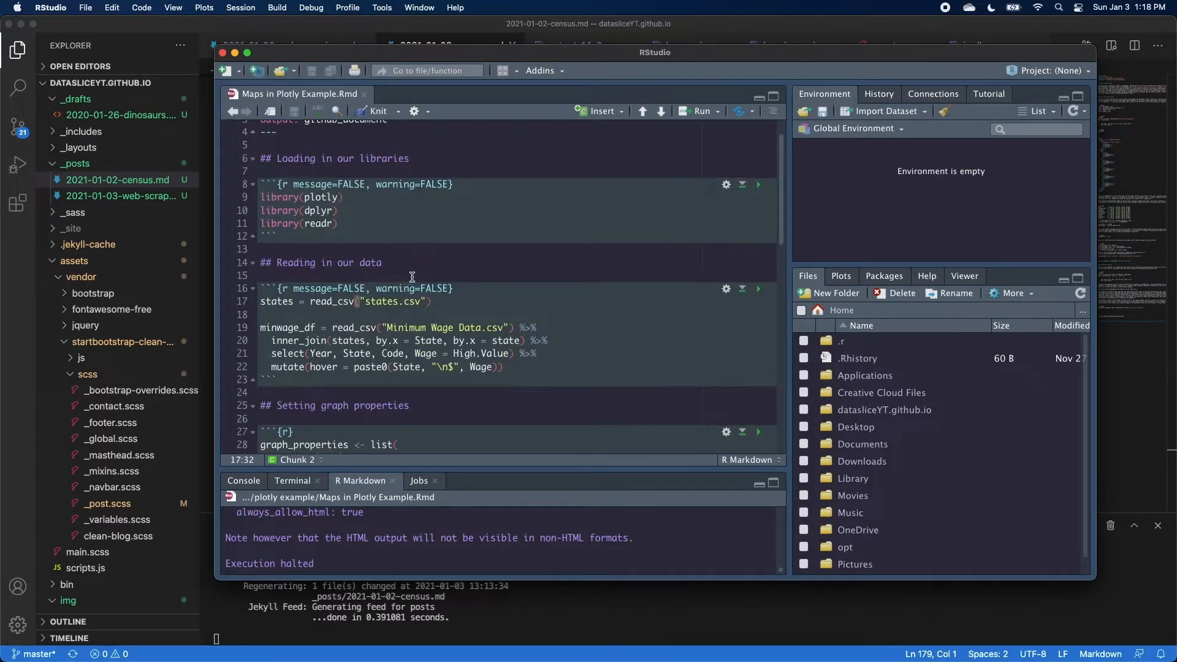
{"action": "mouse_move", "coordinate": [385, 260]}
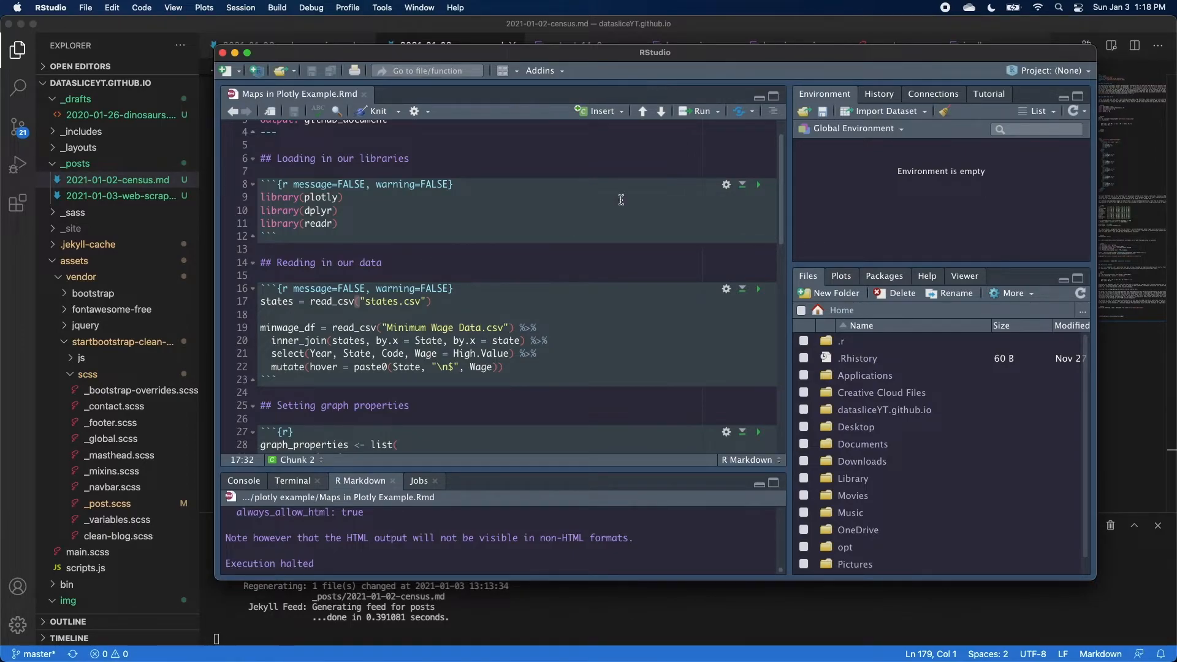
{"action": "left_click", "coordinate": [696, 112]}
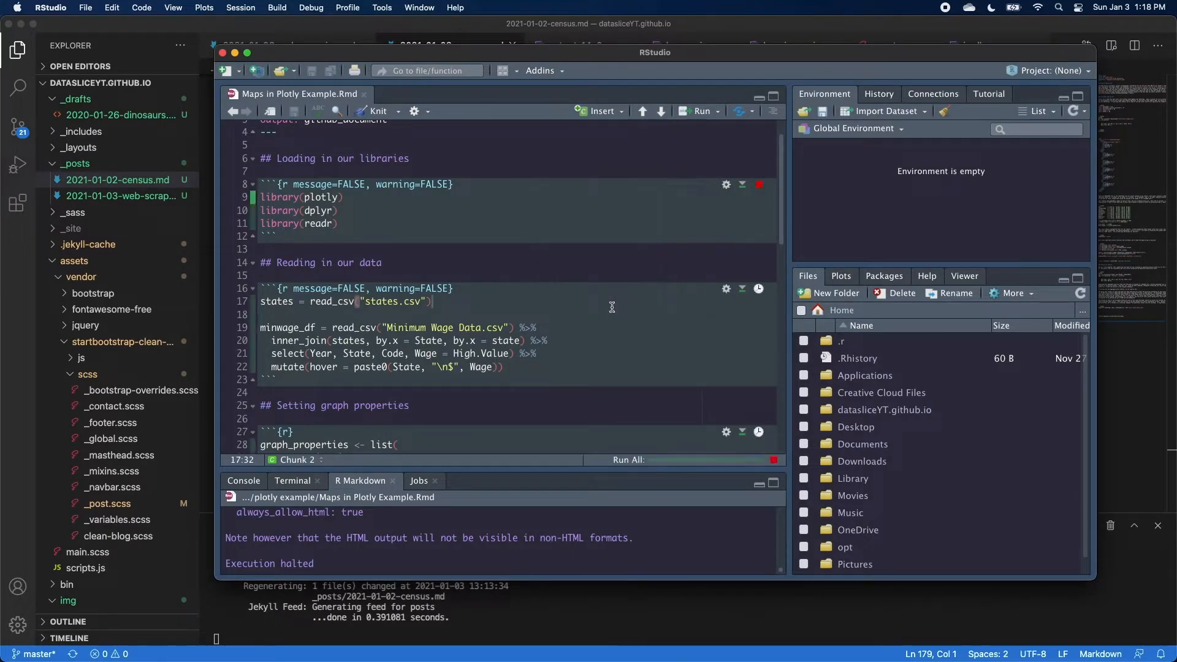
{"action": "left_click", "coordinate": [701, 110]}
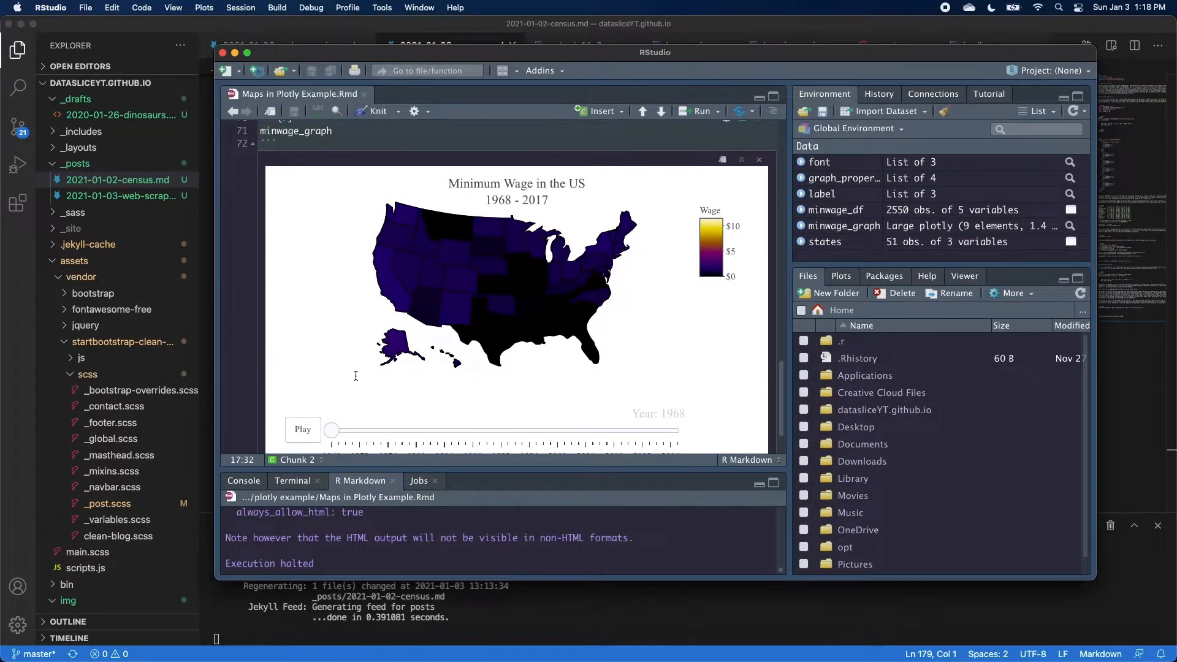
{"action": "left_click_drag", "start_coordinate": [332, 430], "coordinate": [367, 430]}
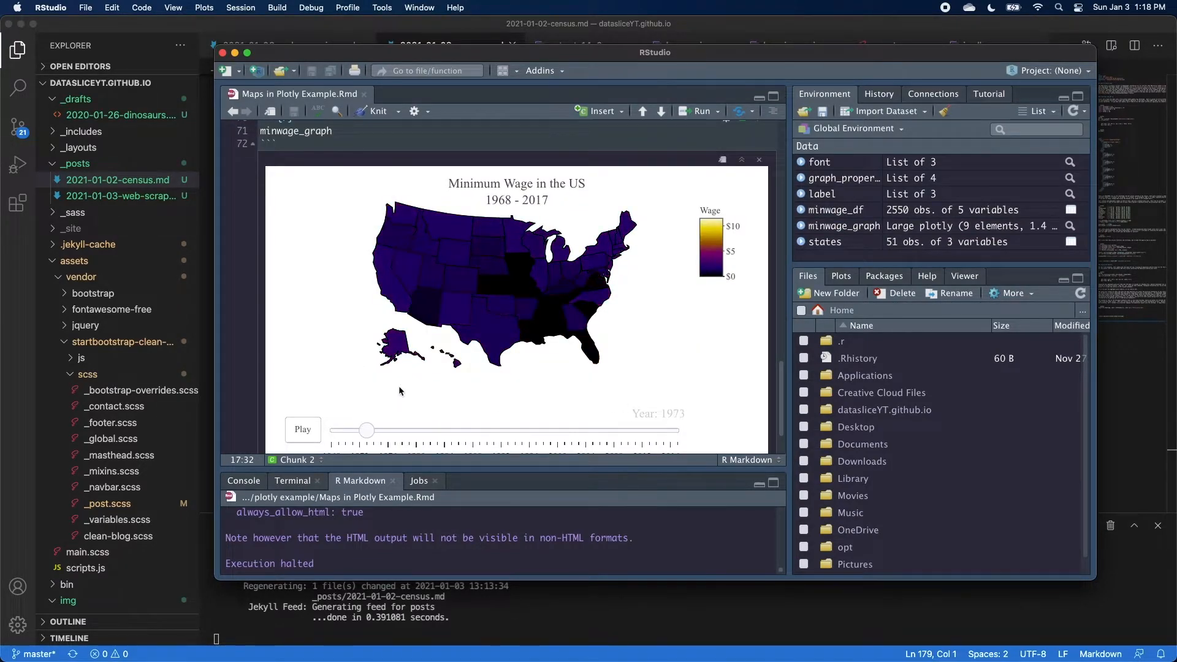
{"action": "mouse_move", "coordinate": [568, 319]}
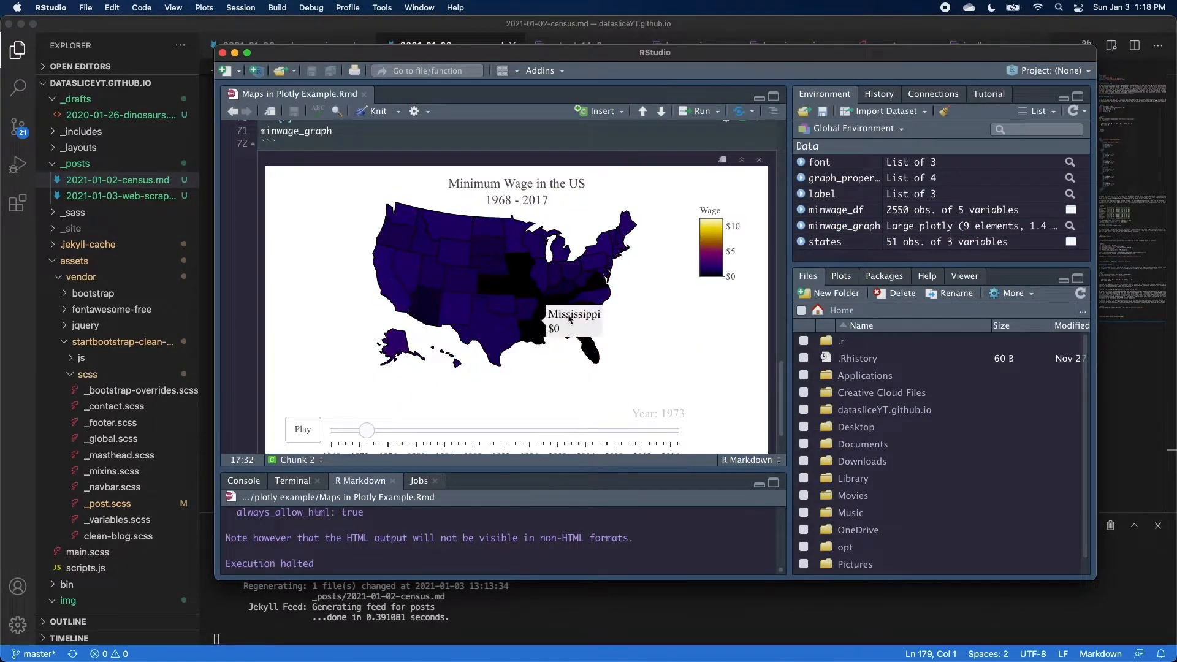
{"action": "mouse_move", "coordinate": [452, 141]}
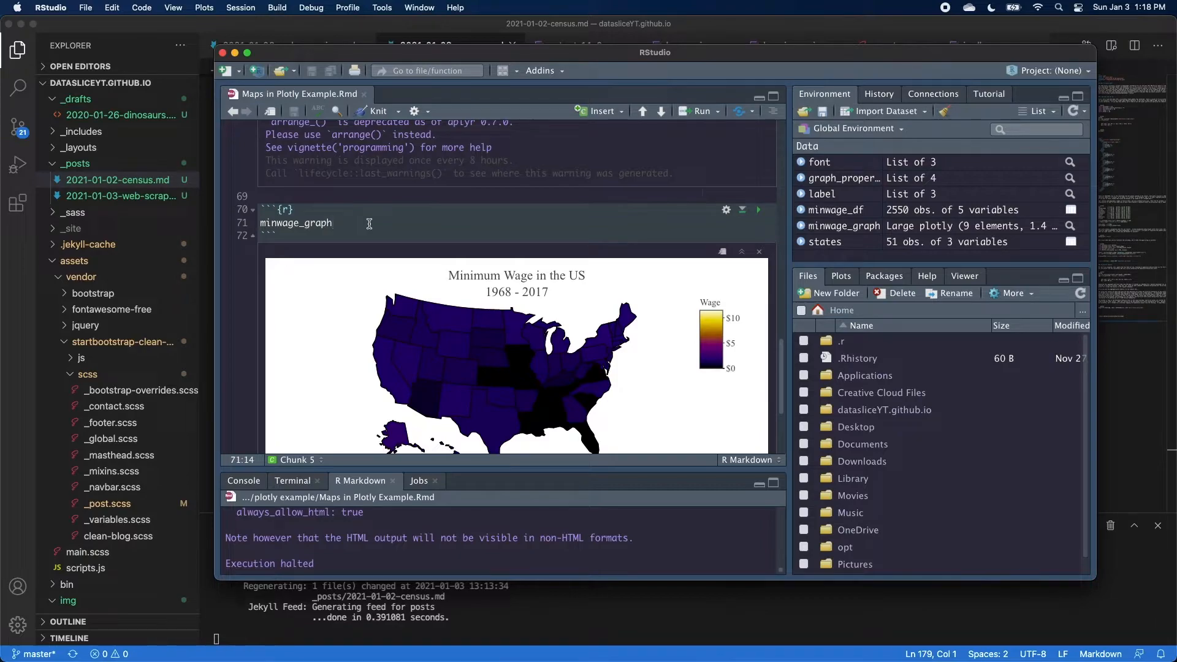
Add htmlwidgets::saveWidget(as_widget(minwage_graph), "minwage_graph.html") to the last chunk.
{"action": "type", "text": "htmlwidgets::saveWidget(as_wid"}
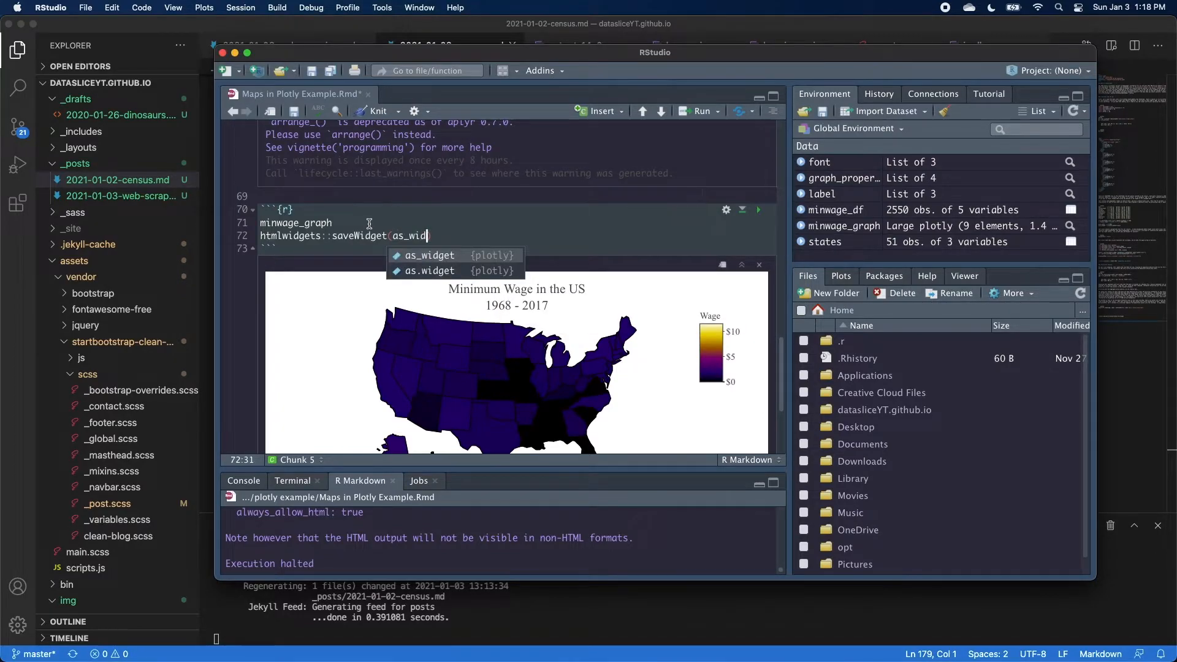
{"action": "left_click", "coordinate": [431, 255]}
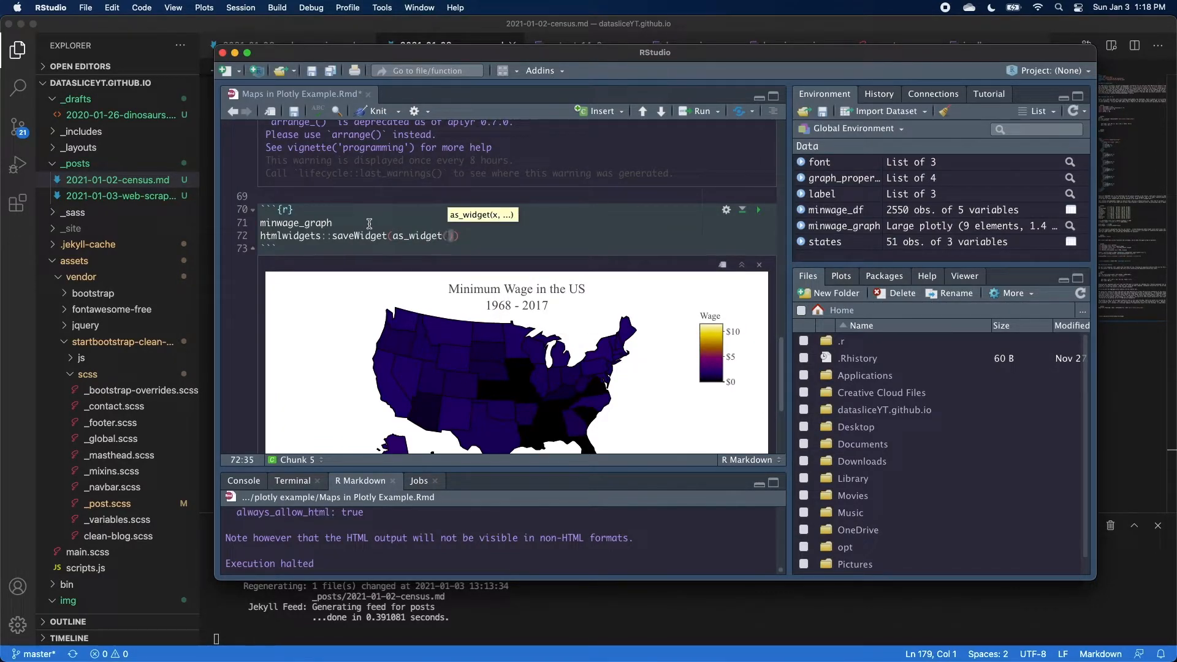
{"action": "type", "text": "minwage_graph"}
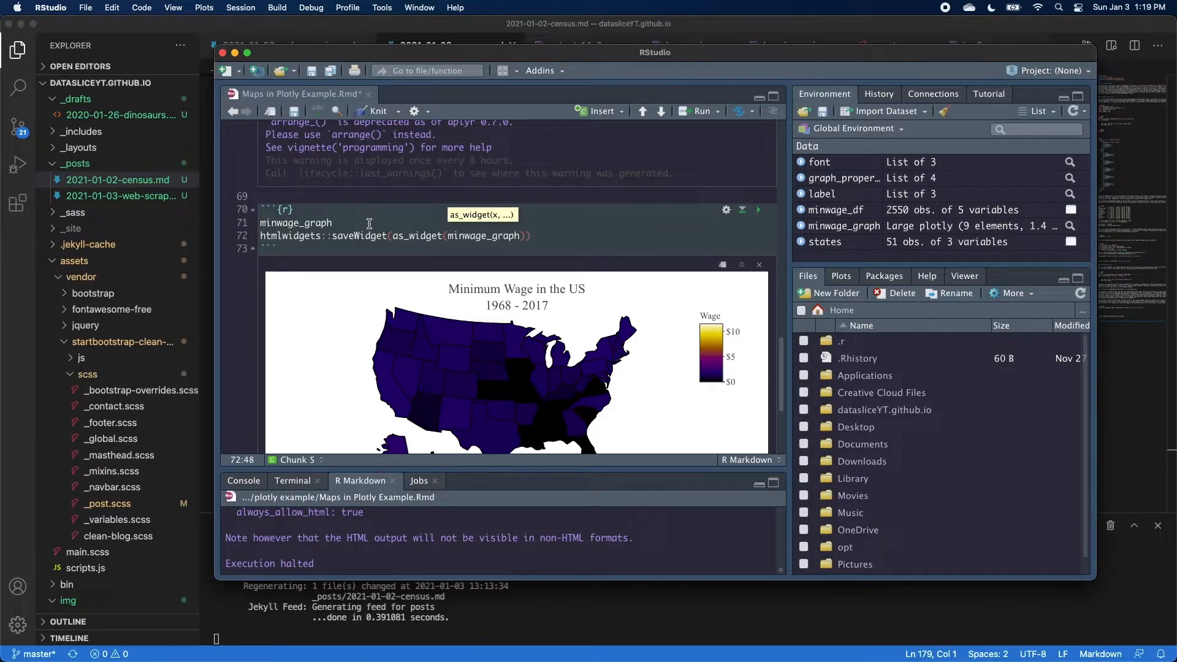
{"action": "type", "text": ", \""}
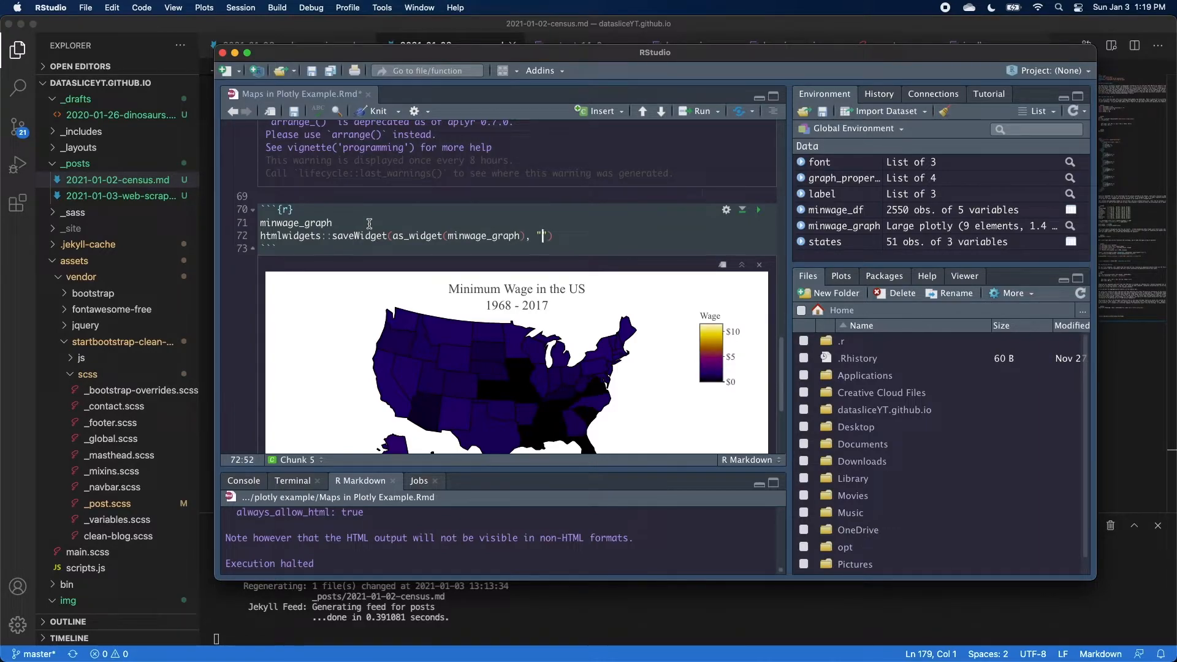
{"action": "type", "text": "minwage_graph.html"}
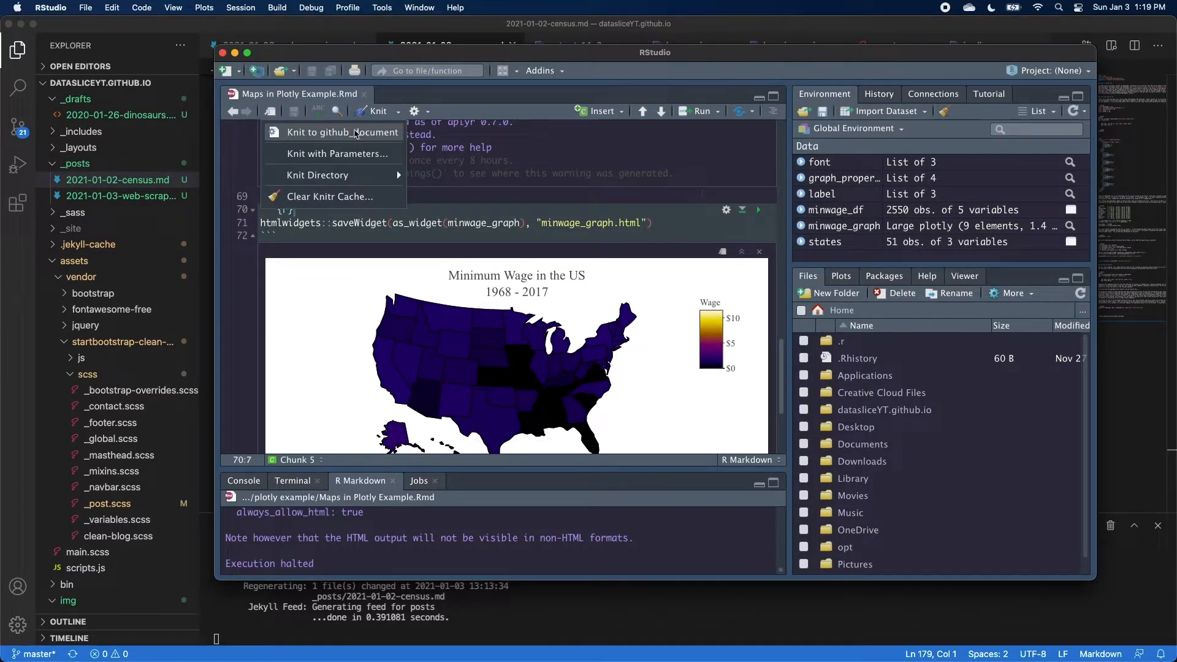
Knit to github_document and verify Maps-in-Plotly-Example.md and minwage_graph.html appear beside the Rmd in Finder.
{"action": "left_click", "coordinate": [343, 132]}
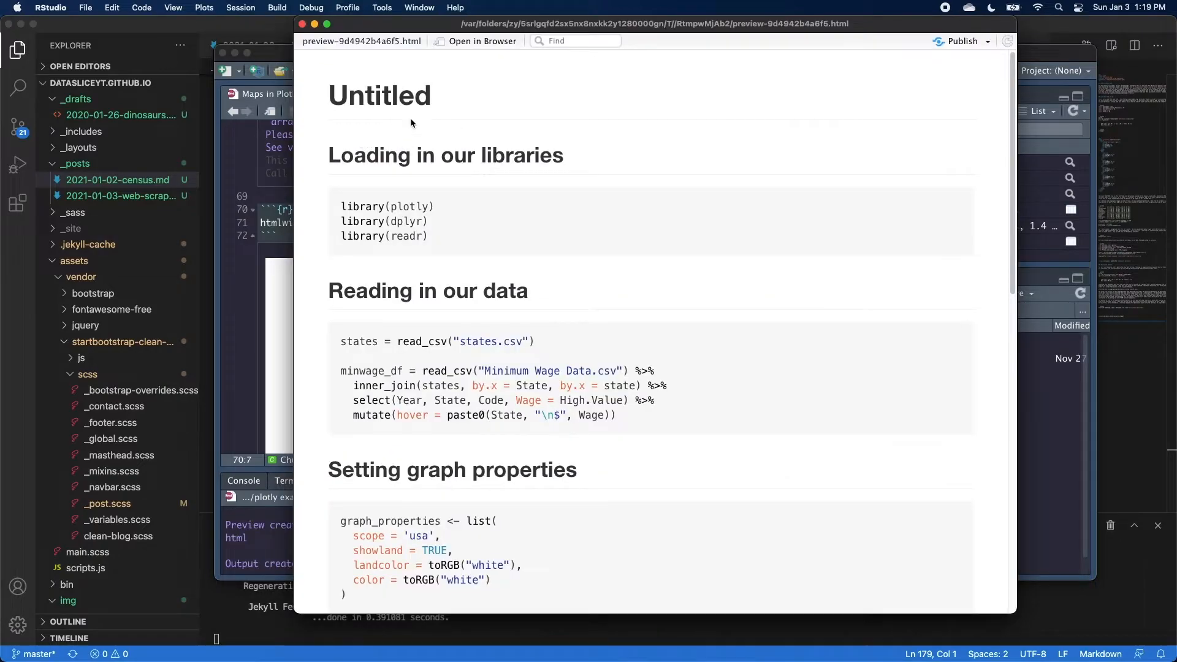
{"action": "scroll", "scroll_direction": "down", "scroll_amount": 3}
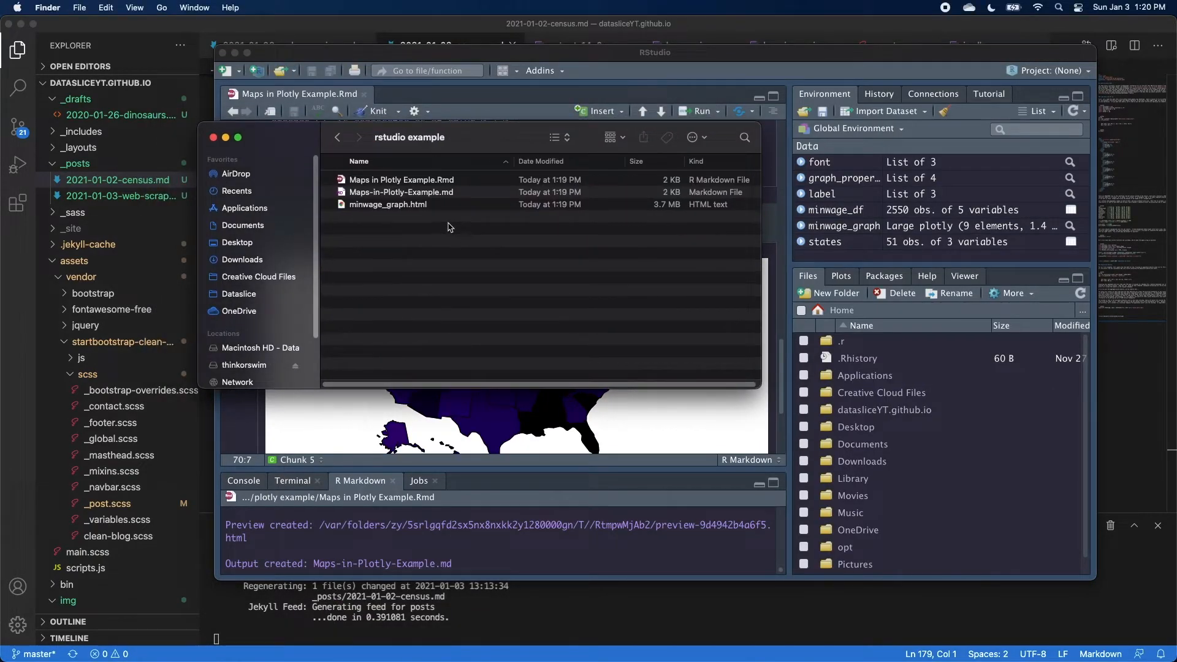
{"action": "left_click", "coordinate": [400, 179]}
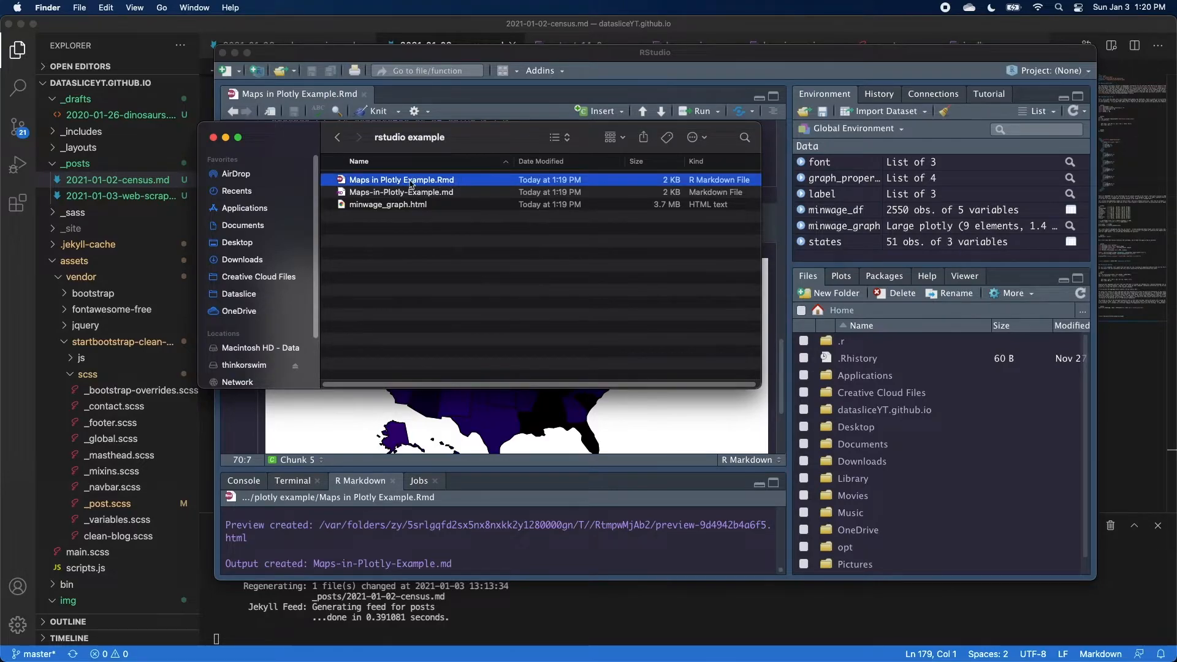
{"action": "left_click", "coordinate": [401, 193]}
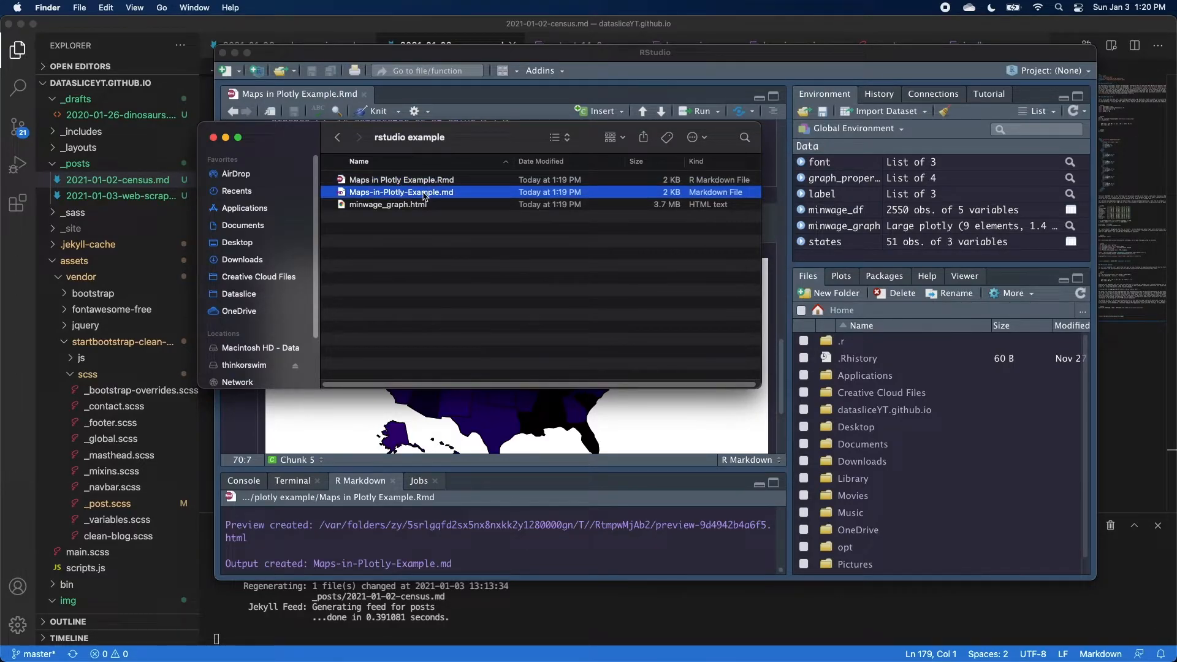
{"action": "left_click", "coordinate": [388, 205]}
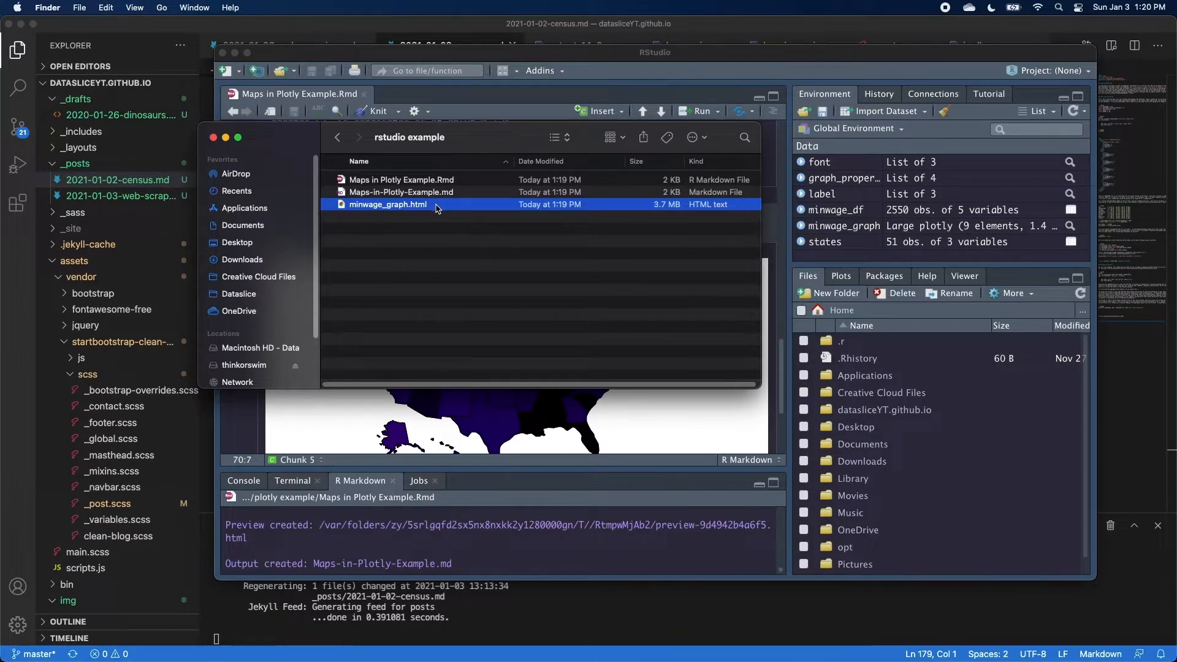
{"action": "mouse_move", "coordinate": [424, 279]}
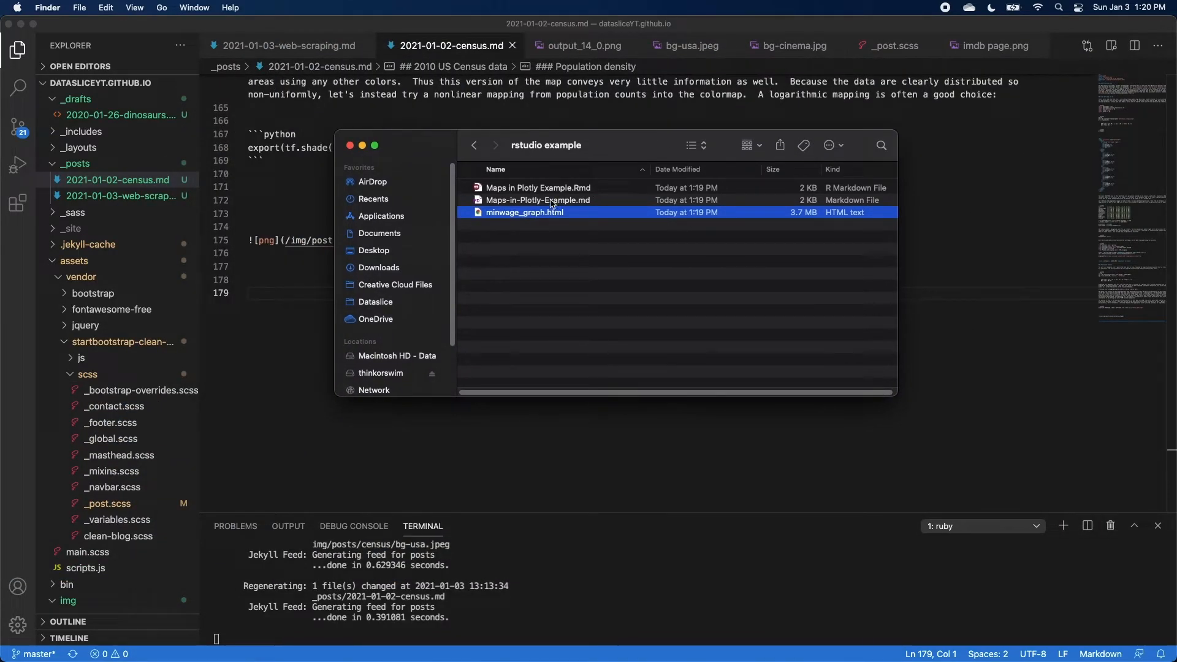
Title the new 2021-01-03-interactive-maps.md post "Interactive Maps in R" and create the img/posts/interactive-maps folder.
{"action": "double_click", "coordinate": [537, 200]}
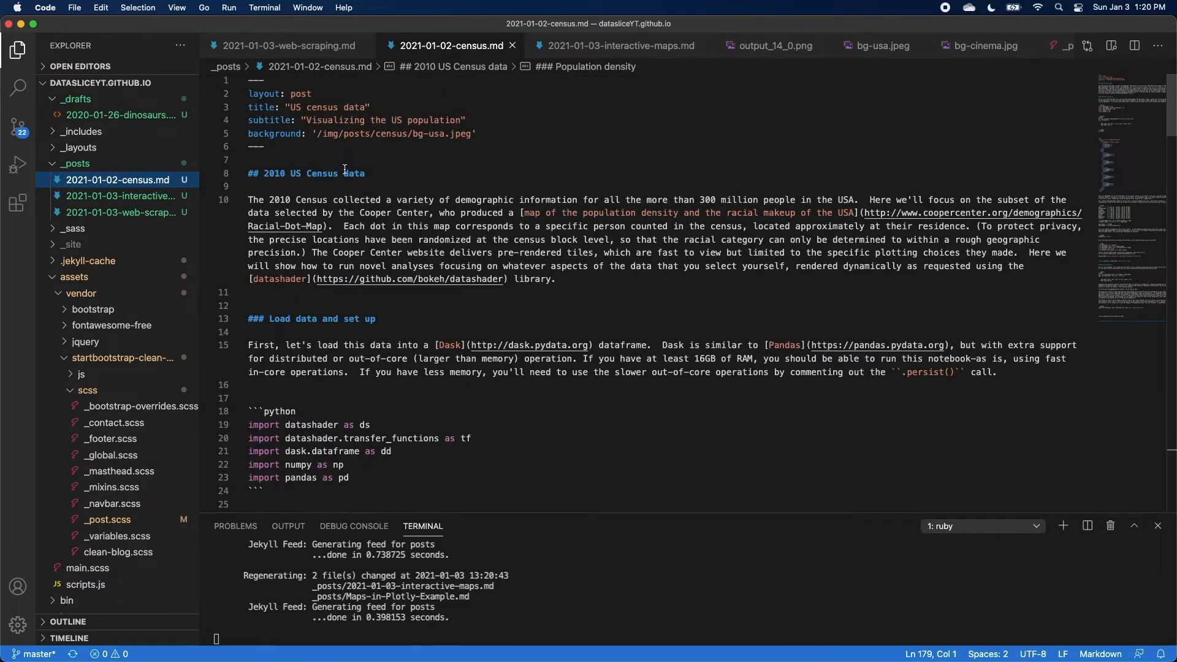
{"action": "left_click", "coordinate": [617, 45]}
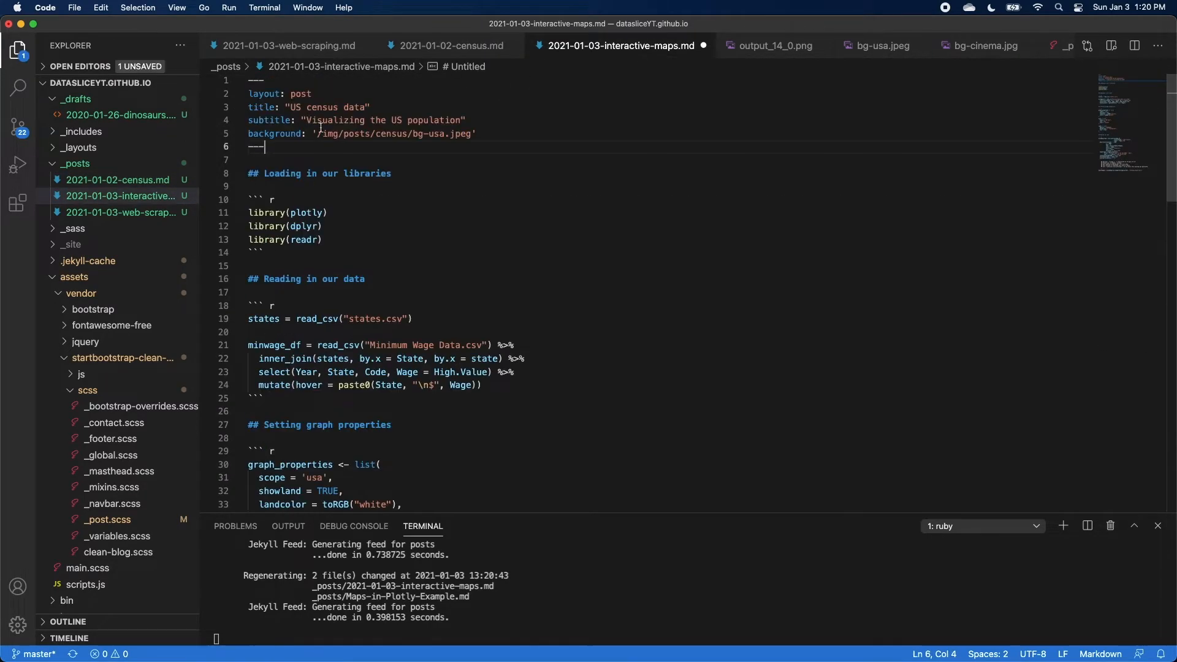
{"action": "type", "text": "Interactive"}
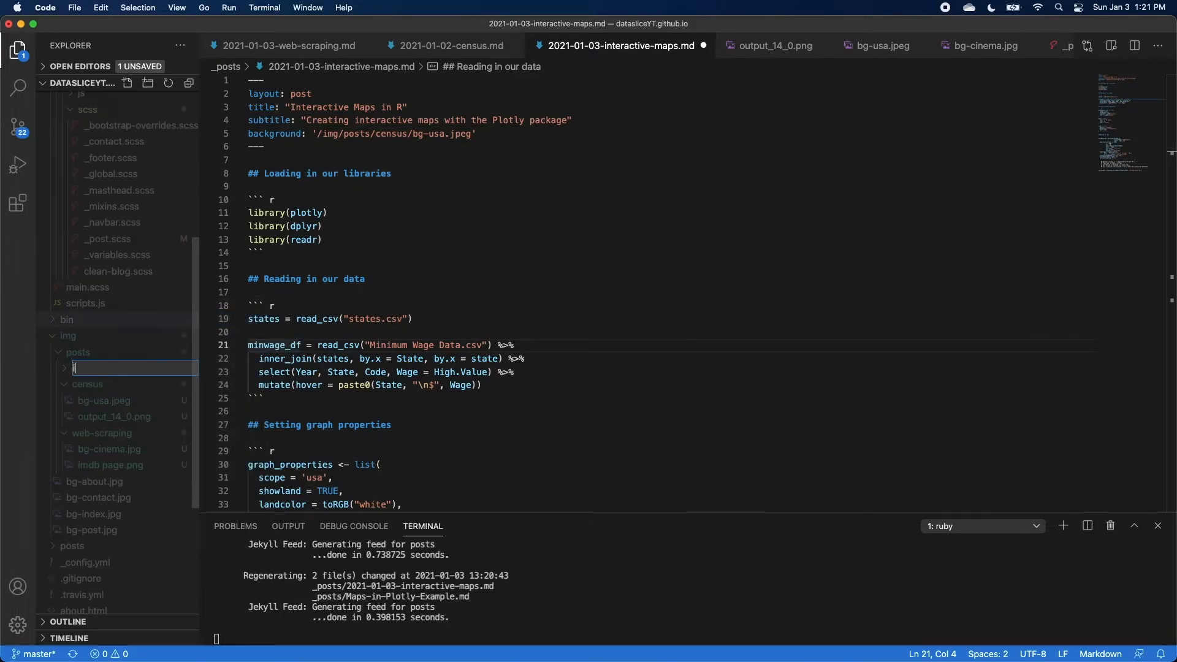
{"action": "type", "text": "interactive-maps"}
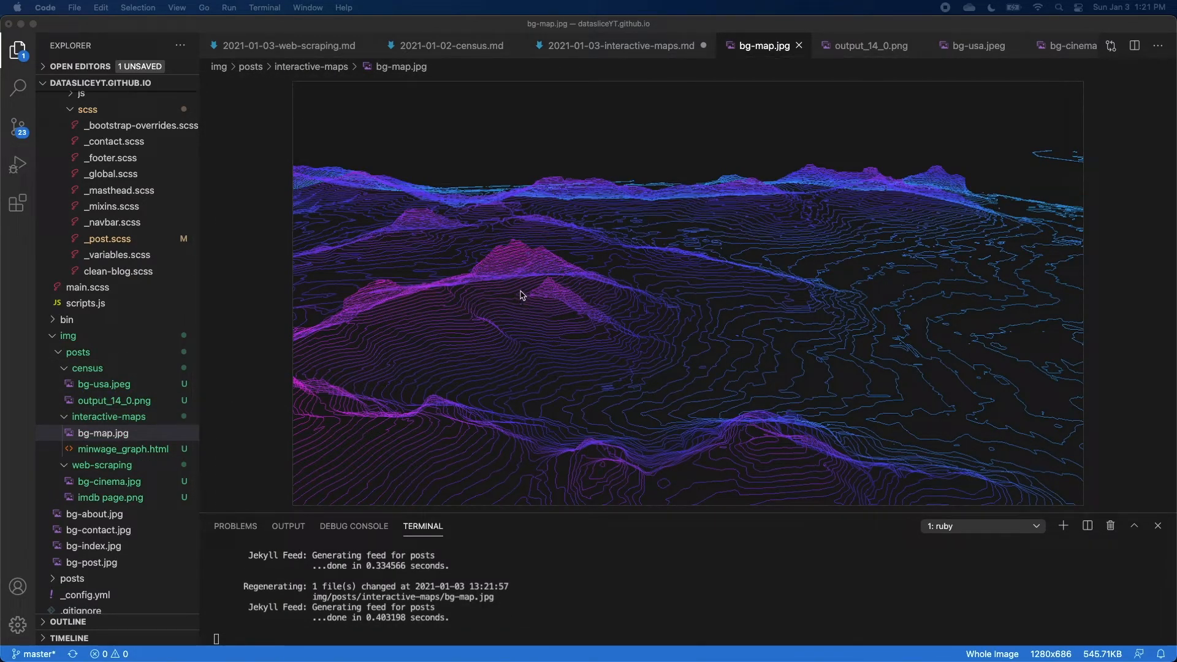
Remove the saveWidget code chunk from the end of the Interactive Maps post.
{"action": "left_click", "coordinate": [616, 45]}
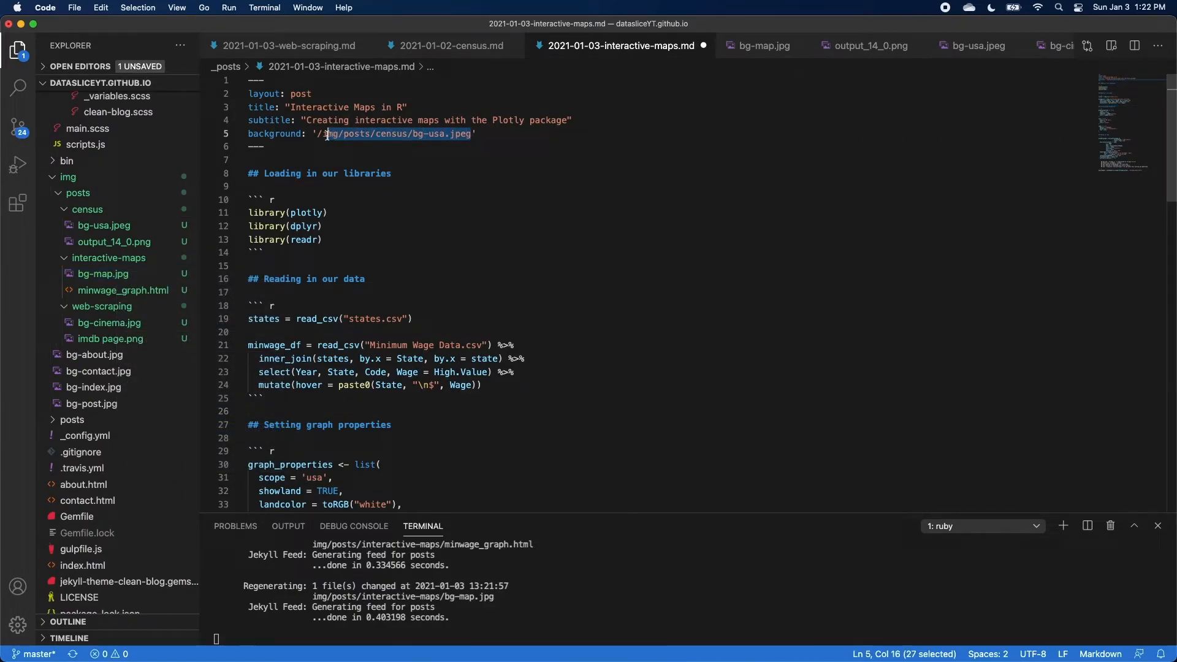
{"action": "right_click", "coordinate": [121, 291]}
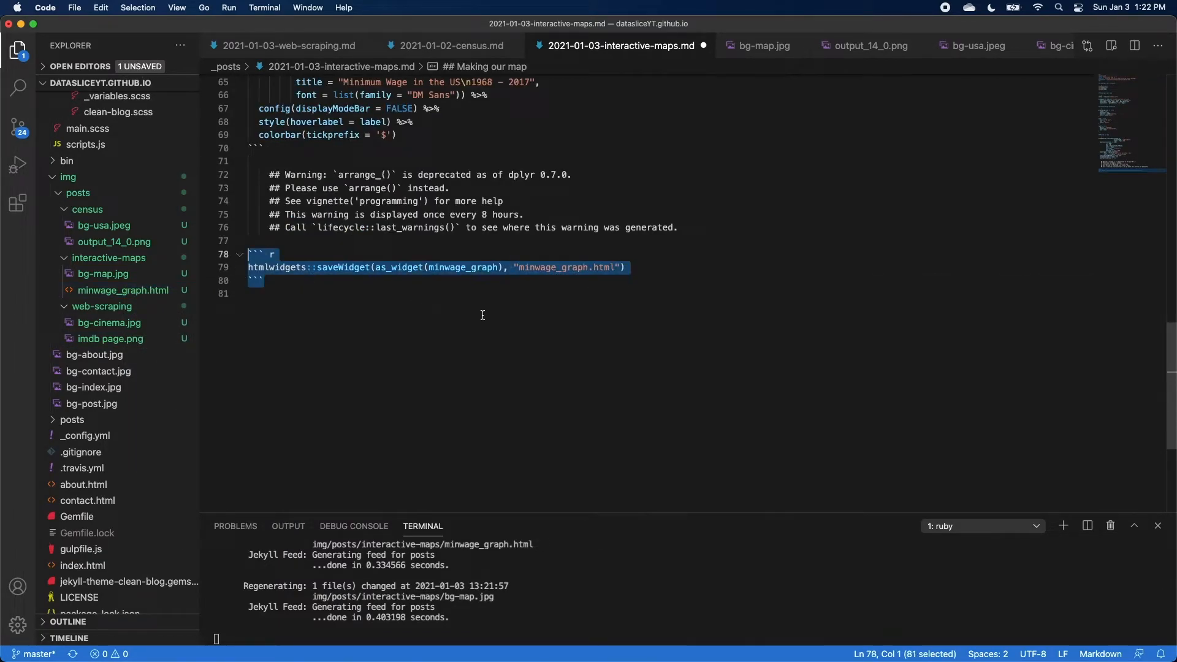
{"action": "key", "text": "Backspace"}
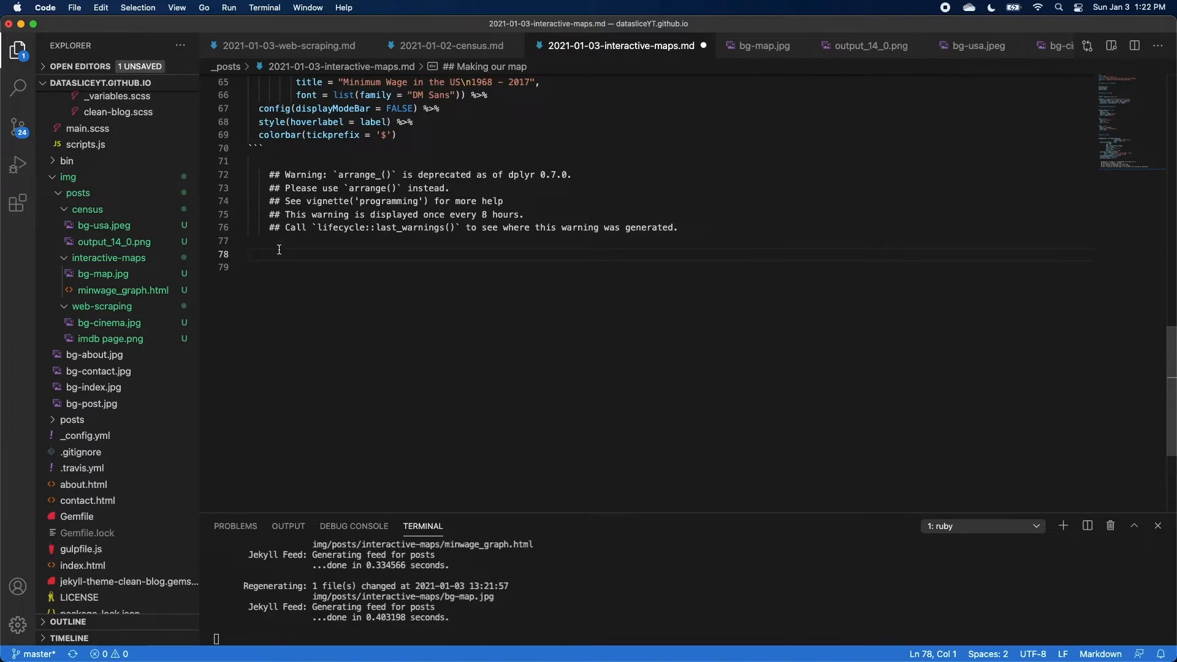
Embed an iframe with src "img/posts/interactive-maps/minwage_graph.html" in its place.
{"action": "type", "text": "<i>"}
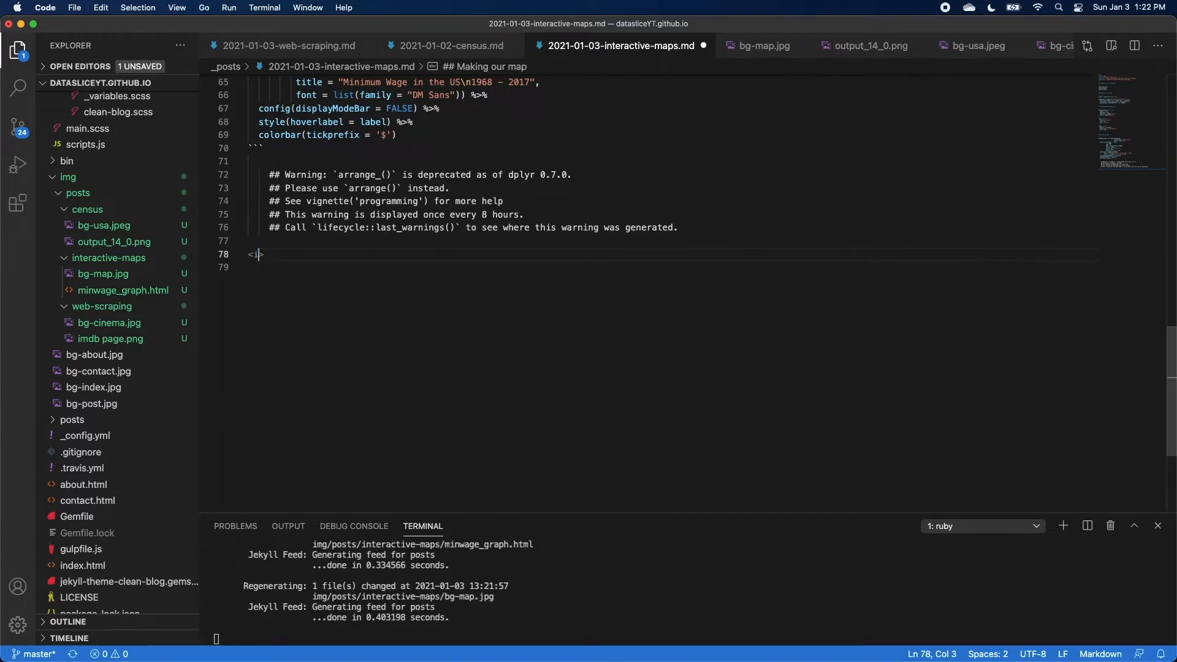
{"action": "type", "text": "iframe"}
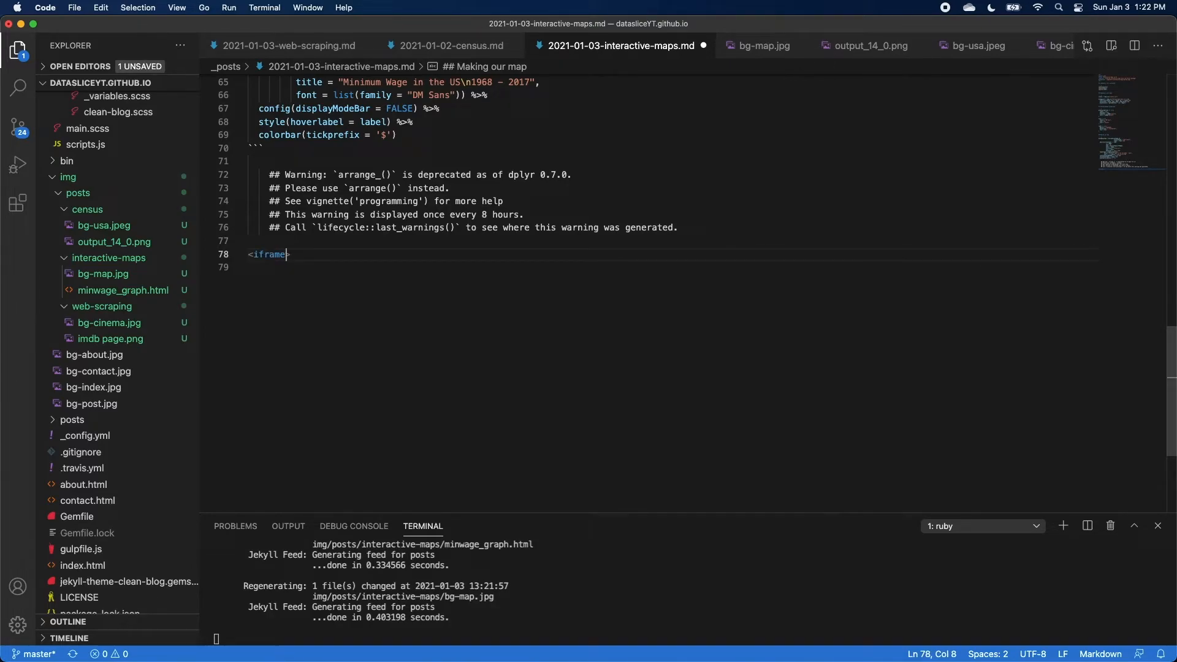
{"action": "type", "text": "src="}
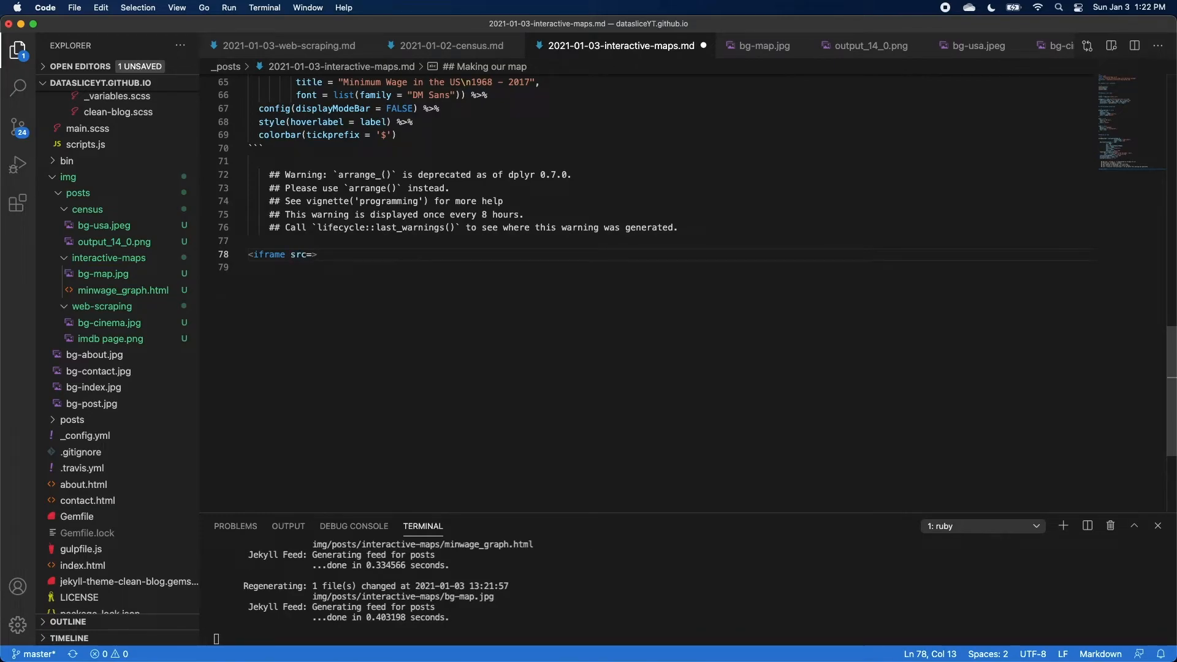
{"action": "type", "text": "\"img/posts/interactive-maps/minwage_graph.html\":"}
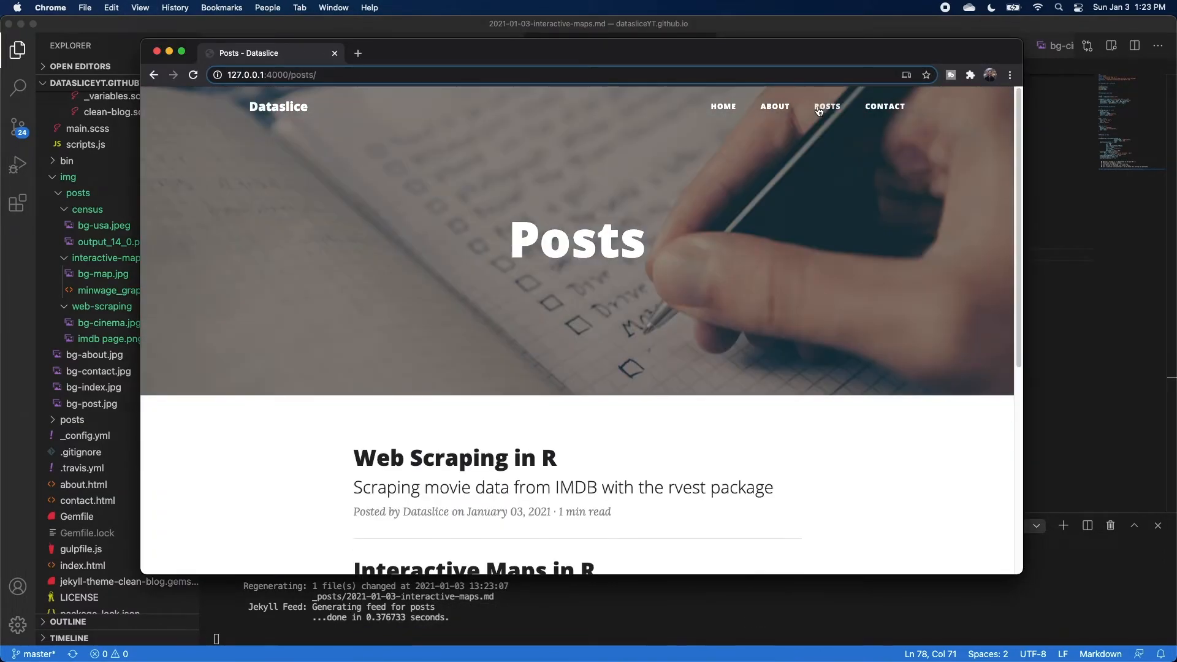
View the local Interactive Maps in R post and inspect the cramped embedded map at its end.
{"action": "left_click", "coordinate": [474, 566]}
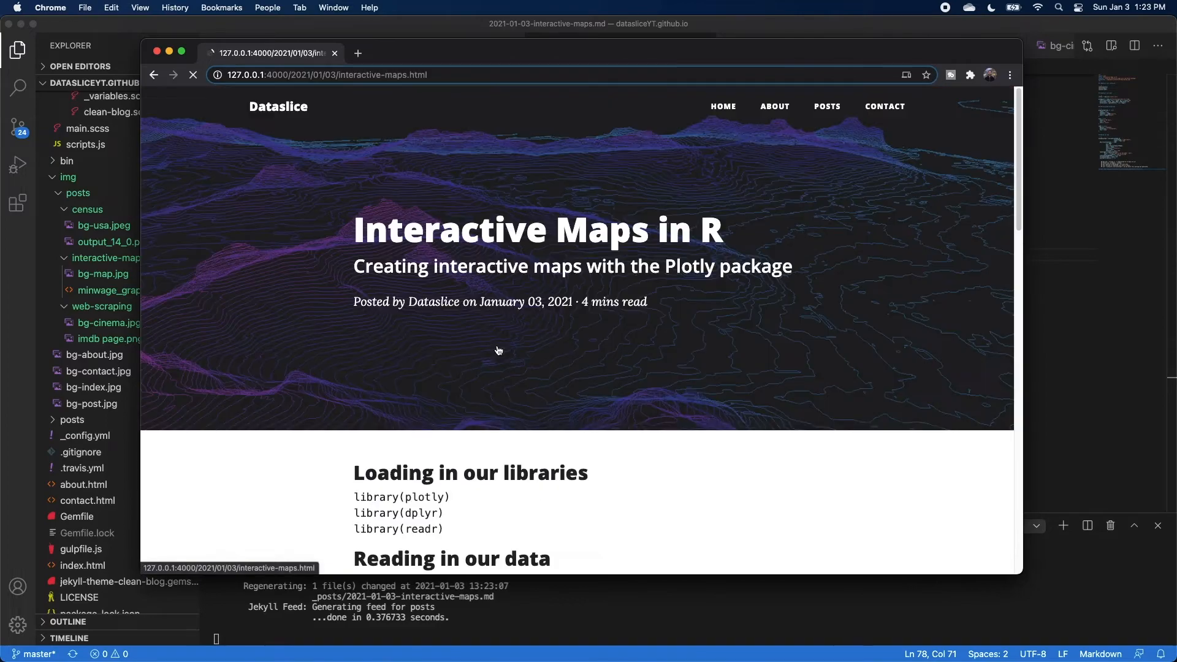
{"action": "scroll", "scroll_direction": "down", "scroll_amount": 3}
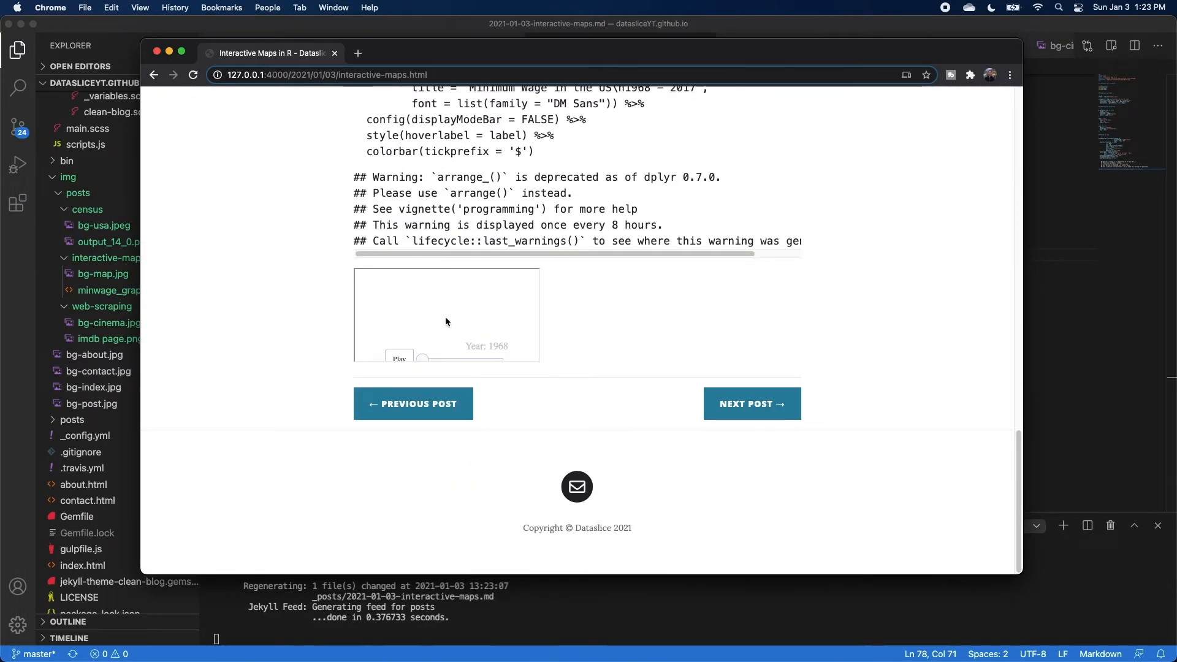
{"action": "left_click_drag", "start_coordinate": [422, 358], "coordinate": [498, 358]}
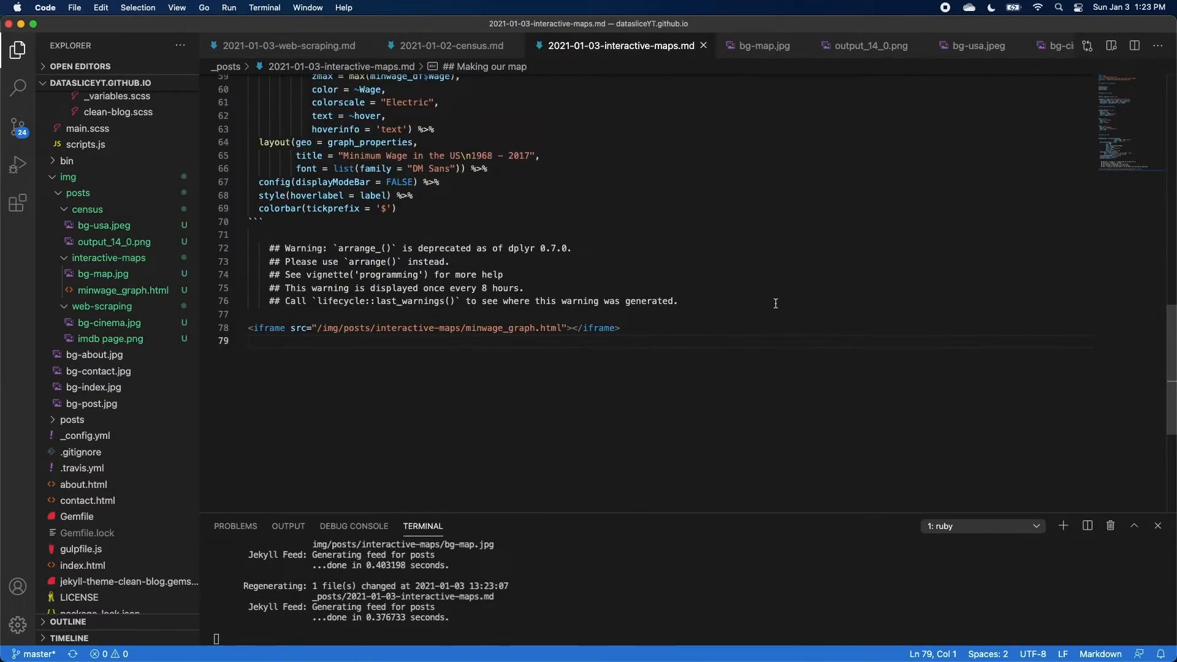
Delete the dplyr warning lines and give the iframe height="800px" plus a width attribute.
{"action": "left_click_drag", "start_coordinate": [249, 234], "coordinate": [678, 302]}
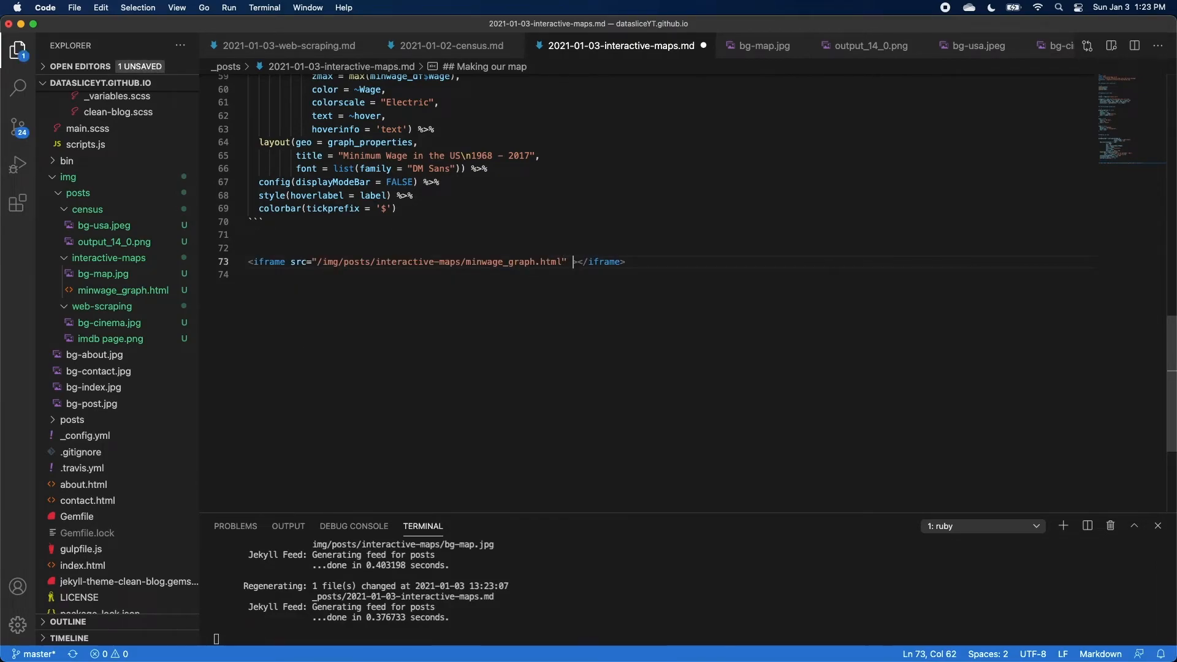
{"action": "type", "text": "height=\"800px\""}
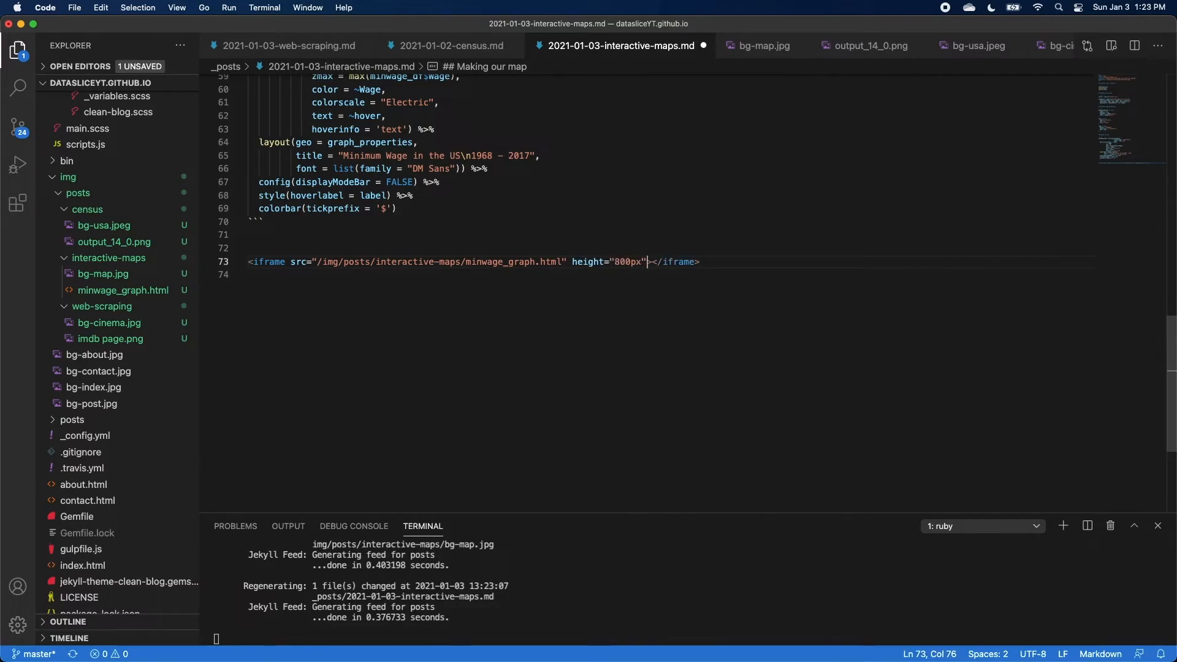
{"action": "type", "text": "width"}
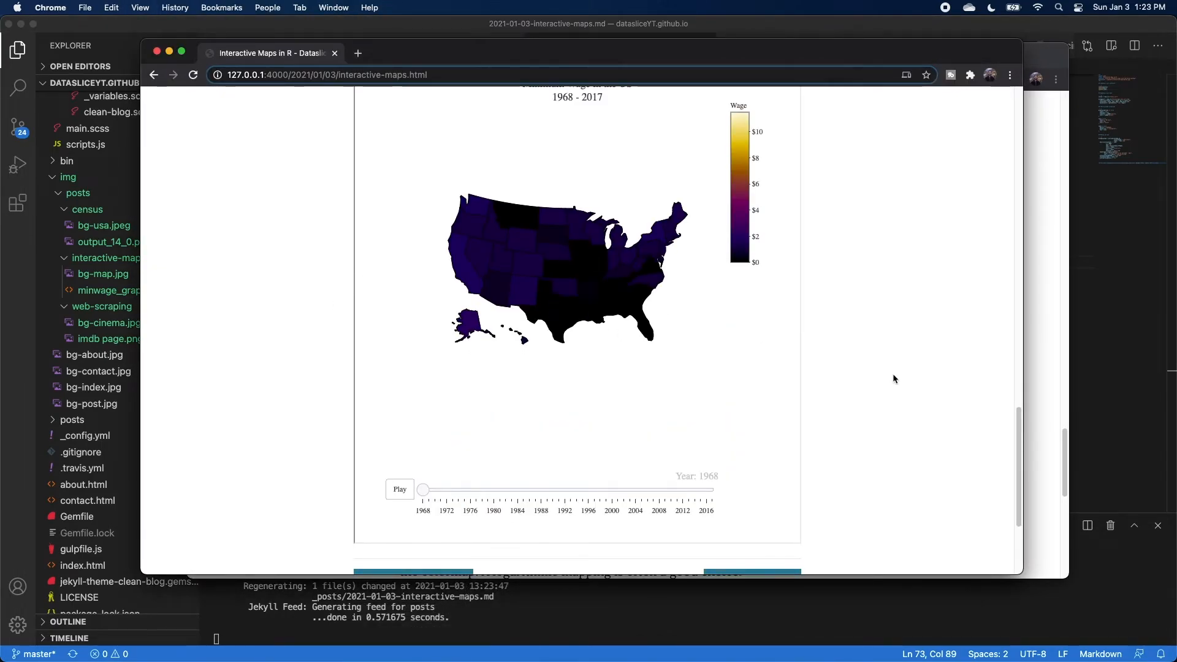
Scroll through the full-size Minimum Wage in the US 1968–2017 map with its year slider.
{"action": "left_click_drag", "start_coordinate": [423, 489], "coordinate": [676, 505]}
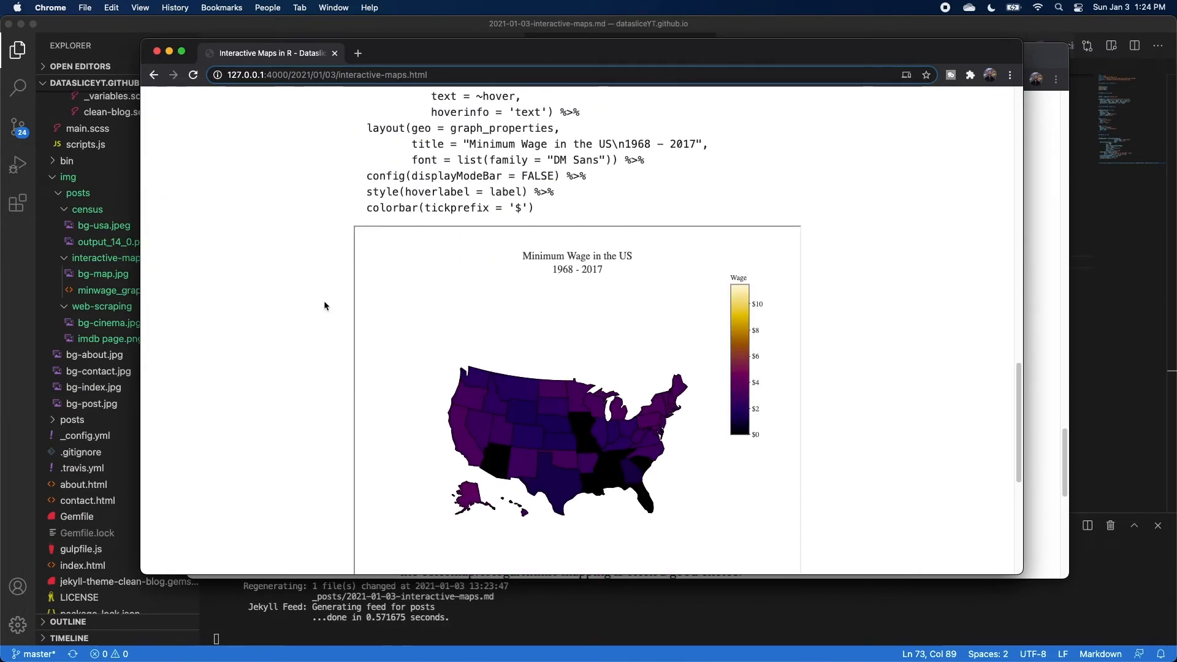
{"action": "scroll", "scroll_direction": "down", "scroll_amount": 3}
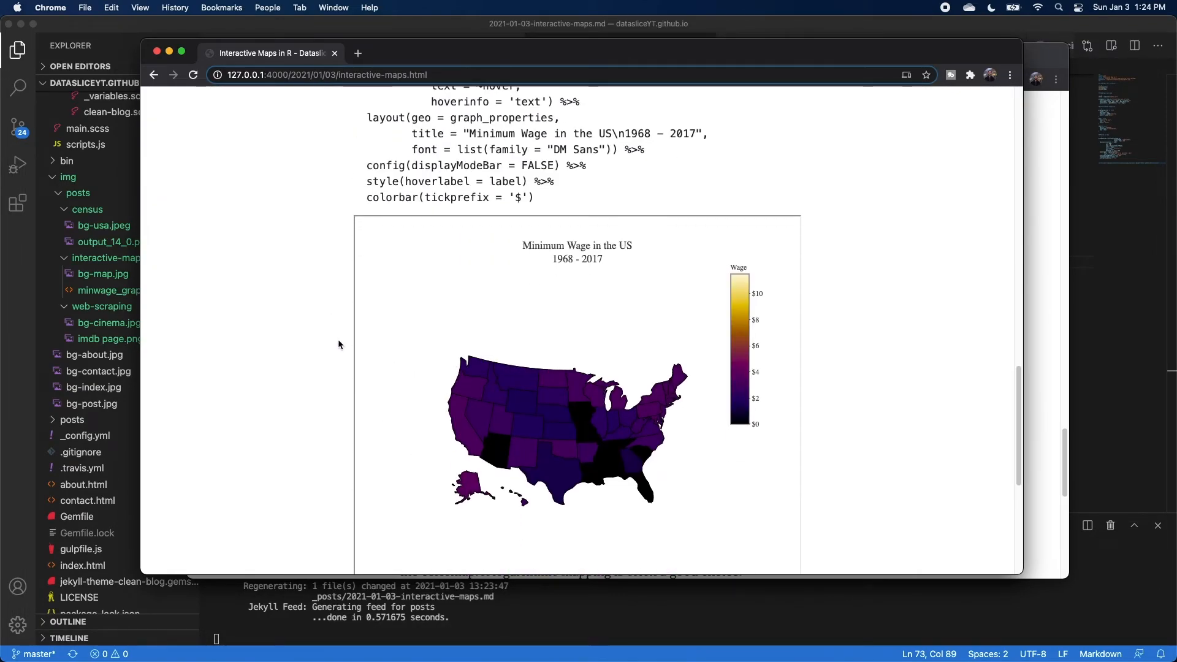
{"action": "scroll", "scroll_direction": "down", "scroll_amount": 3}
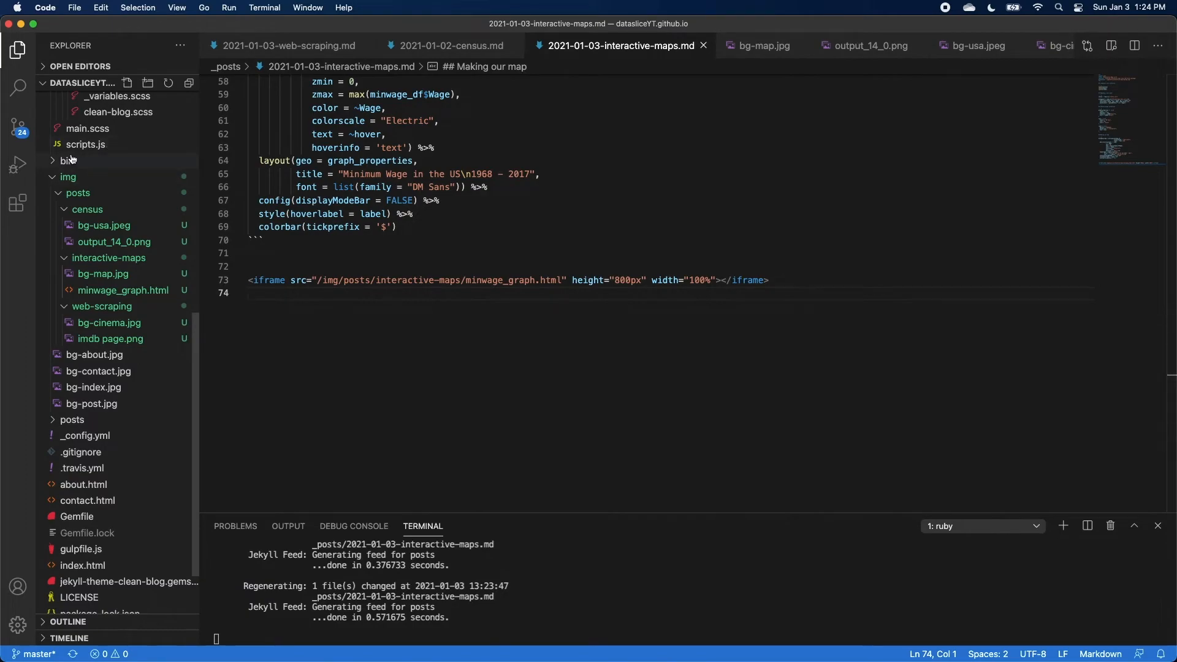
Commit all changes as "Added posts", staging everything, and sync with origin/master.
{"action": "left_click", "coordinate": [19, 127]}
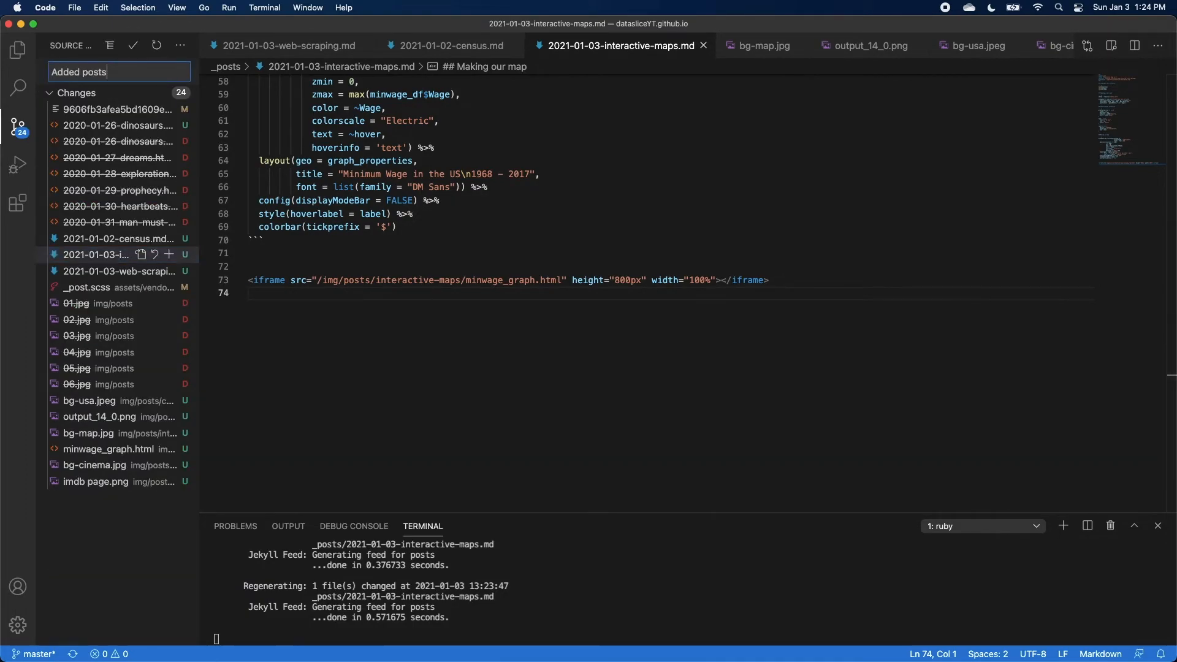
{"action": "left_click", "coordinate": [133, 45]}
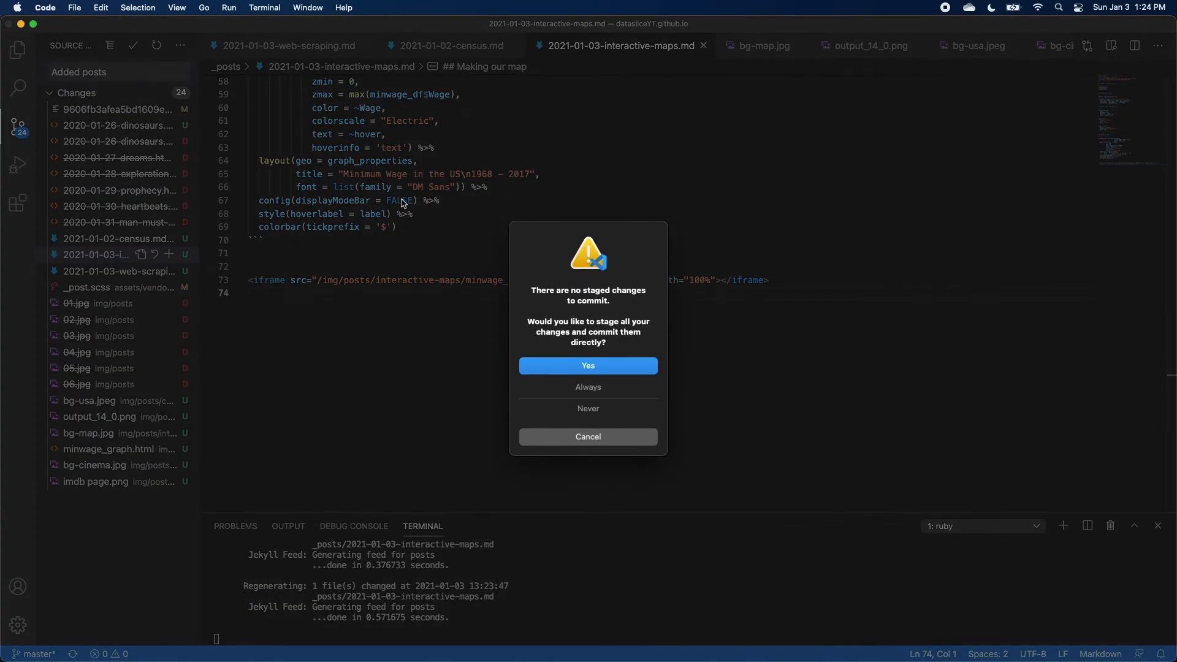
{"action": "left_click", "coordinate": [587, 365]}
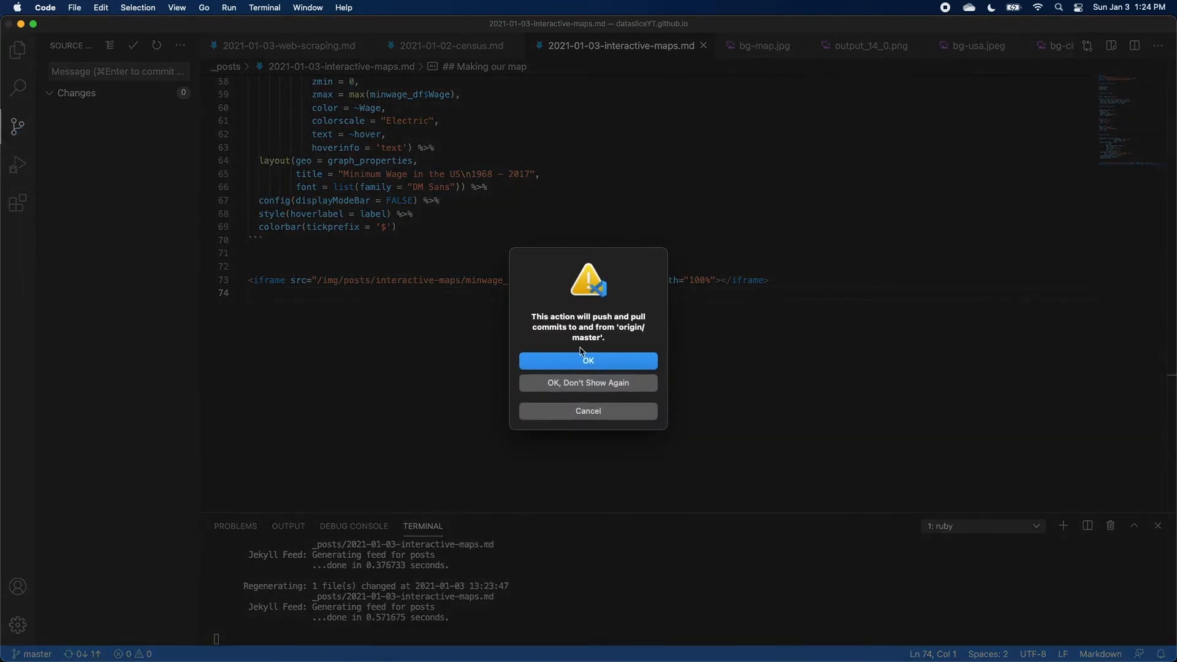
{"action": "left_click", "coordinate": [587, 361]}
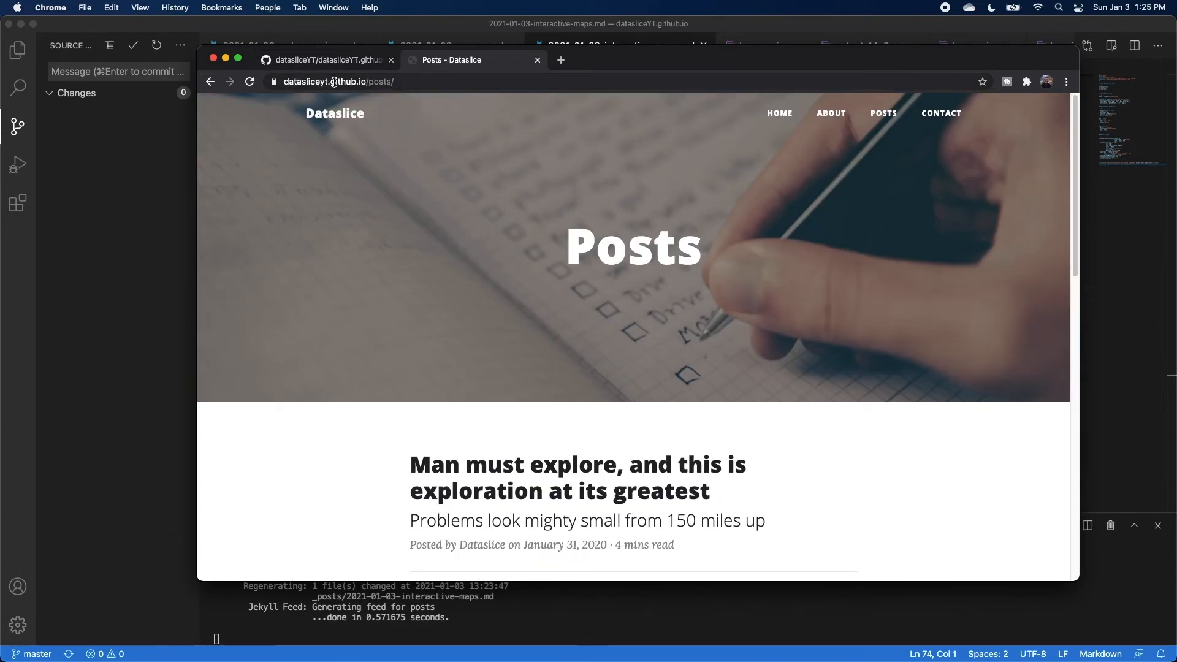
Check the live datasliceyt.github.io post list and the published Interactive Maps in R post.
{"action": "scroll", "scroll_direction": "down", "scroll_amount": 3}
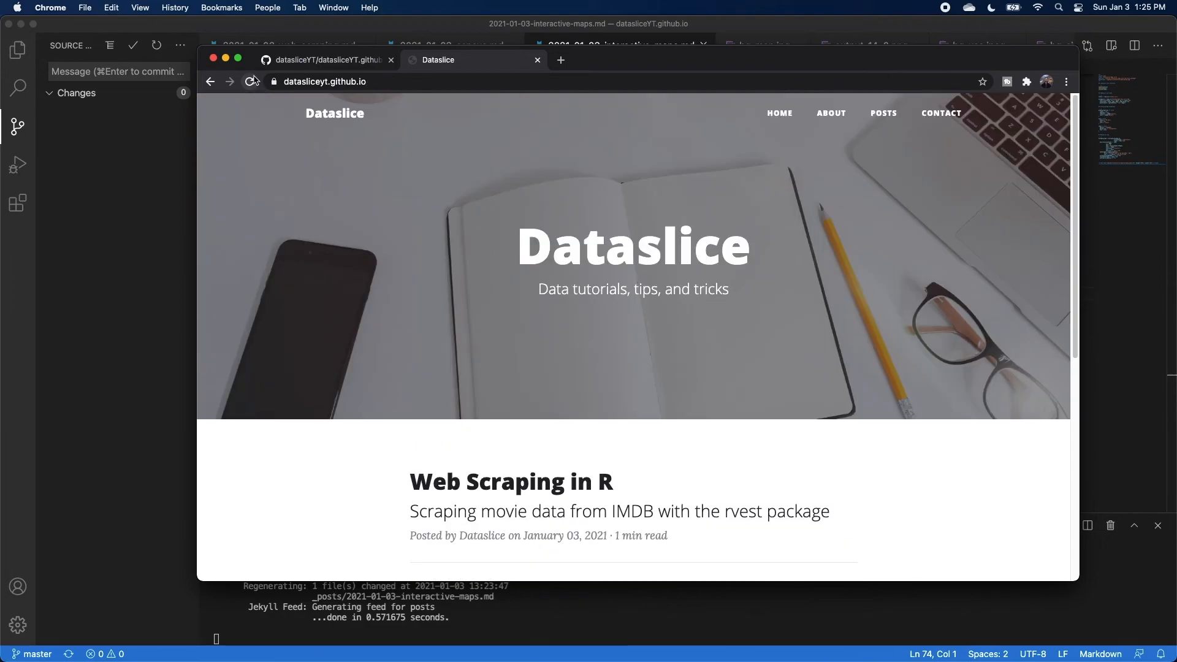
{"action": "scroll", "scroll_direction": "down", "scroll_amount": 3}
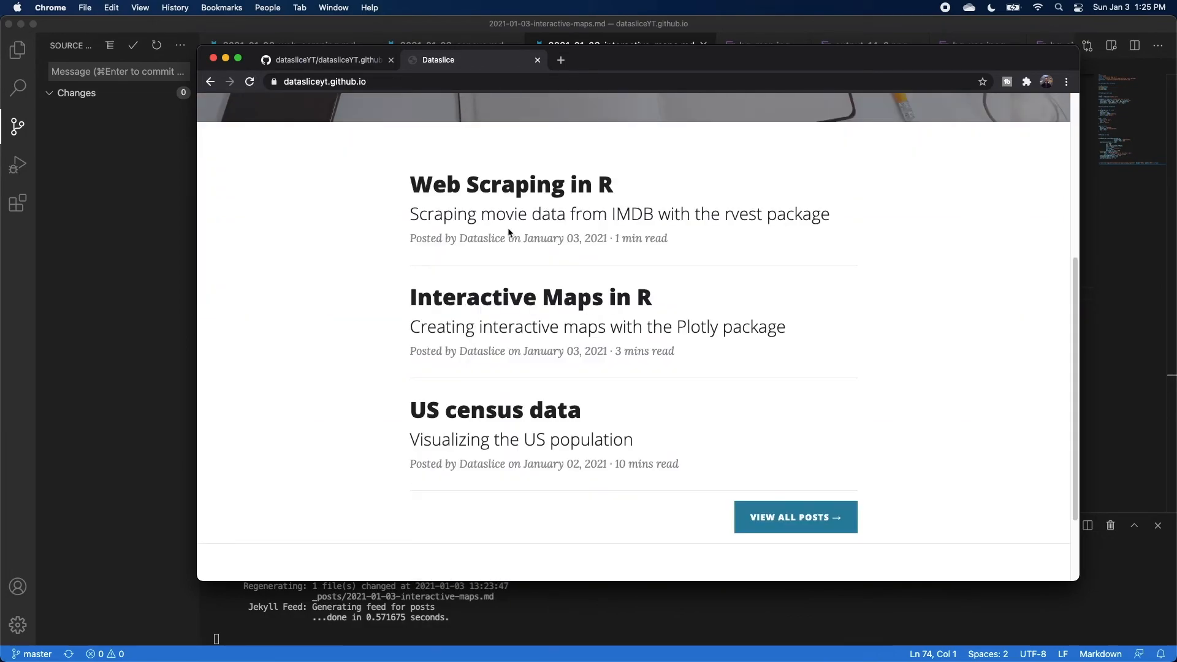
{"action": "left_click", "coordinate": [531, 297]}
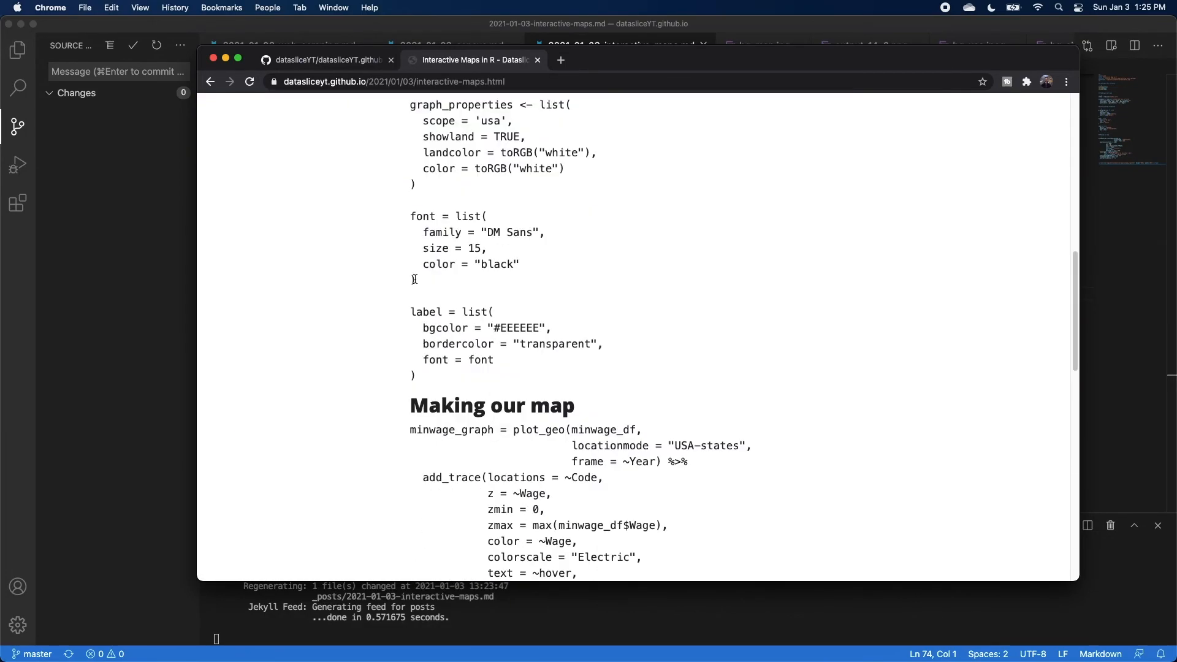
{"action": "scroll", "scroll_direction": "down", "scroll_amount": 3}
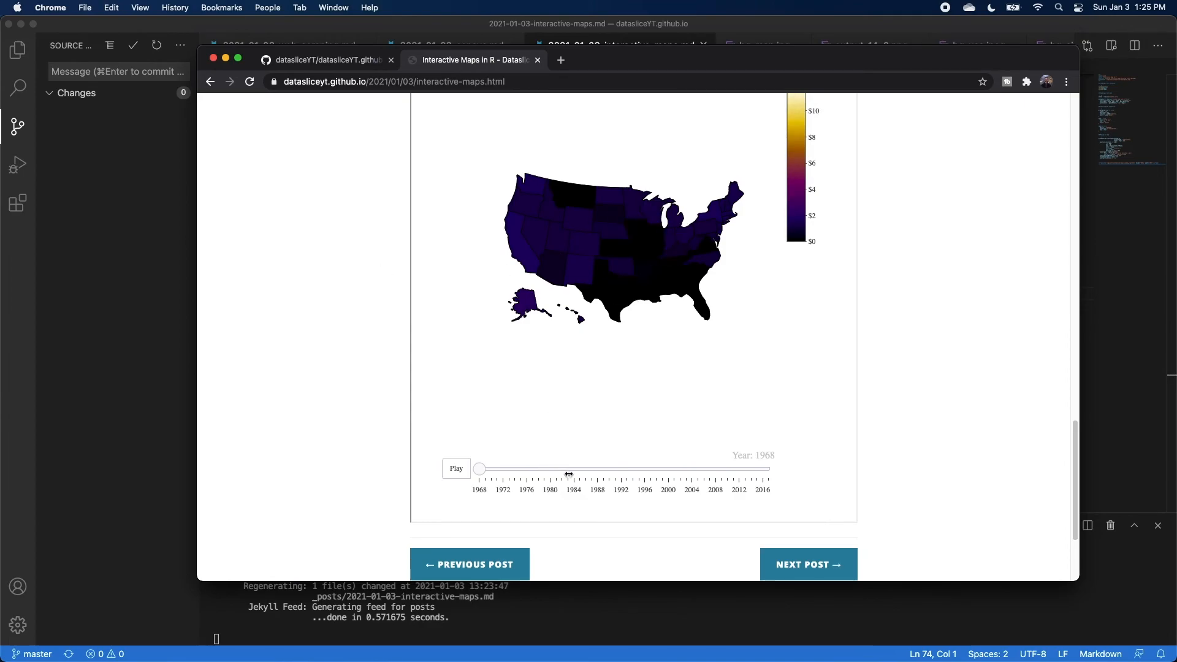
Return to the home page and view the live US census data post.
{"action": "left_click", "coordinate": [209, 81]}
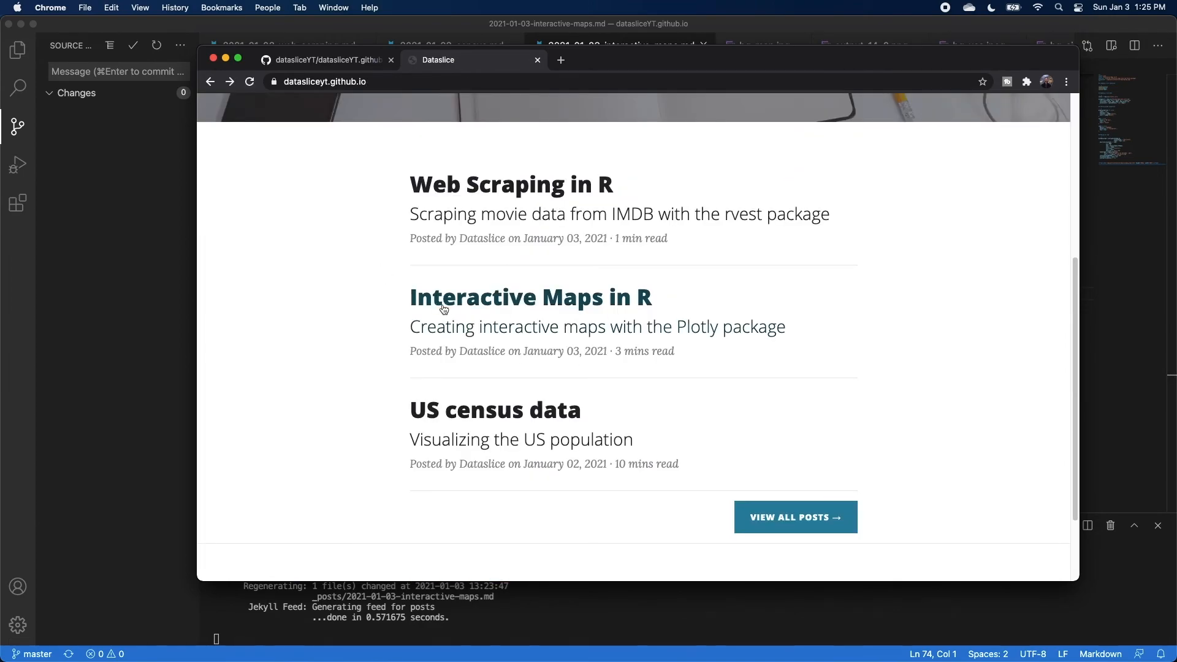
{"action": "left_click", "coordinate": [494, 409]}
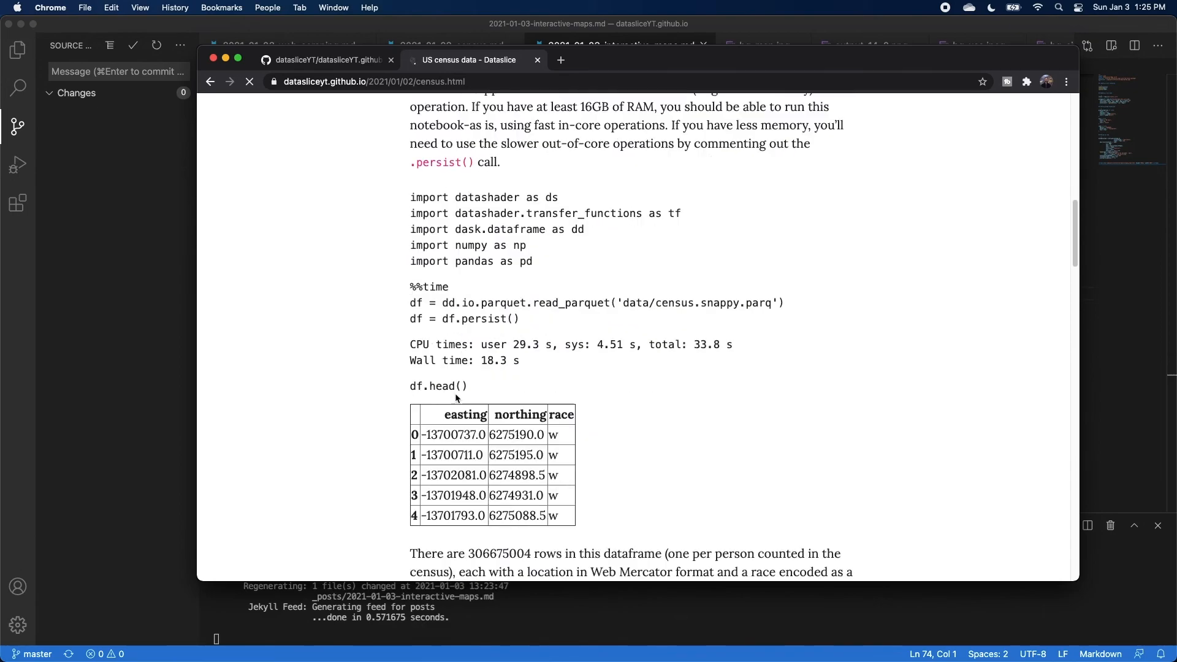